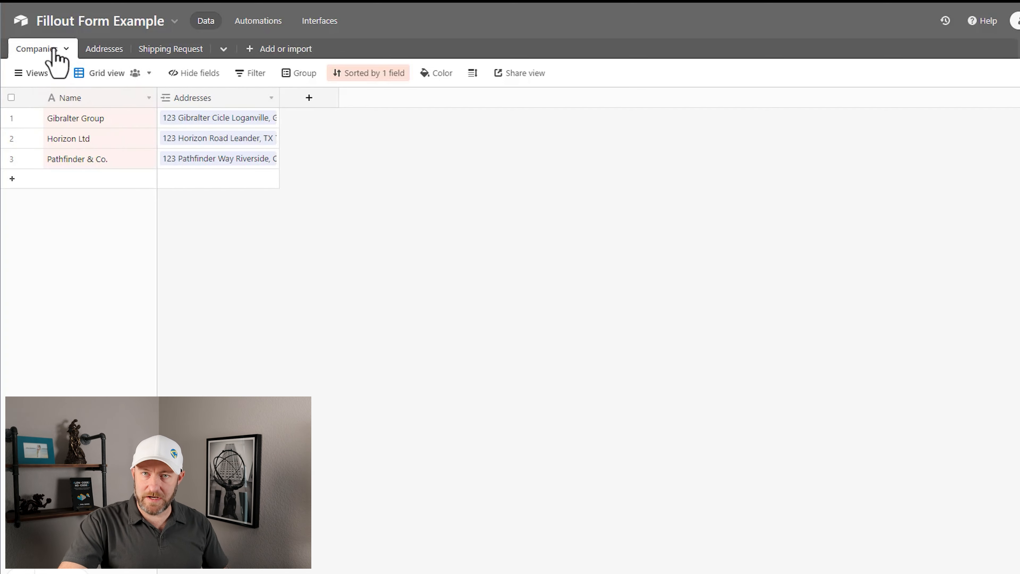
View the Addresses table in Airtable with its grid grouped by Company
click(75, 118)
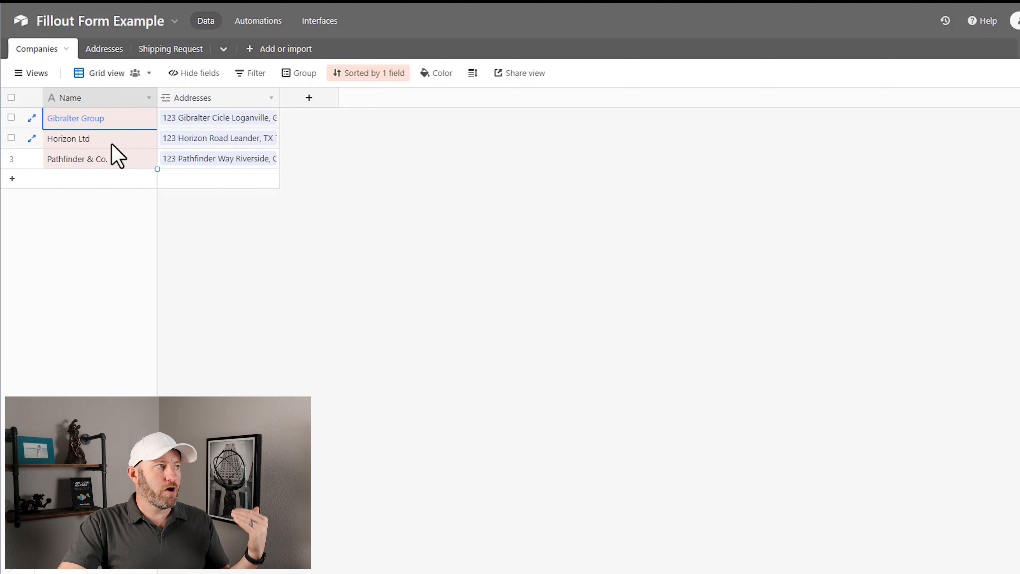
click(76, 159)
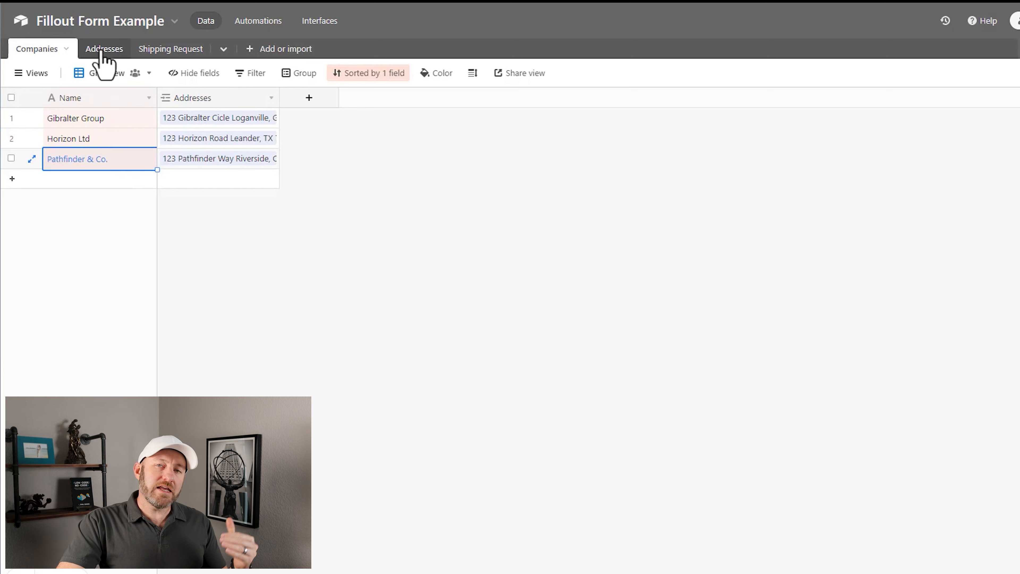
click(104, 48)
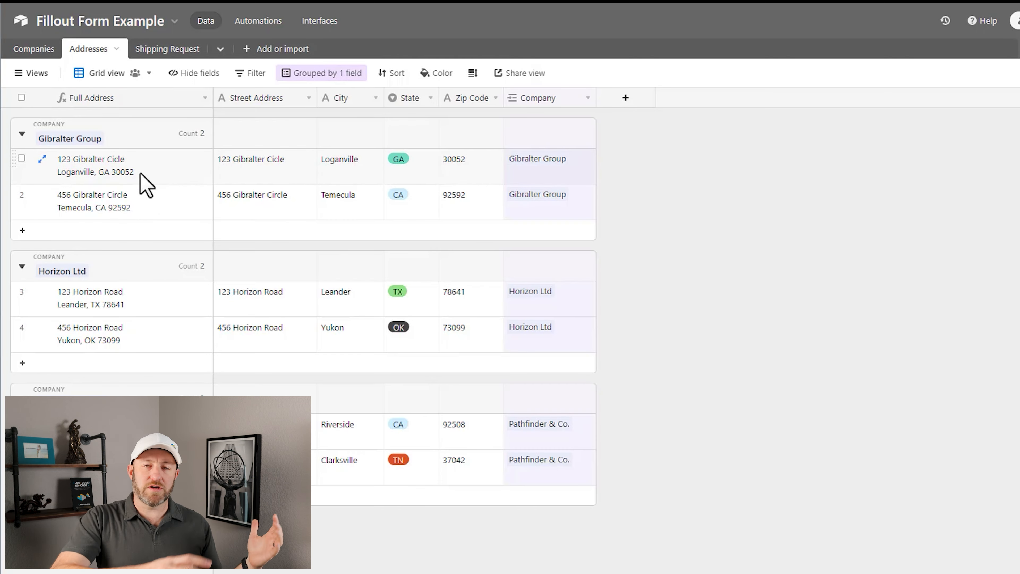
mouse_move(475, 299)
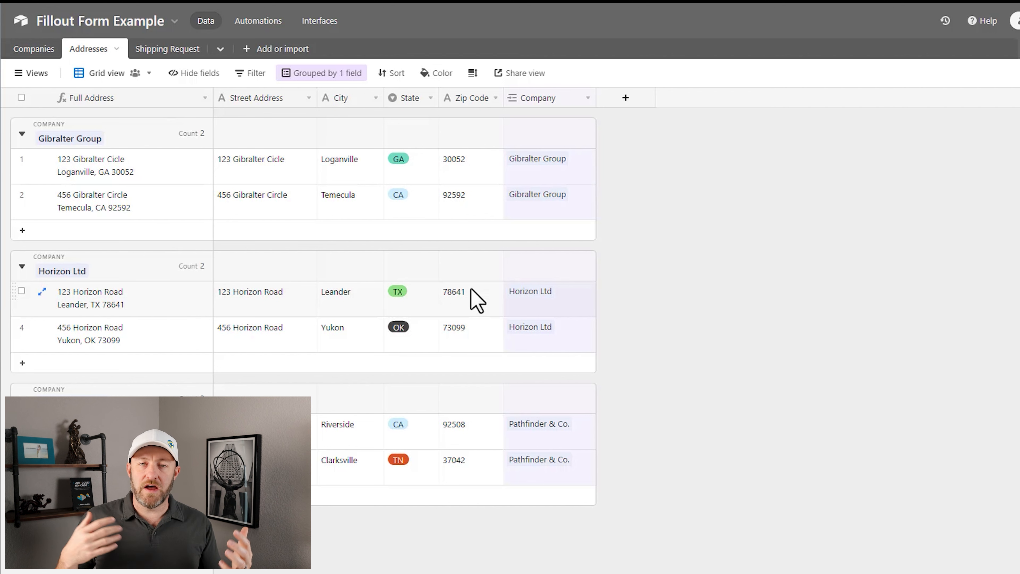
mouse_move(322, 266)
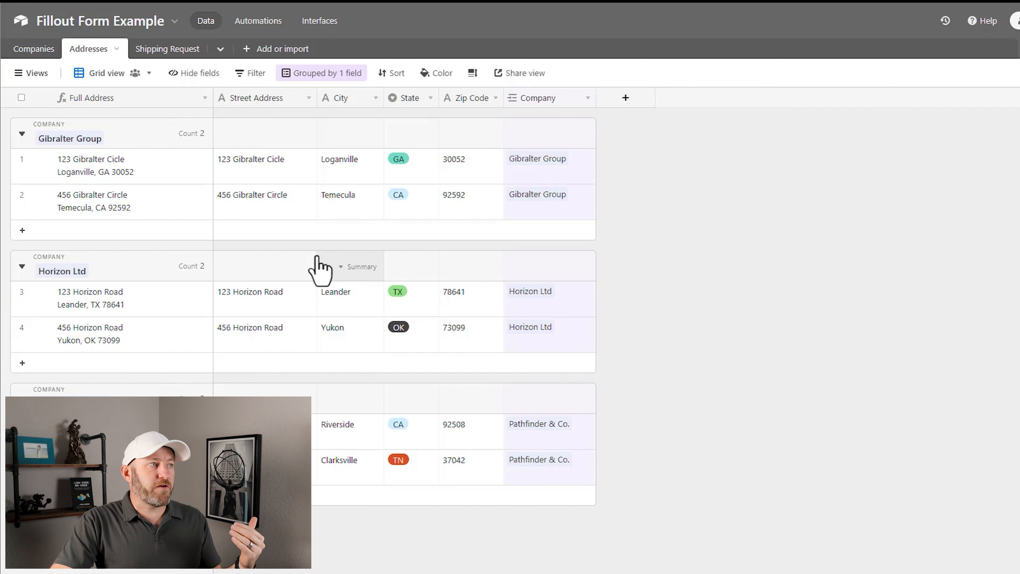
click(265, 194)
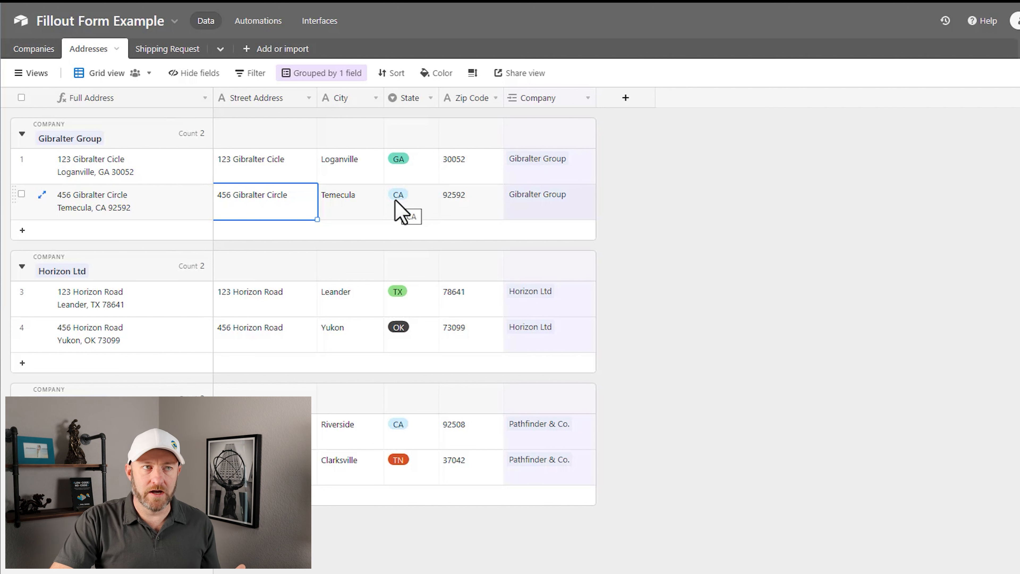
mouse_move(269, 218)
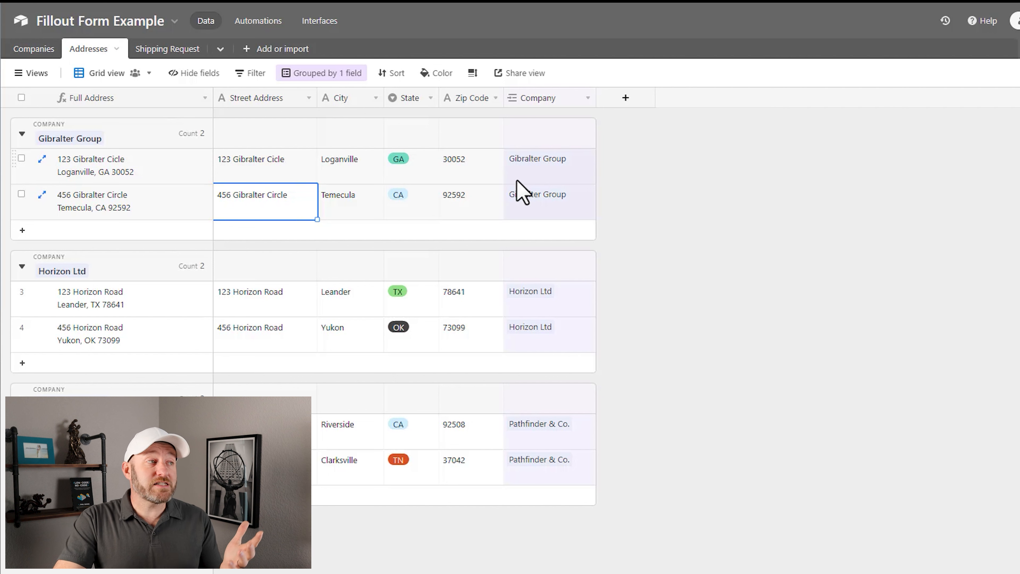
mouse_move(306, 182)
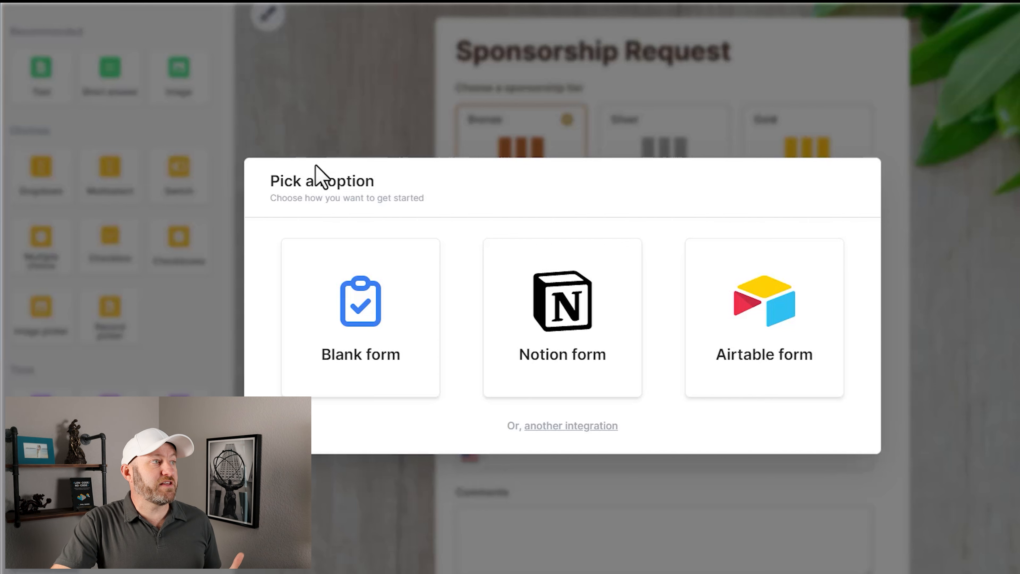
mouse_move(497, 220)
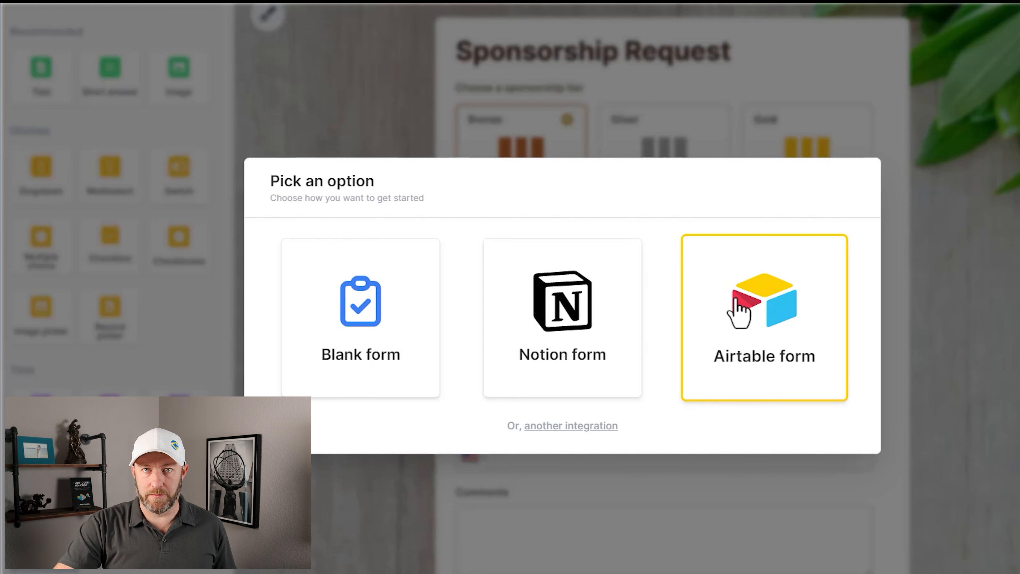
Start an Airtable form, preview Serene and Dark themes, settle on Serene and continue
click(764, 318)
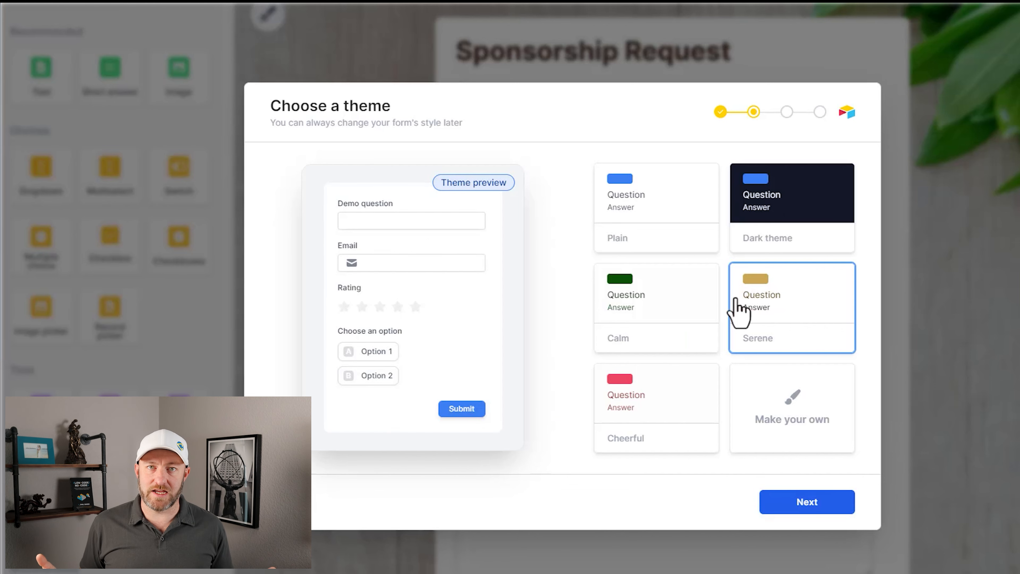
click(792, 208)
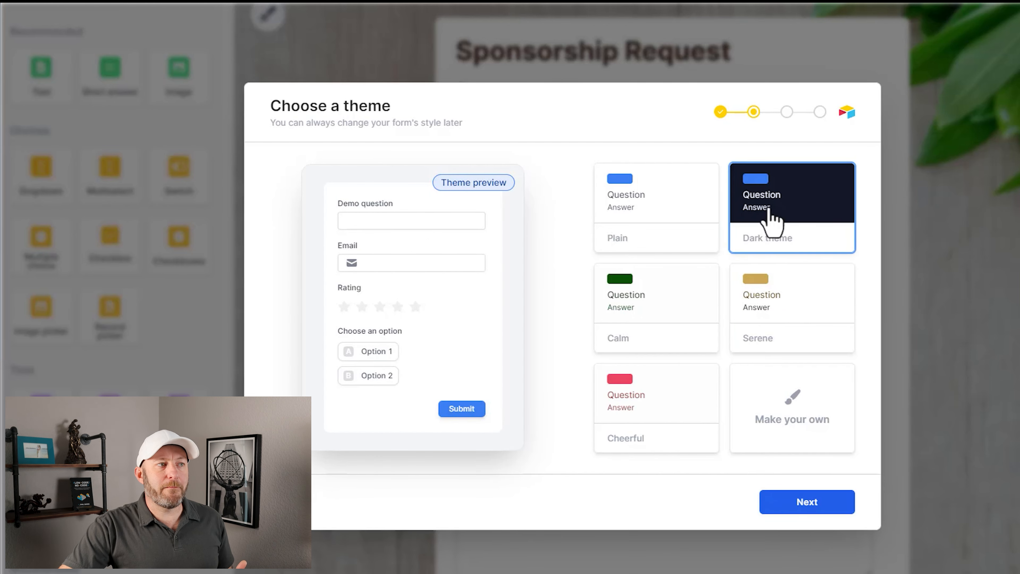
click(655, 306)
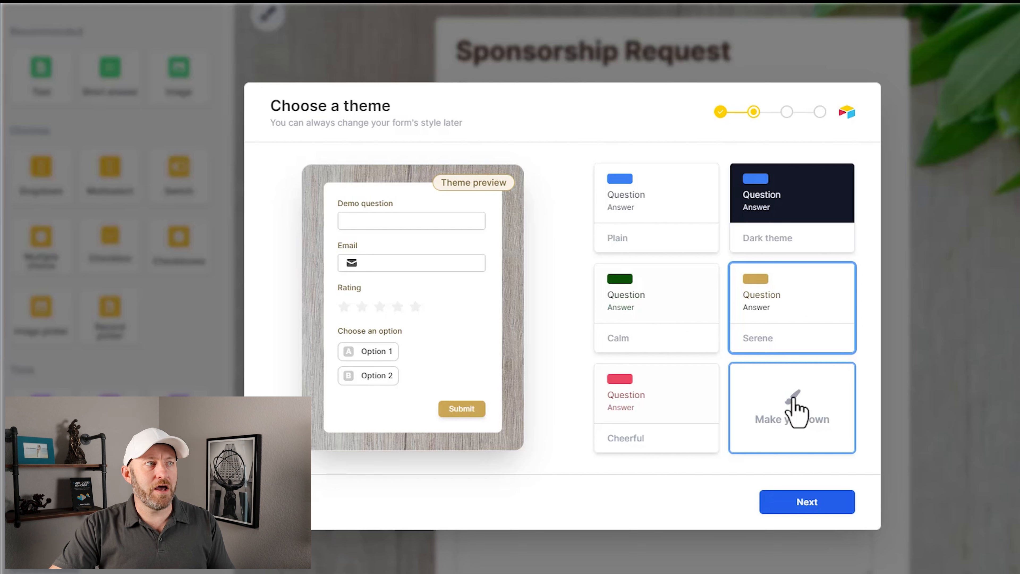
click(791, 207)
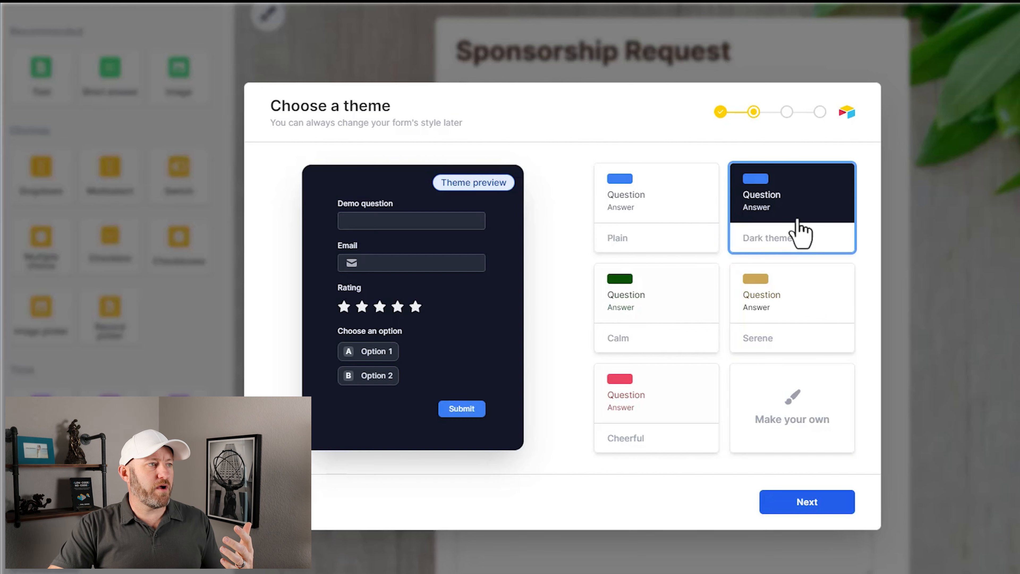
click(791, 306)
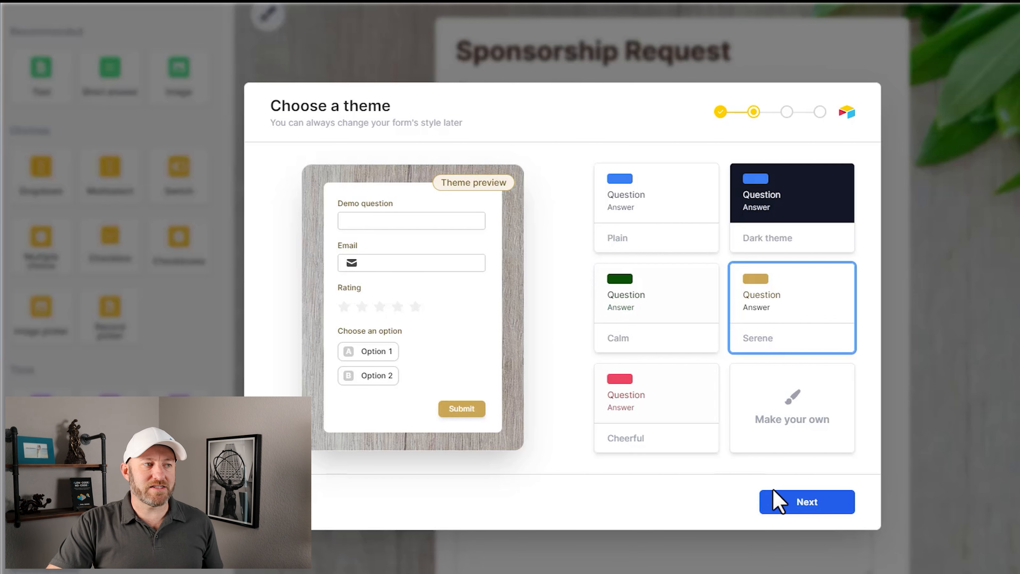
click(806, 502)
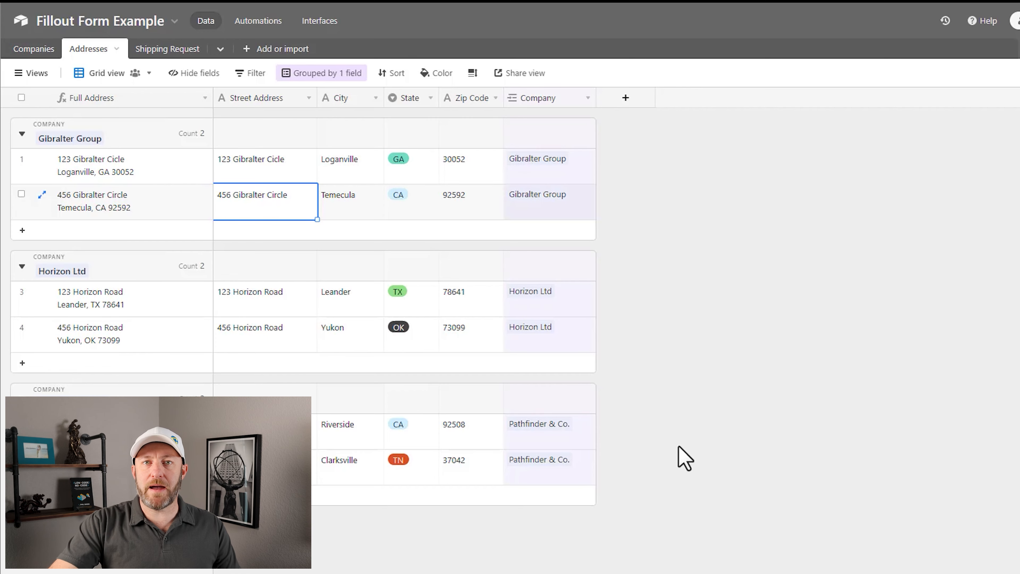
Go to the Airtable account overview page that lists the personal API key
click(1012, 21)
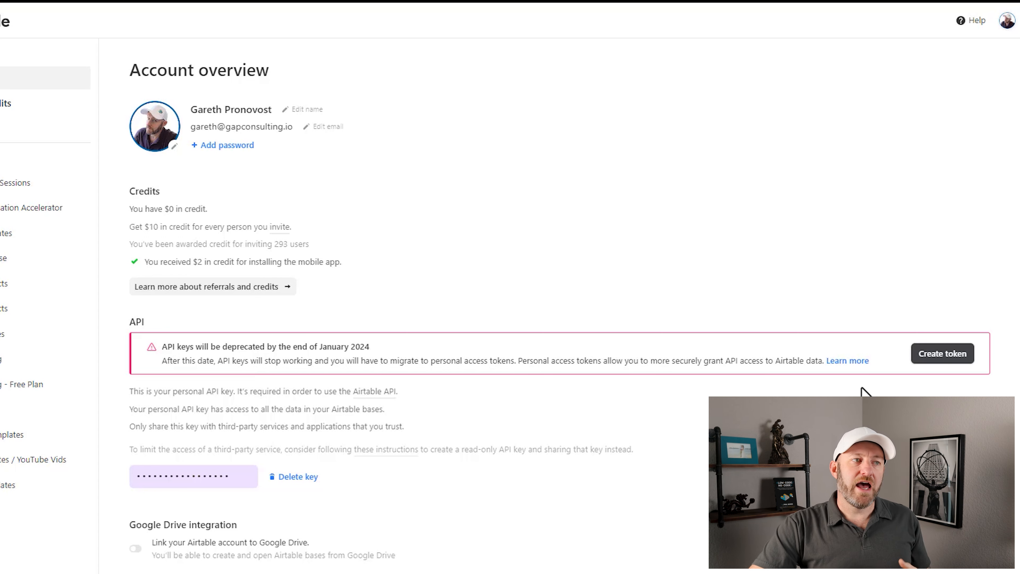
mouse_move(942, 353)
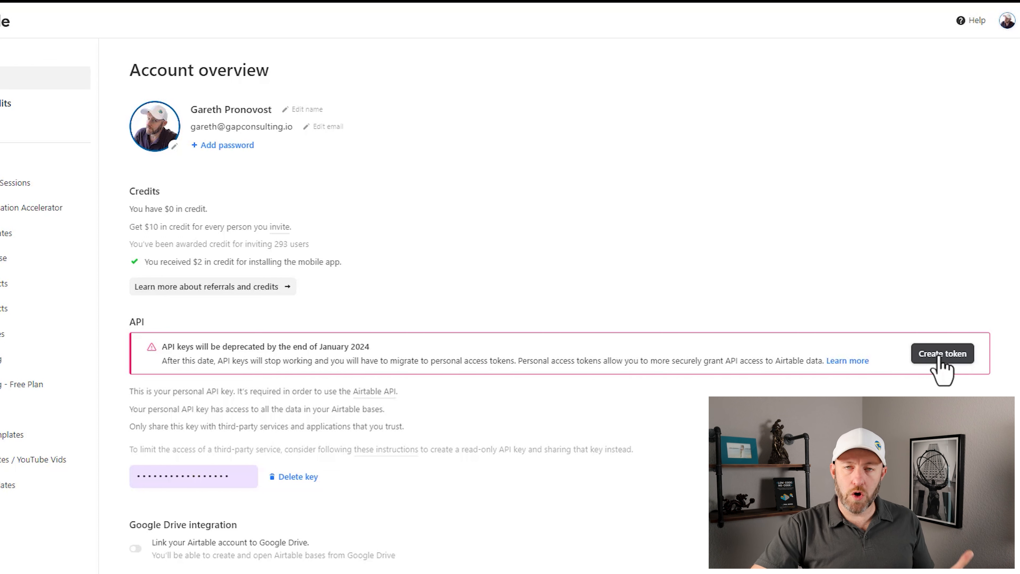
mouse_move(634, 360)
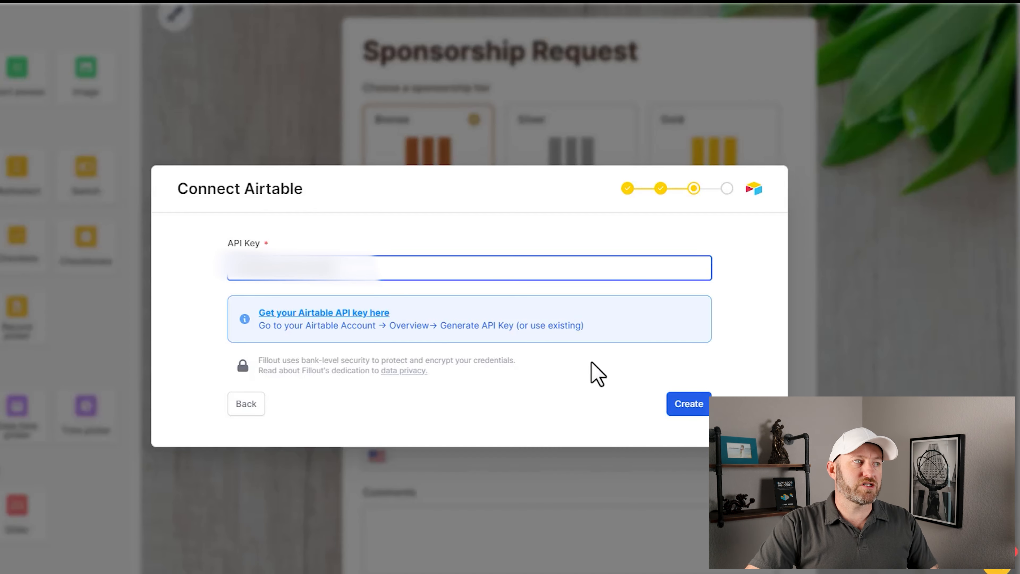
Connect Airtable with the key and store responses in Fillout Form Example's Companies table
click(688, 403)
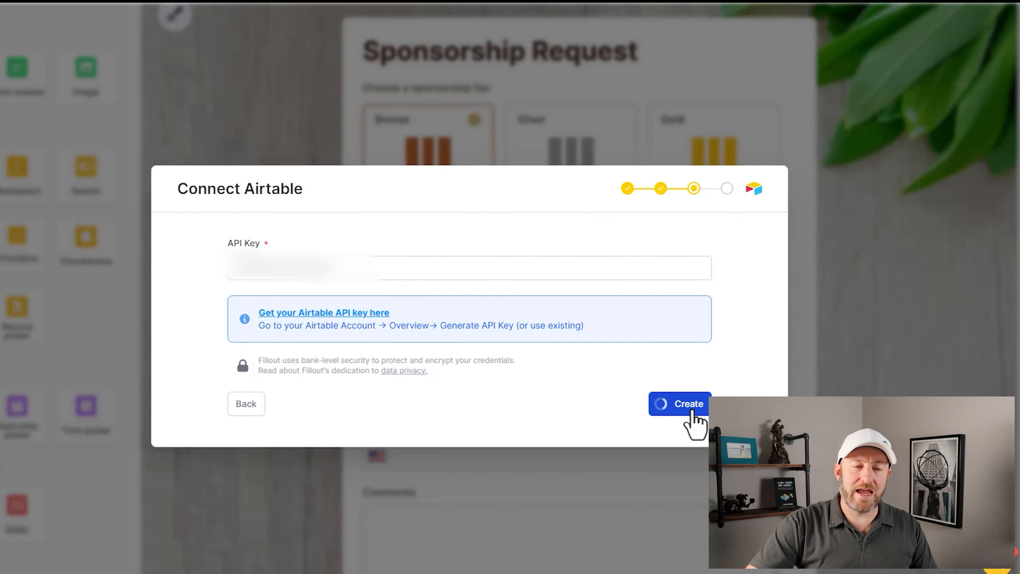
click(679, 403)
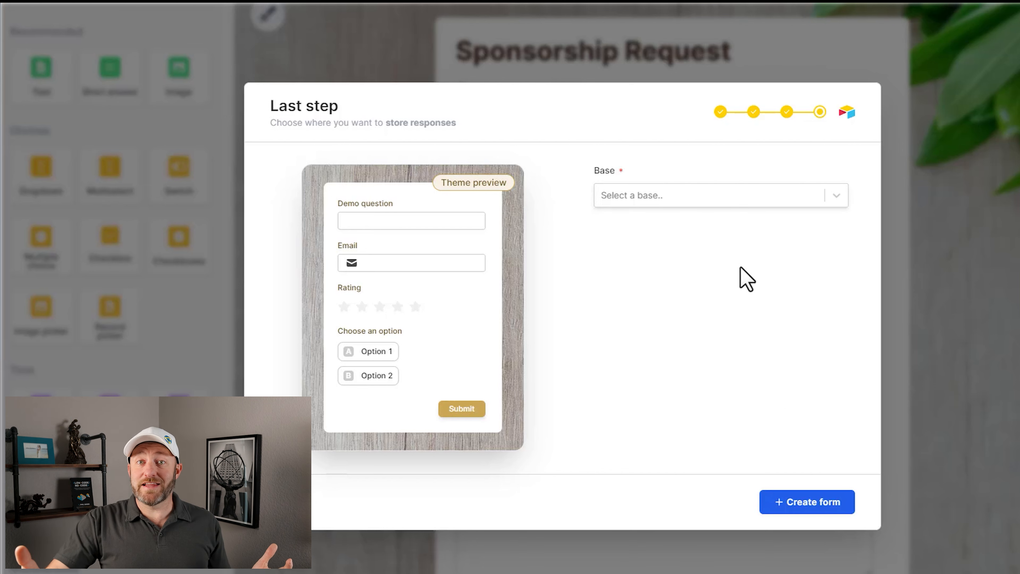
mouse_move(745, 209)
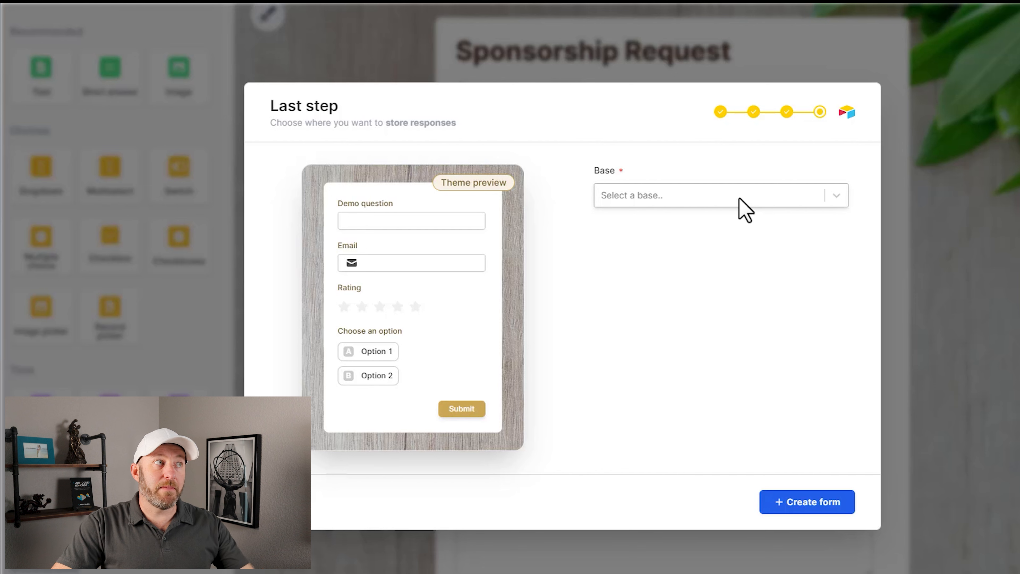
text(fill)
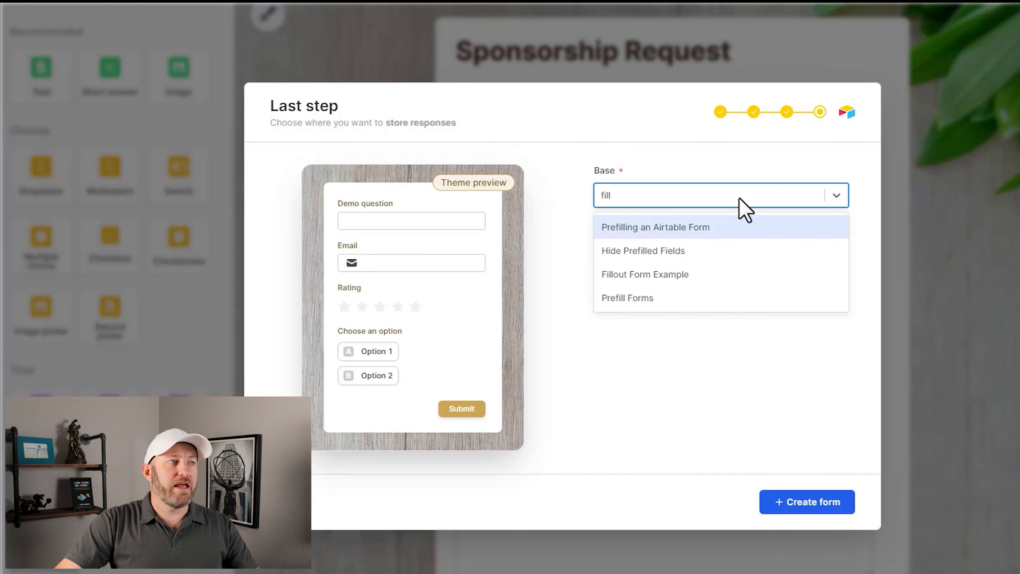
mouse_move(715, 274)
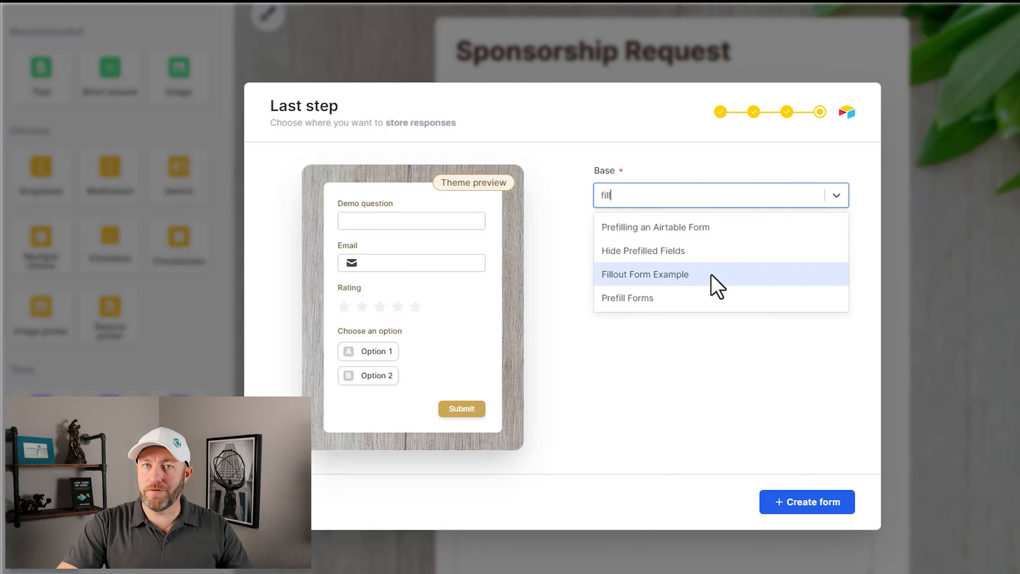
click(644, 274)
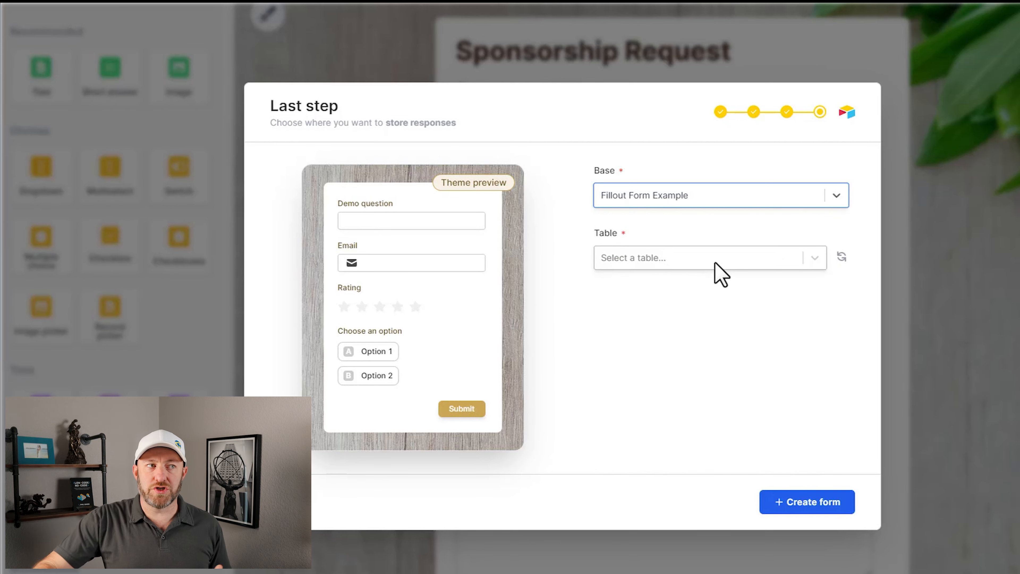
click(702, 258)
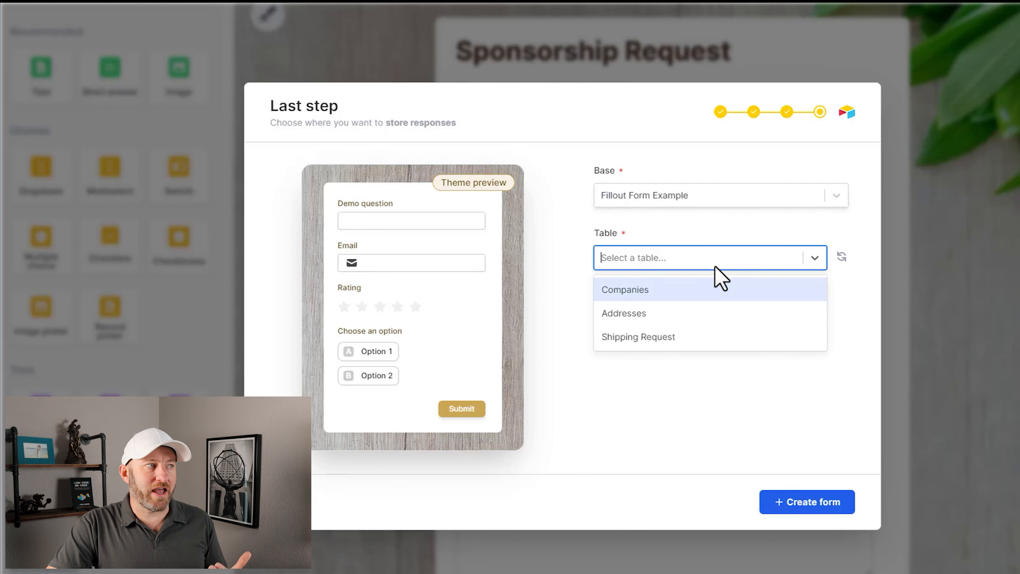
mouse_move(706, 299)
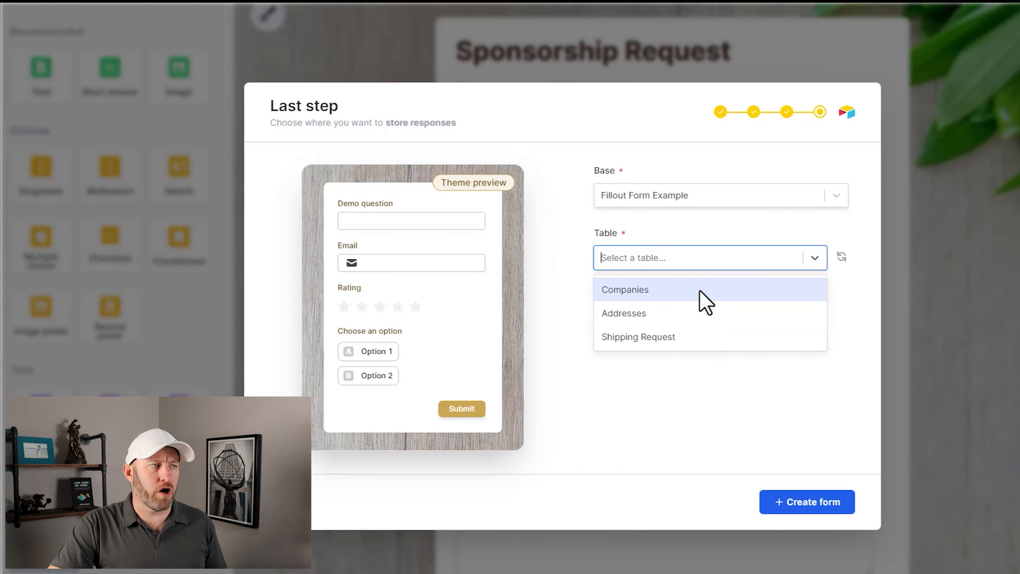
mouse_move(712, 319)
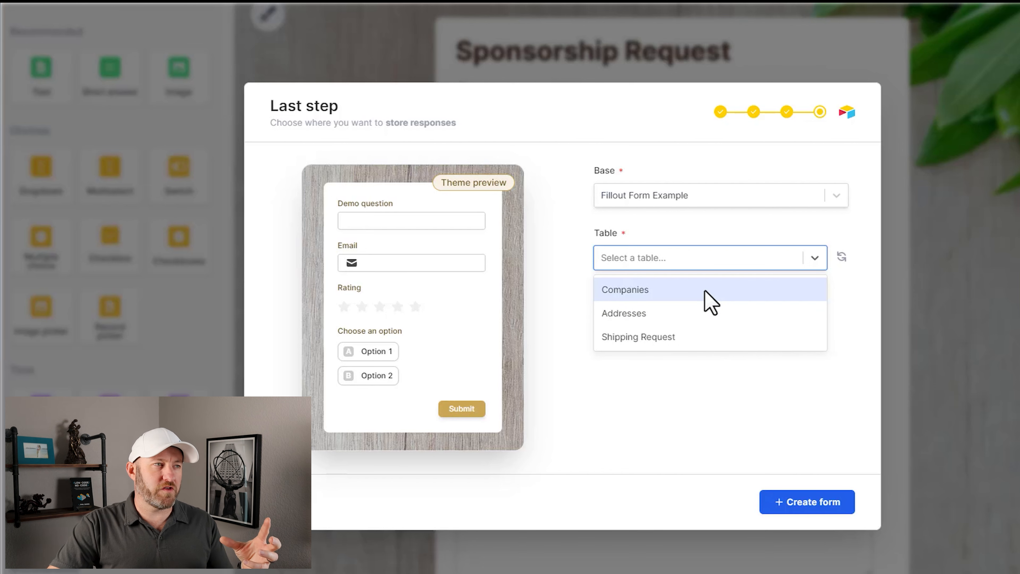
click(625, 290)
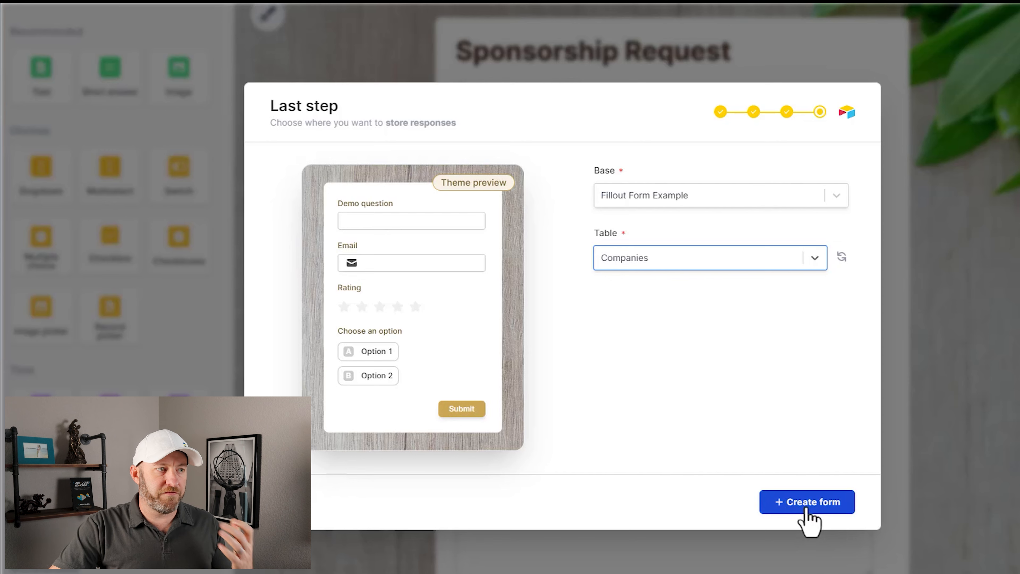
Create the form, keeping the default name "My Airtable form"
click(805, 501)
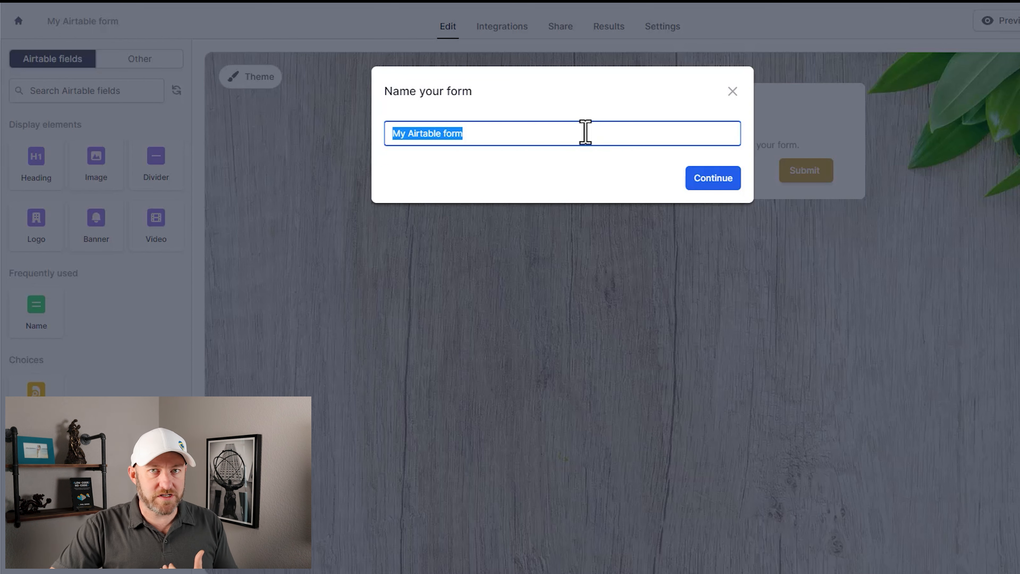
mouse_move(556, 142)
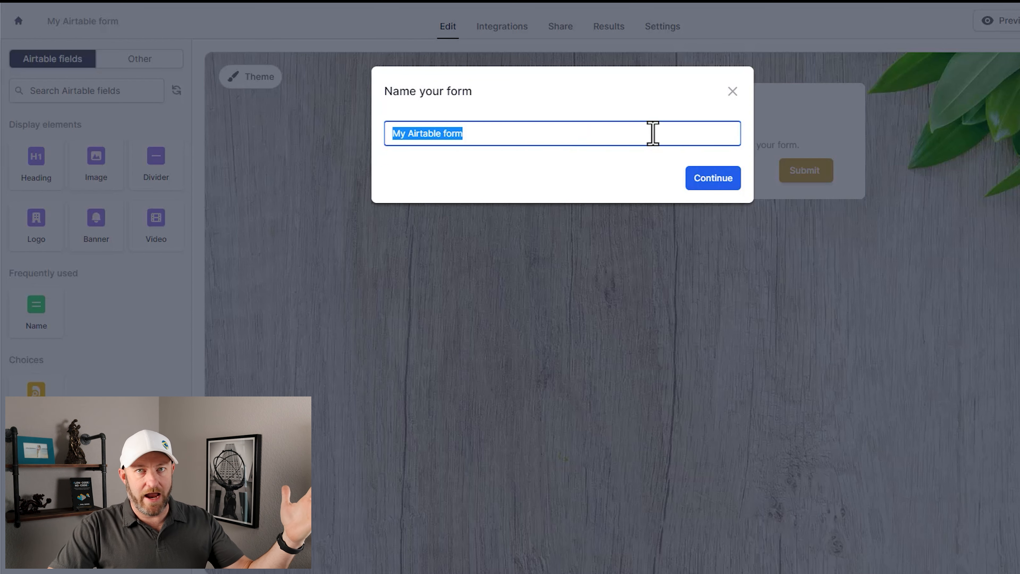
click(712, 178)
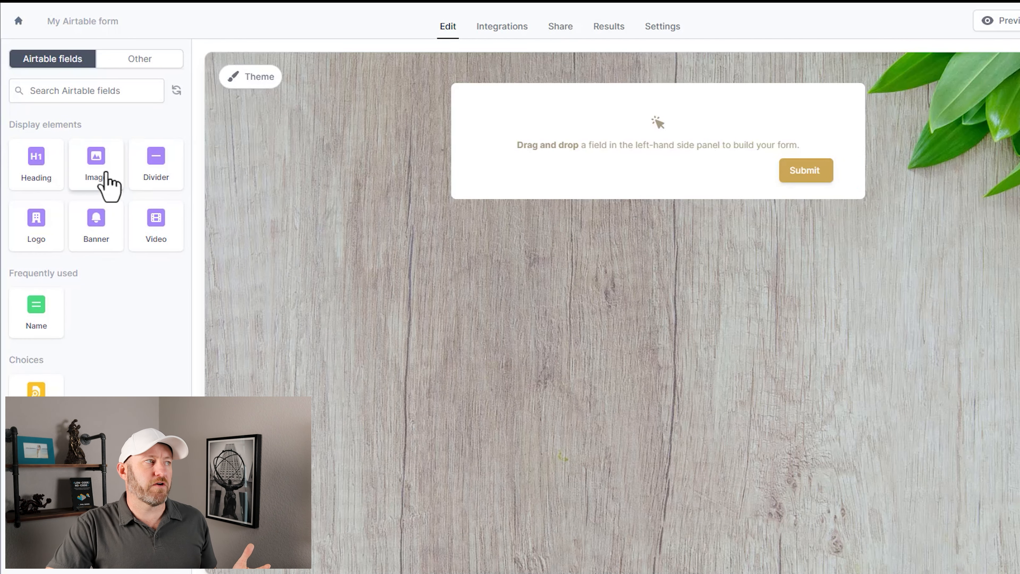
mouse_move(95, 231)
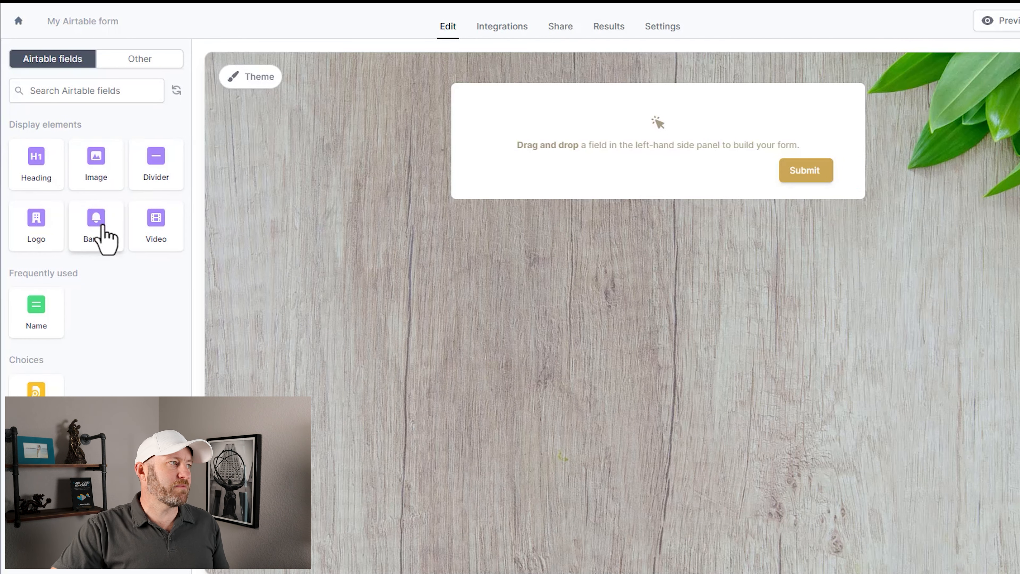
mouse_move(35, 224)
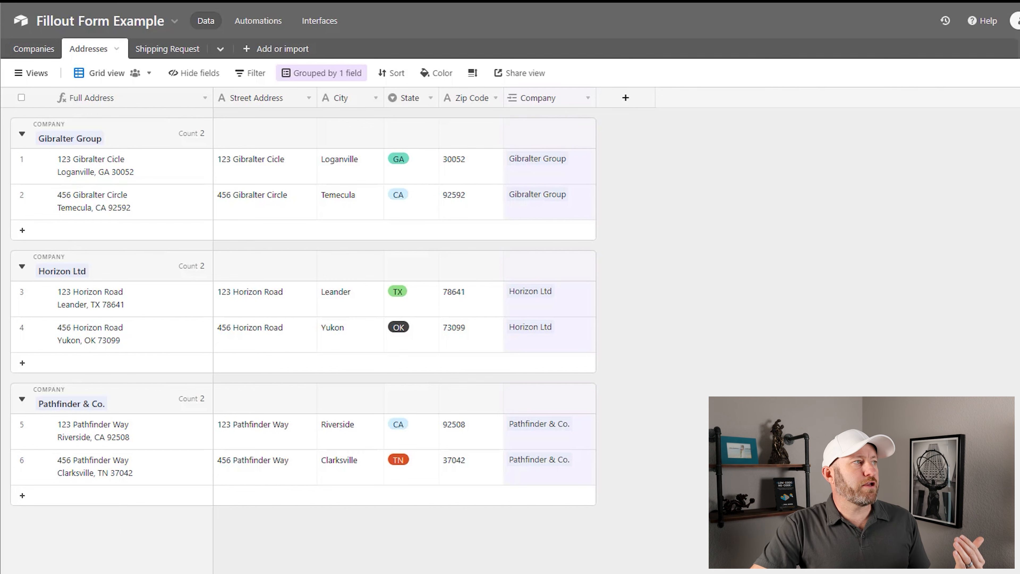
Switch to the Companies table and then the Shipping Request table in Airtable
click(34, 49)
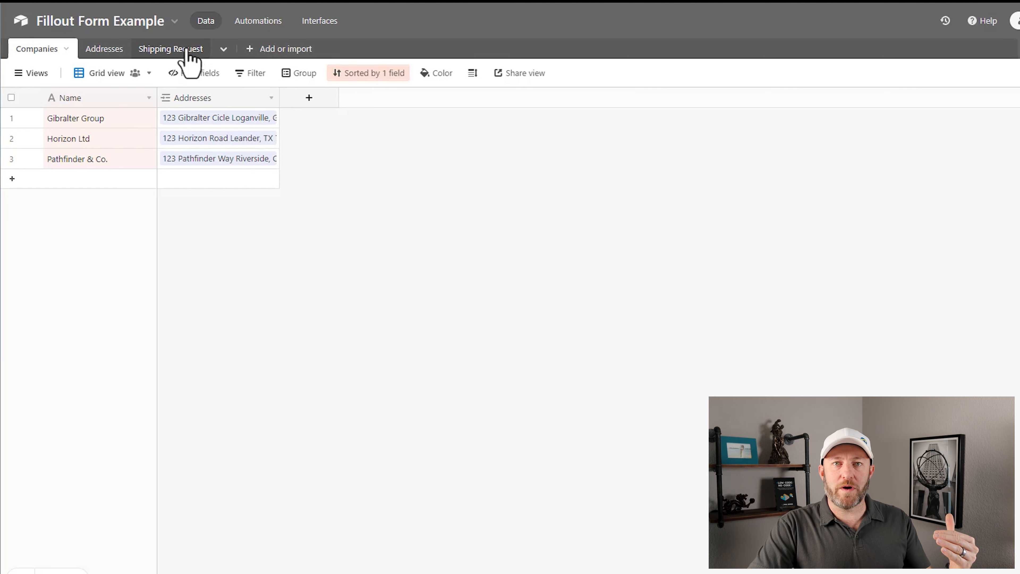
click(171, 48)
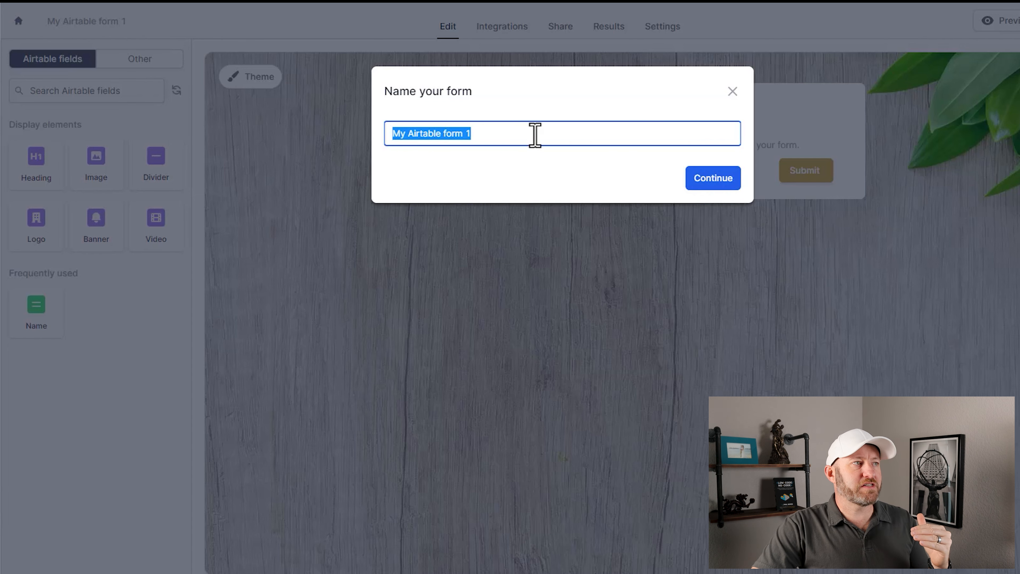
Name the new Fillout form "My Airtable form 2" and confirm
text(My Airtable form 2)
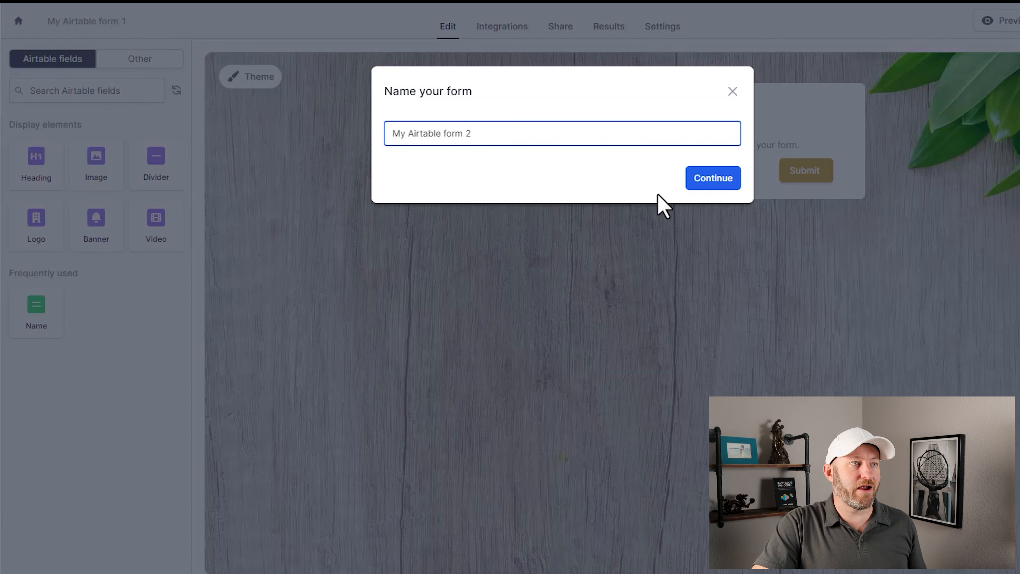
click(712, 178)
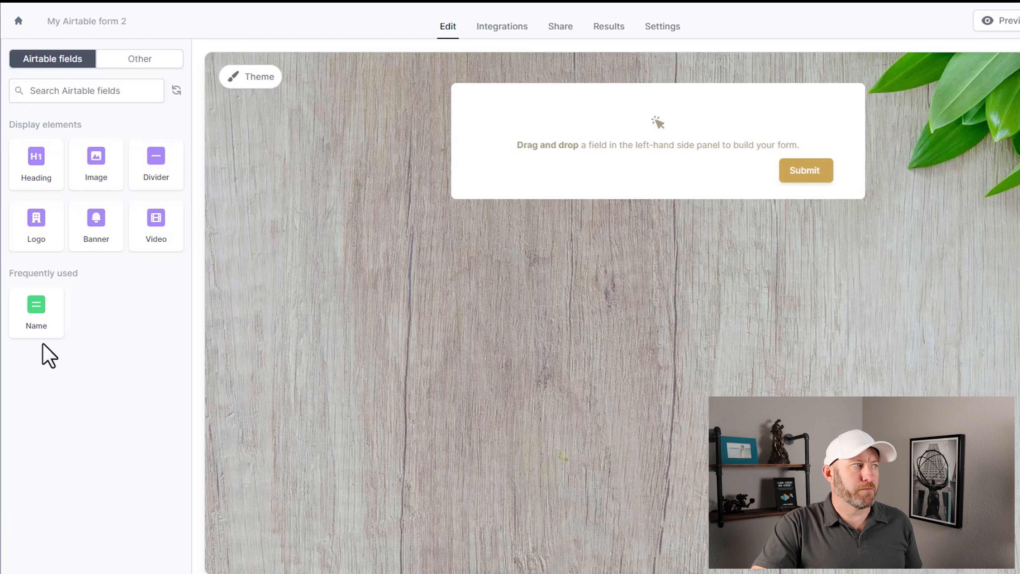
mouse_move(52, 371)
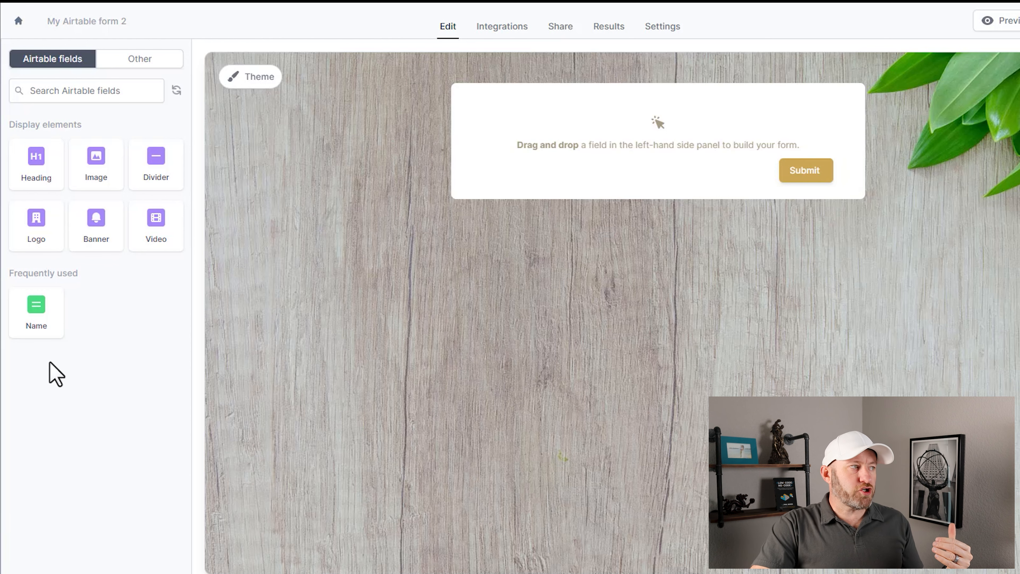
mouse_move(117, 444)
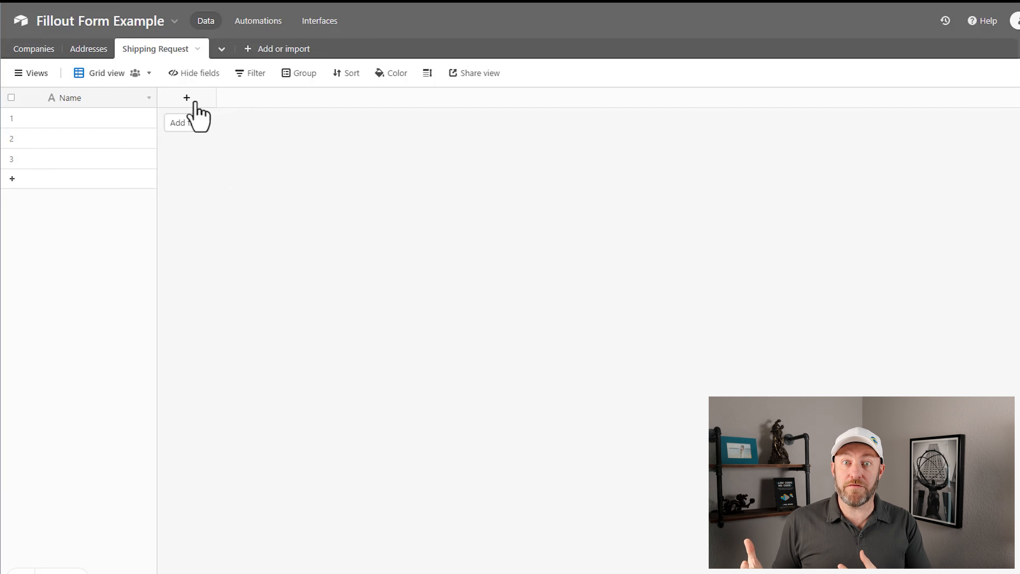
Add a Company field linked to the Companies table
click(186, 98)
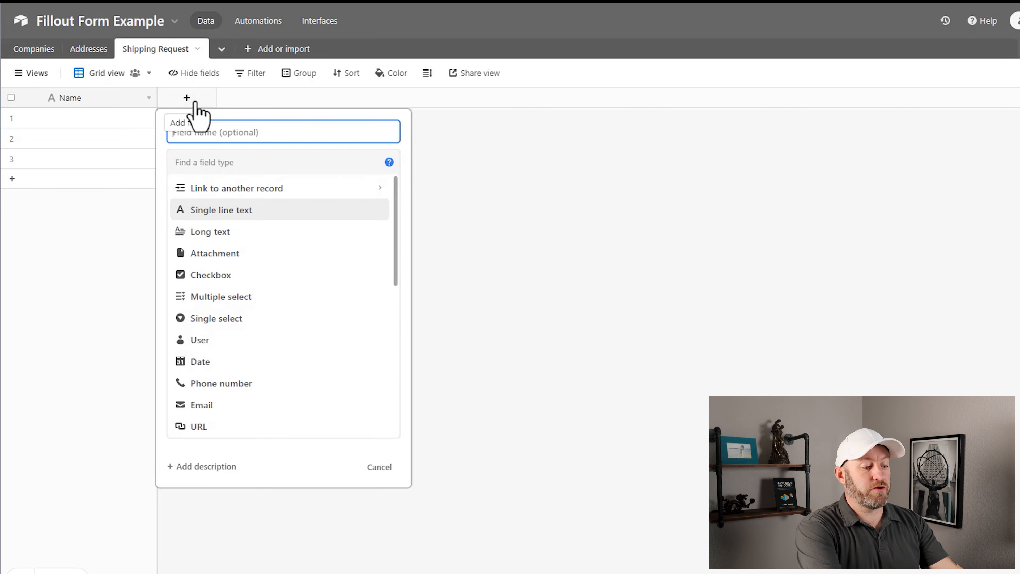
text(Company)
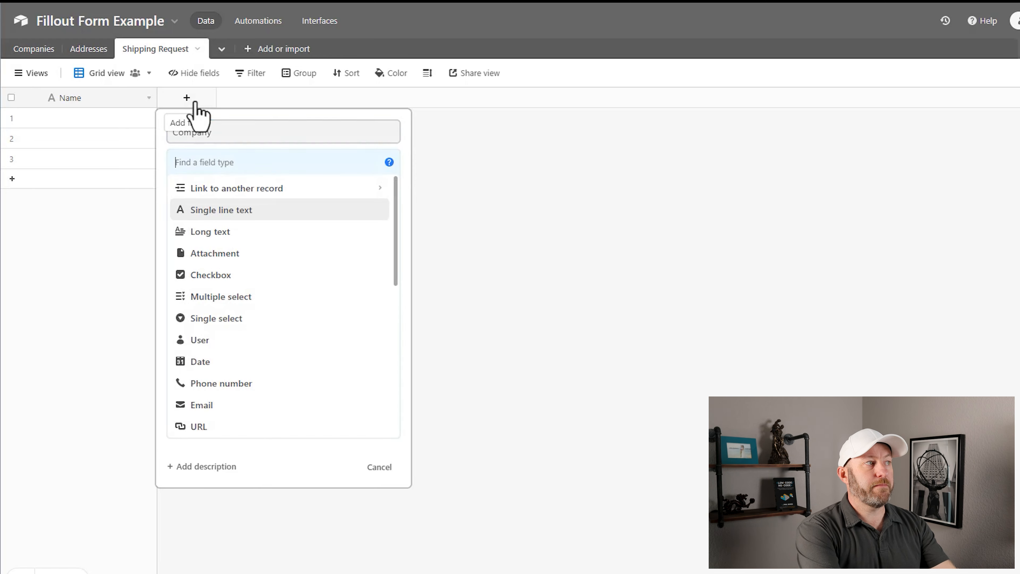
text(li)
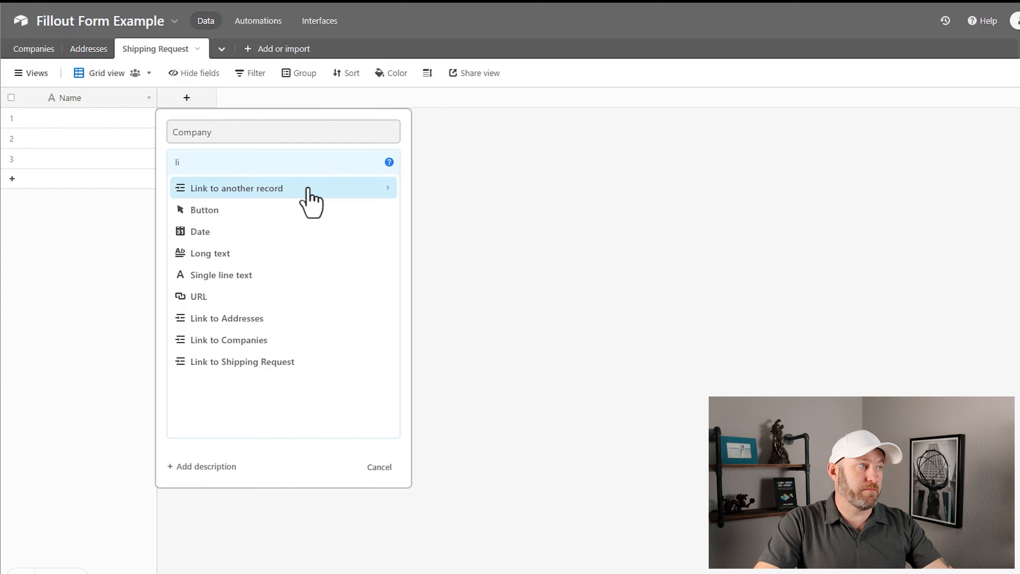
click(228, 340)
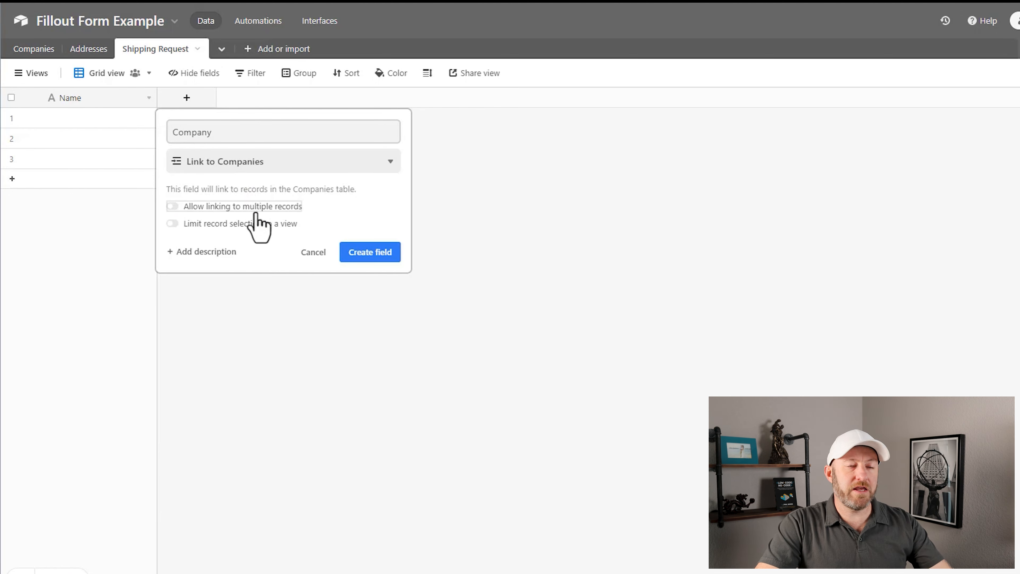
click(369, 252)
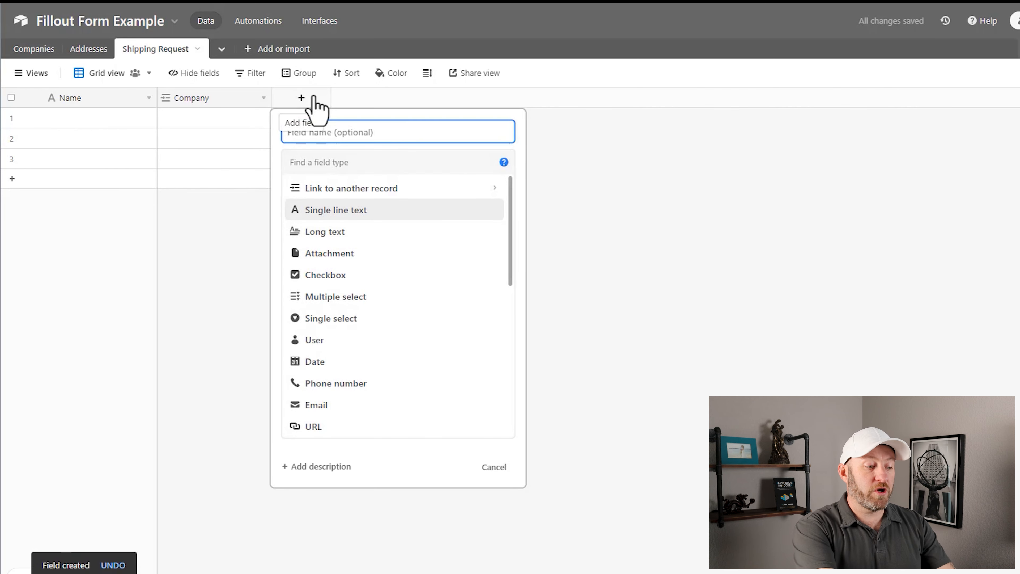
Add an Address field linked to Addresses, limited to a single linked record
text(Address)
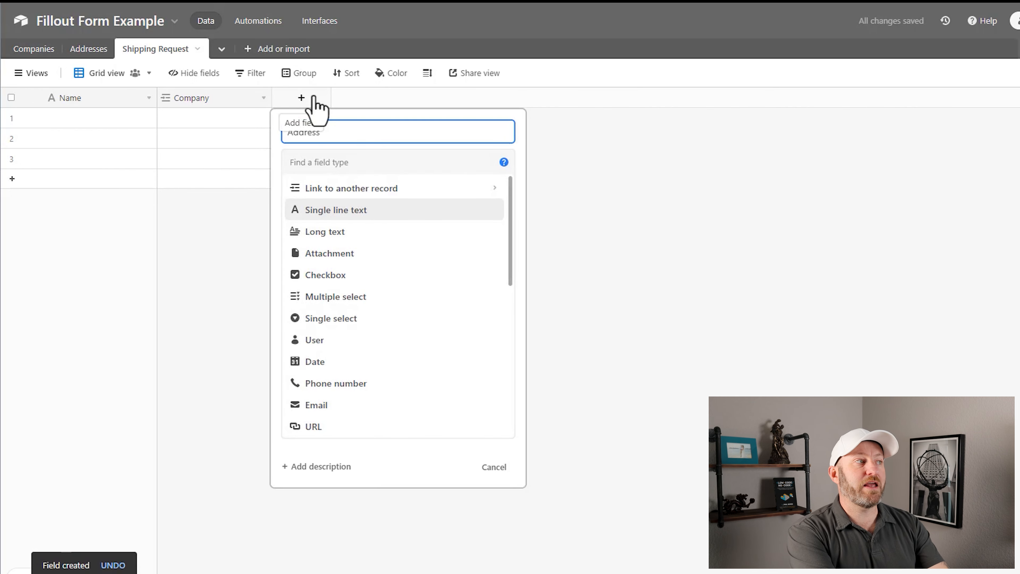
text(add)
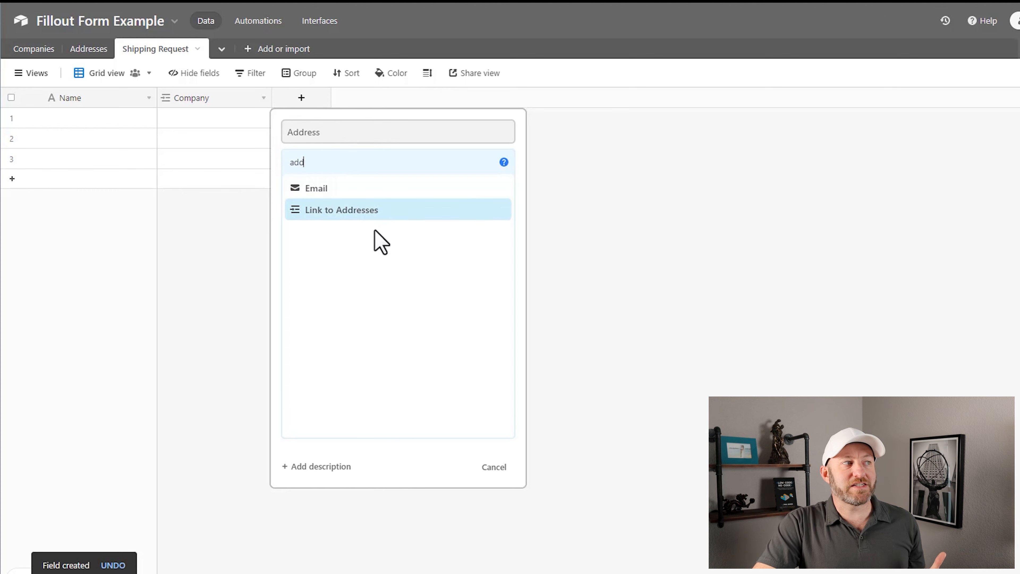
click(341, 209)
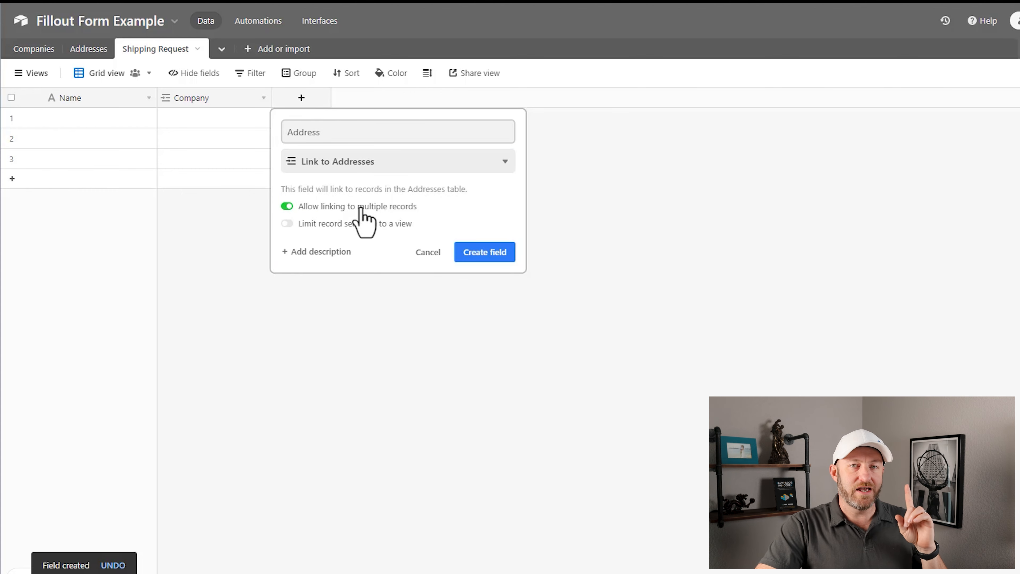
click(287, 206)
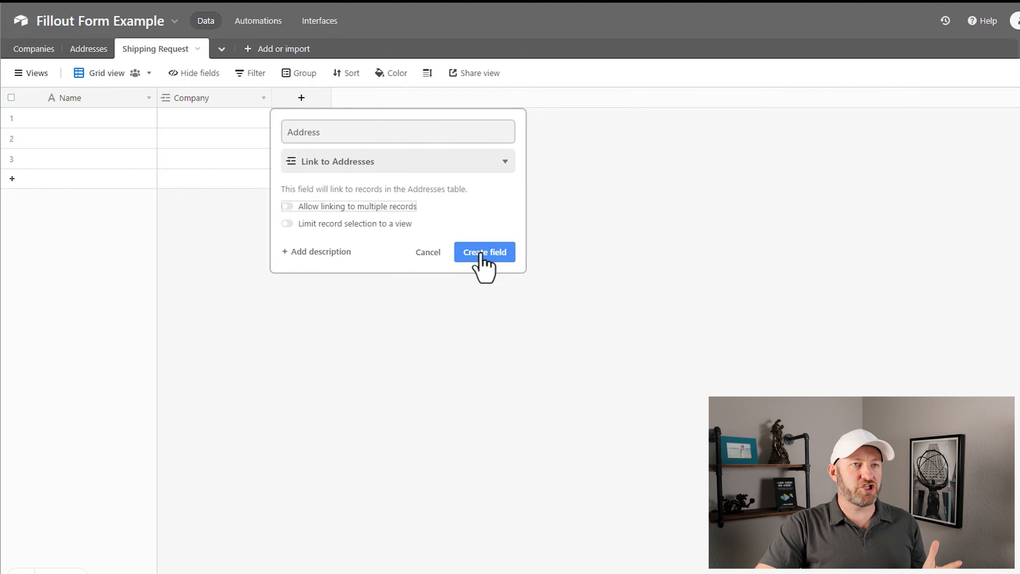
click(484, 251)
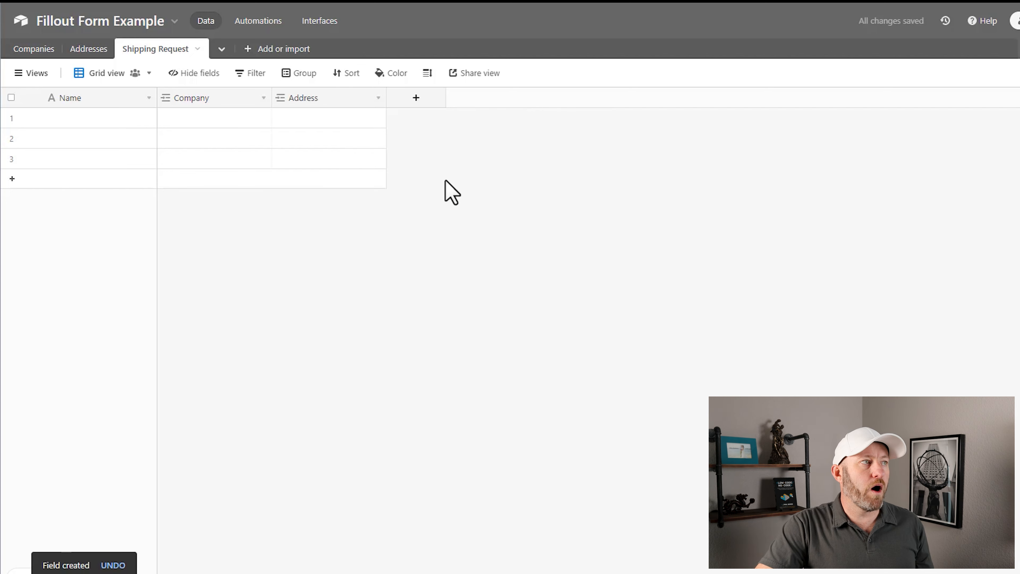
Add an Item single-line text field
click(415, 98)
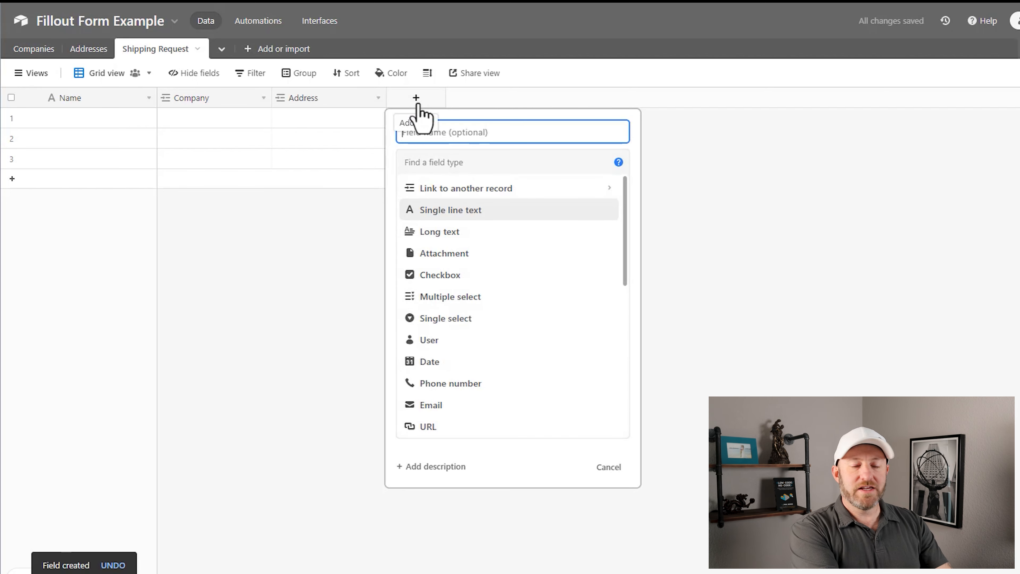
text(Item)
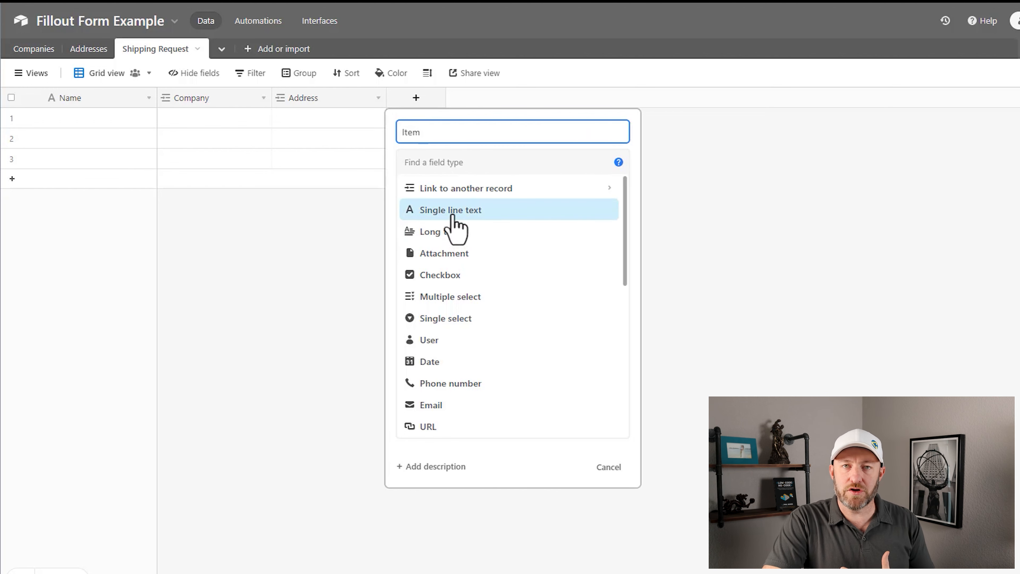
click(451, 209)
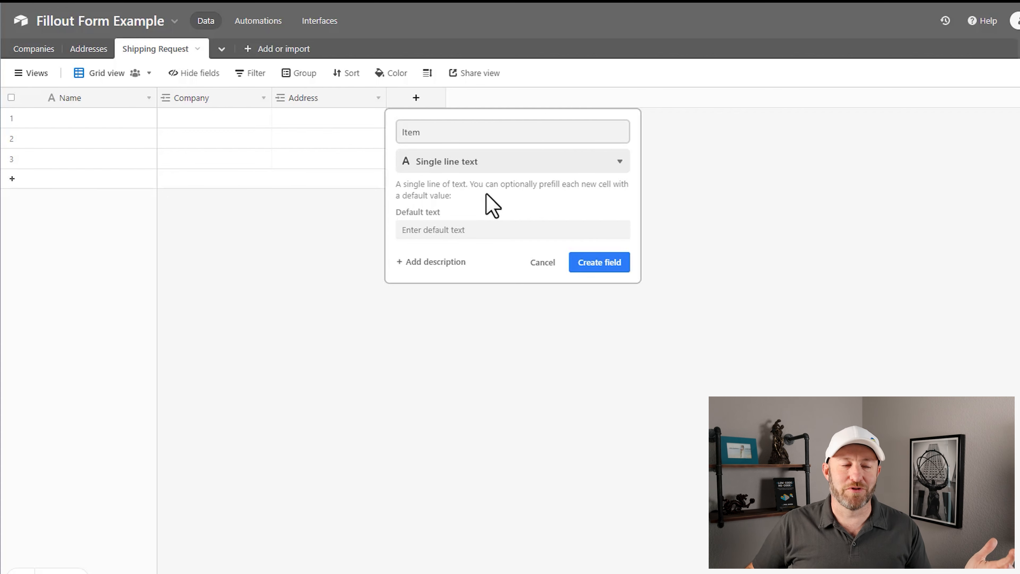
click(598, 262)
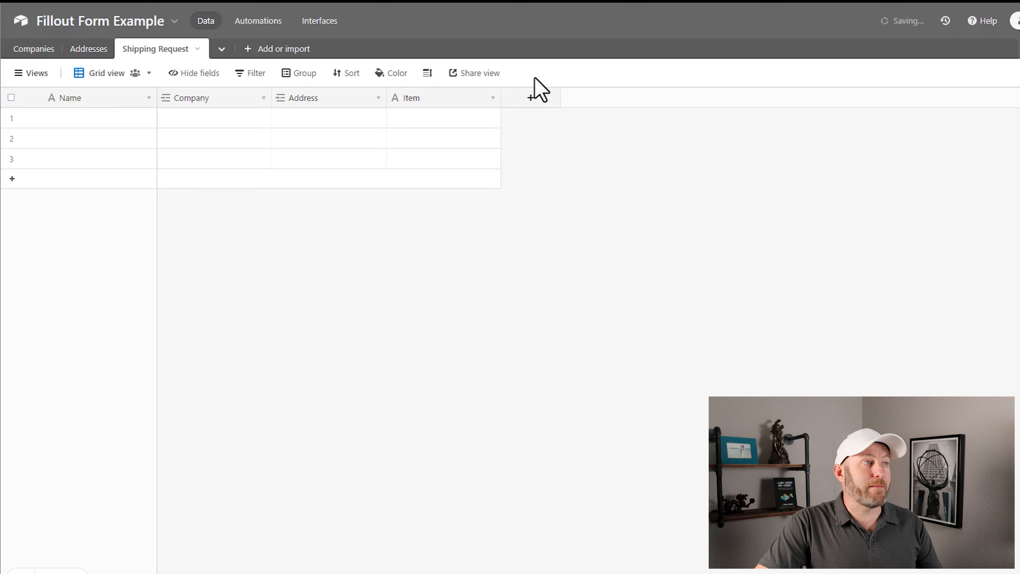
Add a Quantity number field formatted as integers
click(529, 97)
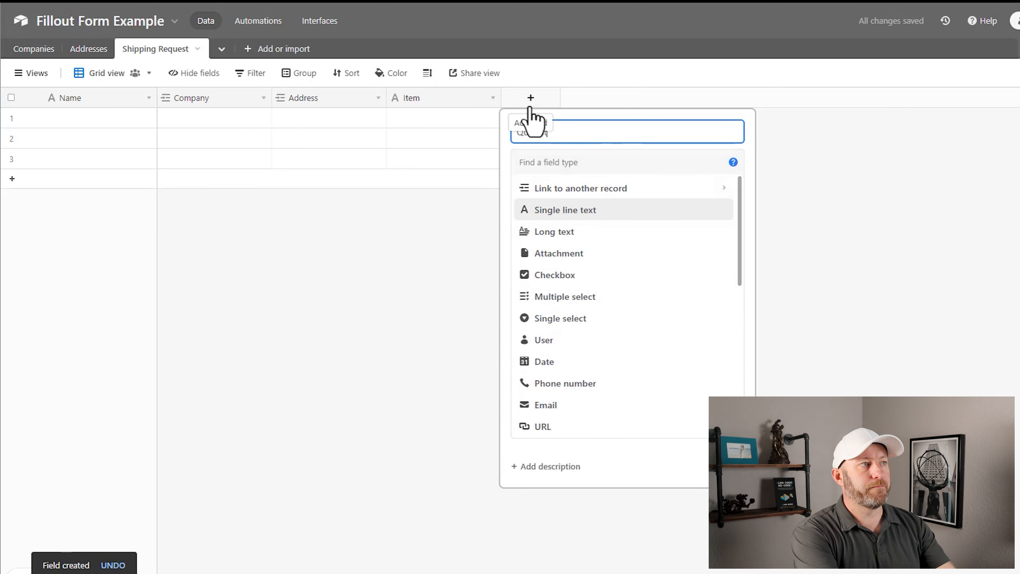
text(num)
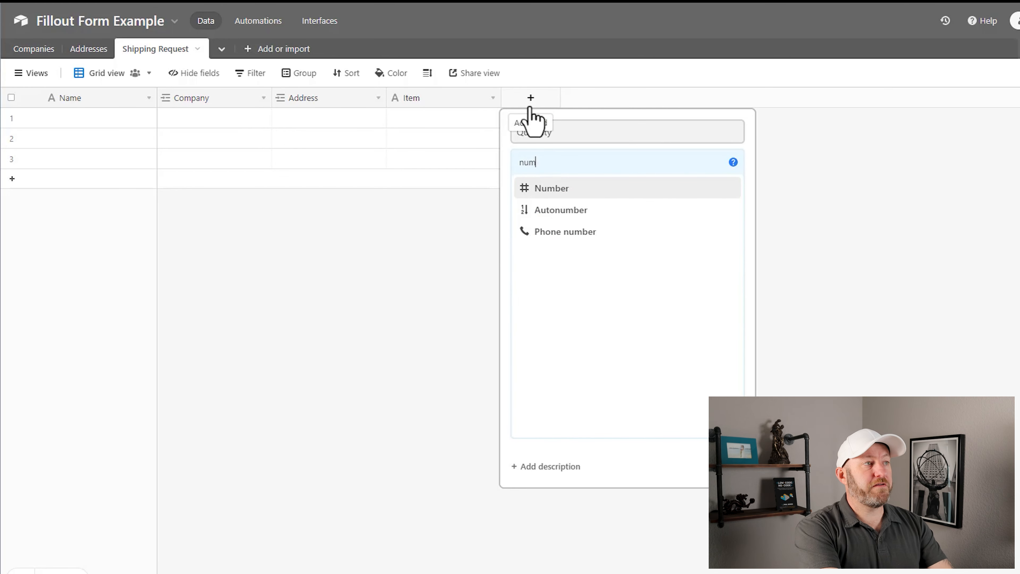
click(551, 188)
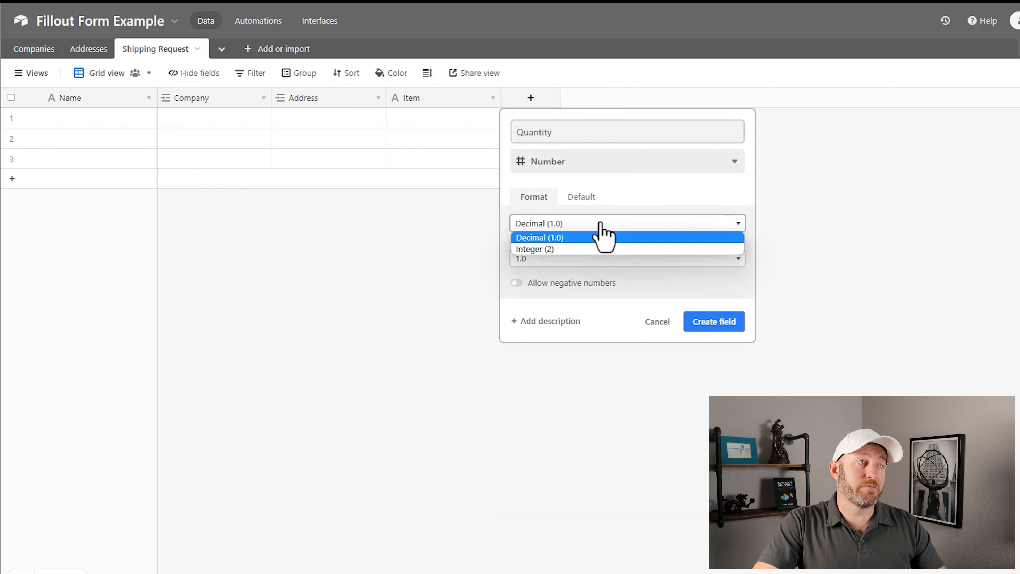
click(535, 250)
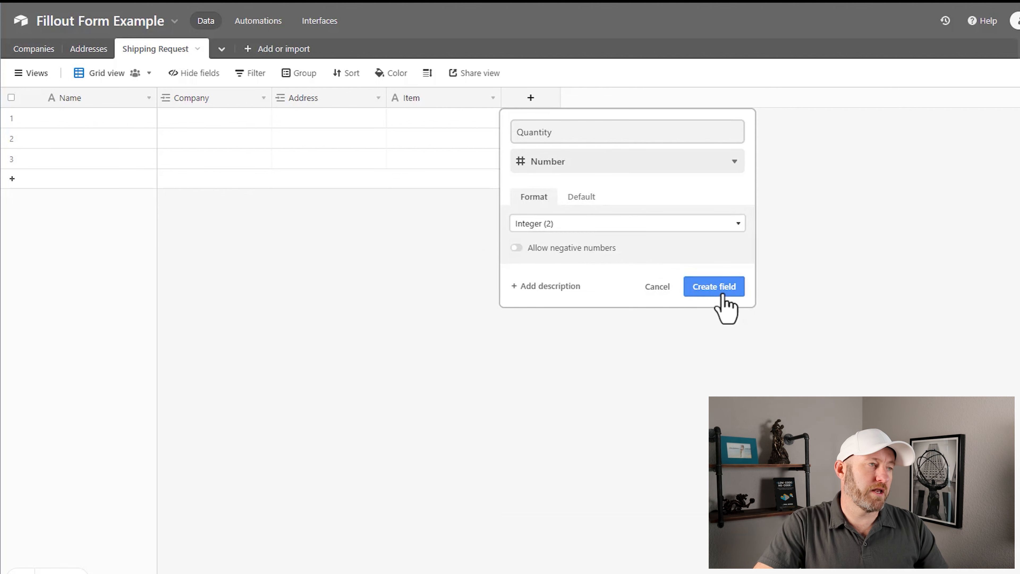
click(713, 286)
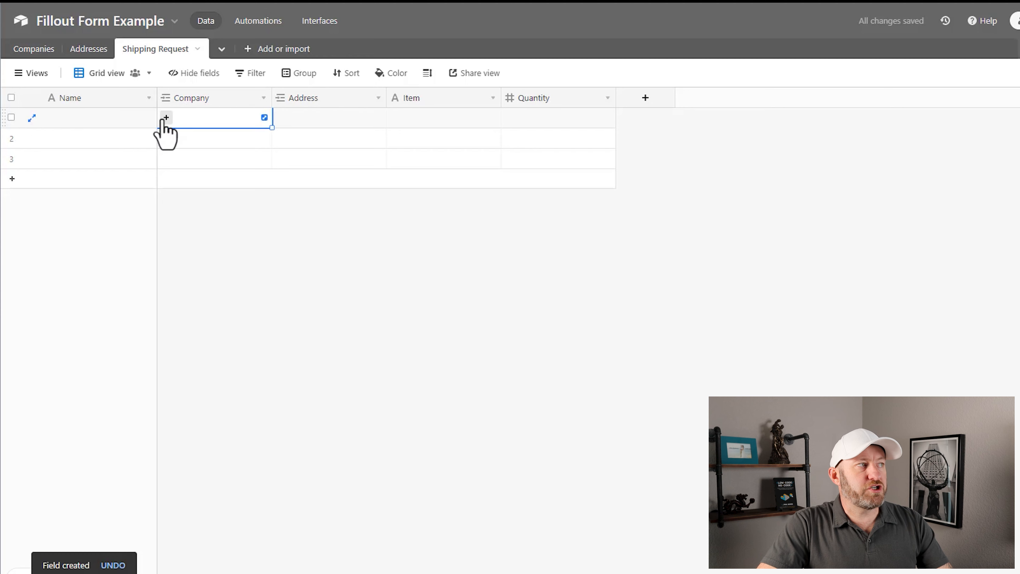
Link the first record's company and address, and enter Pencil as its item
click(165, 118)
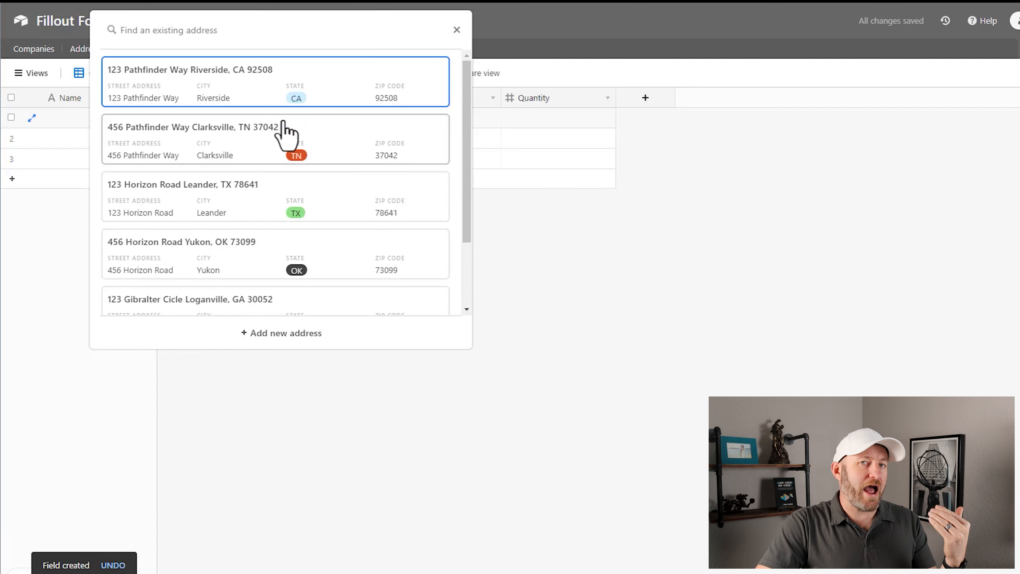
scroll(down, 3)
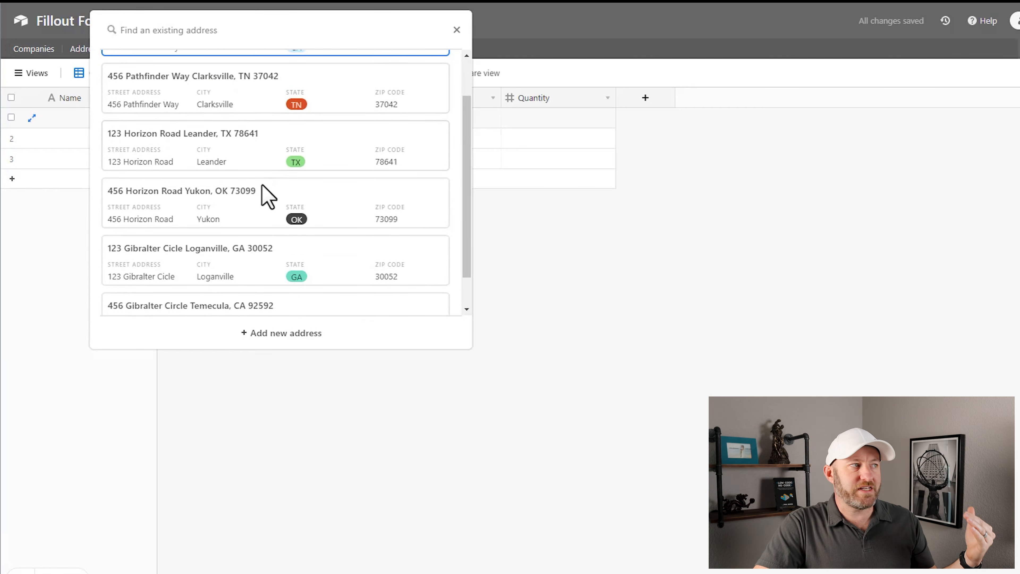
scroll(down, 3)
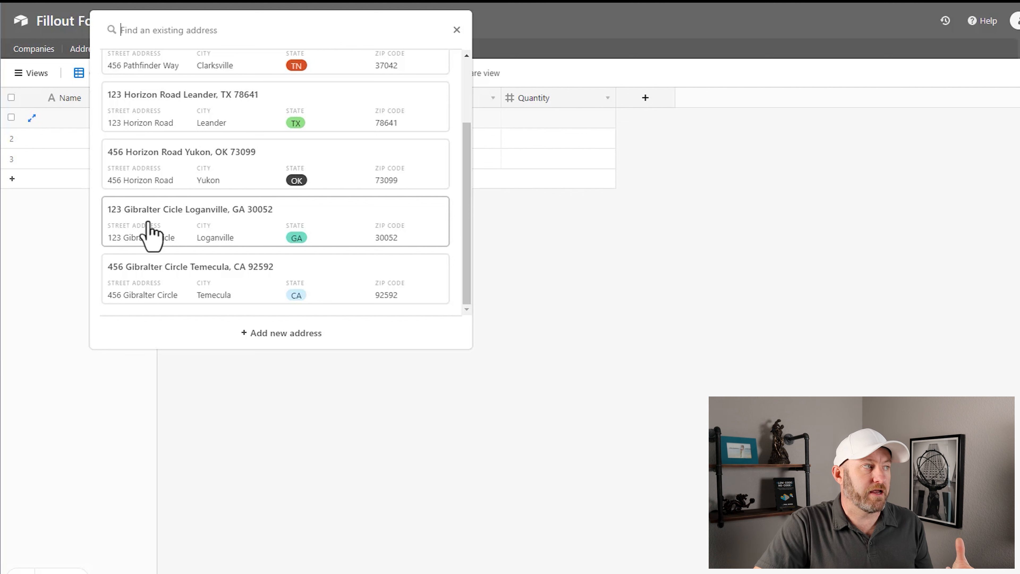
mouse_move(161, 244)
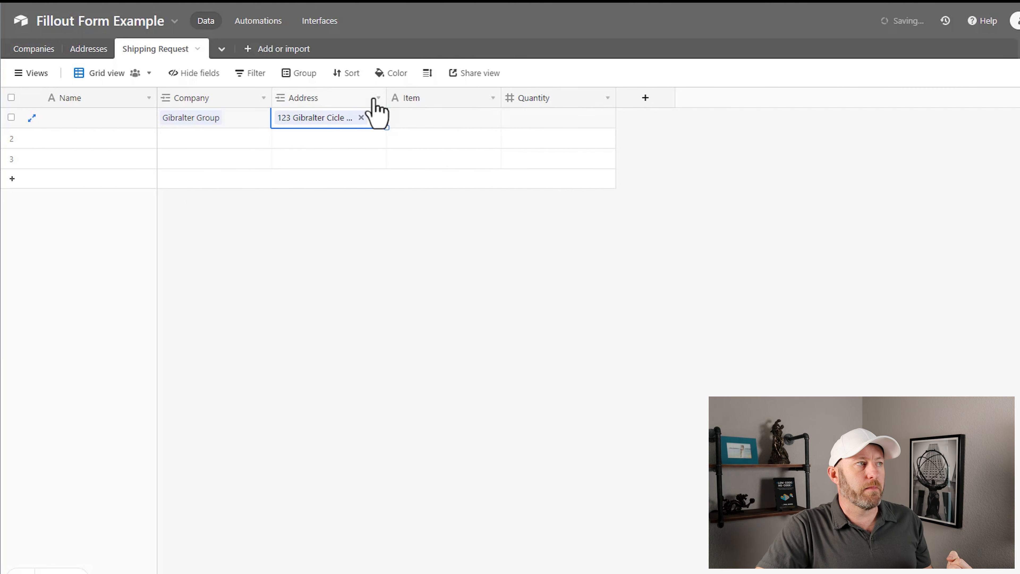
click(443, 118)
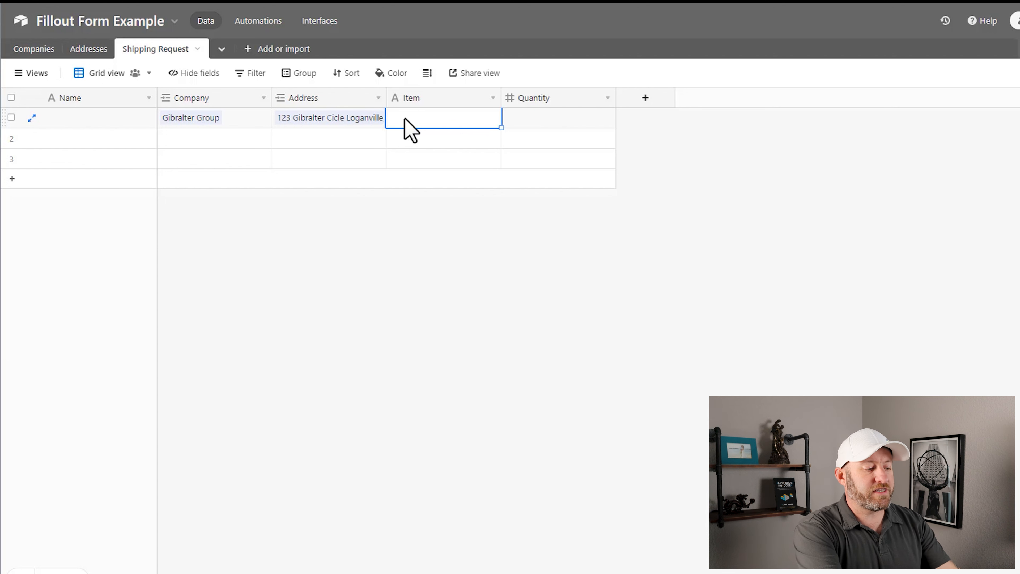
text(Pencil)
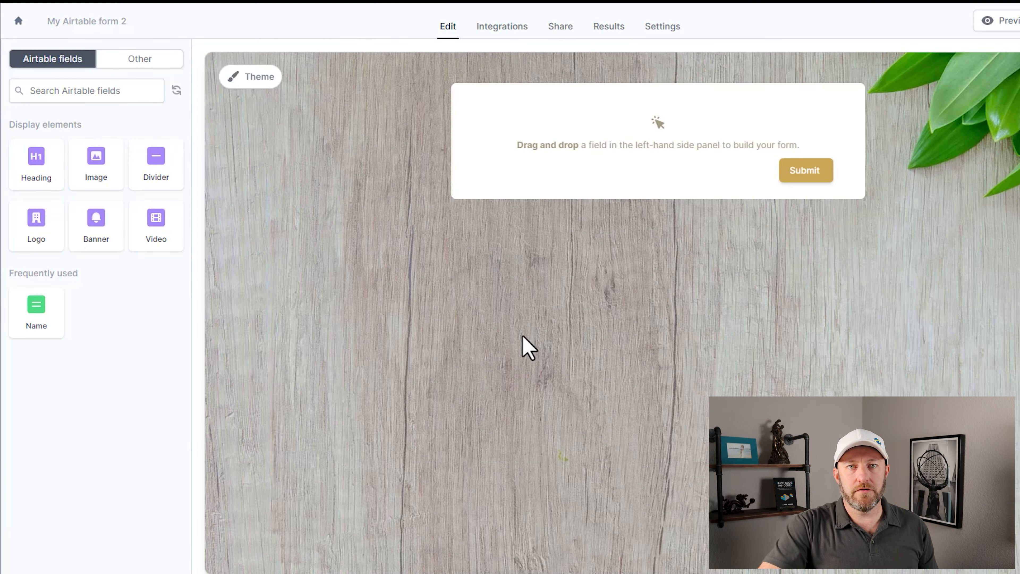
mouse_move(84, 325)
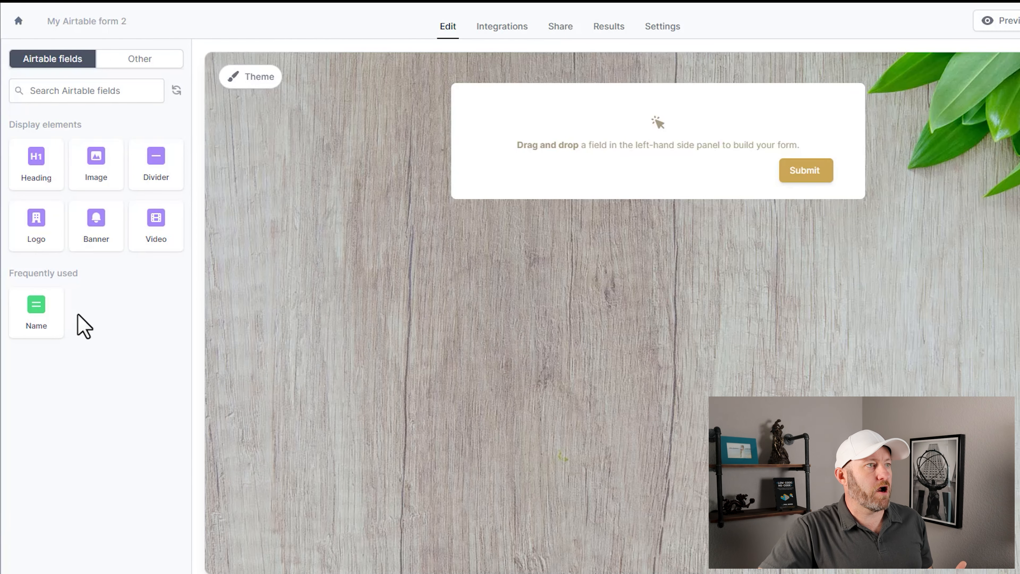
mouse_move(176, 90)
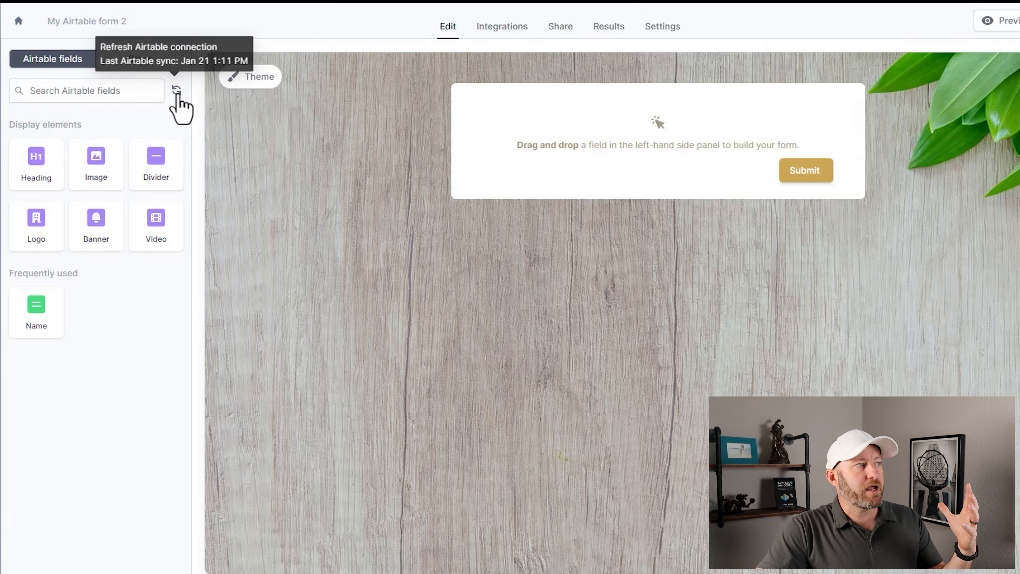
Refresh Fillout's Airtable connection so the new Shipping Request fields load
click(176, 90)
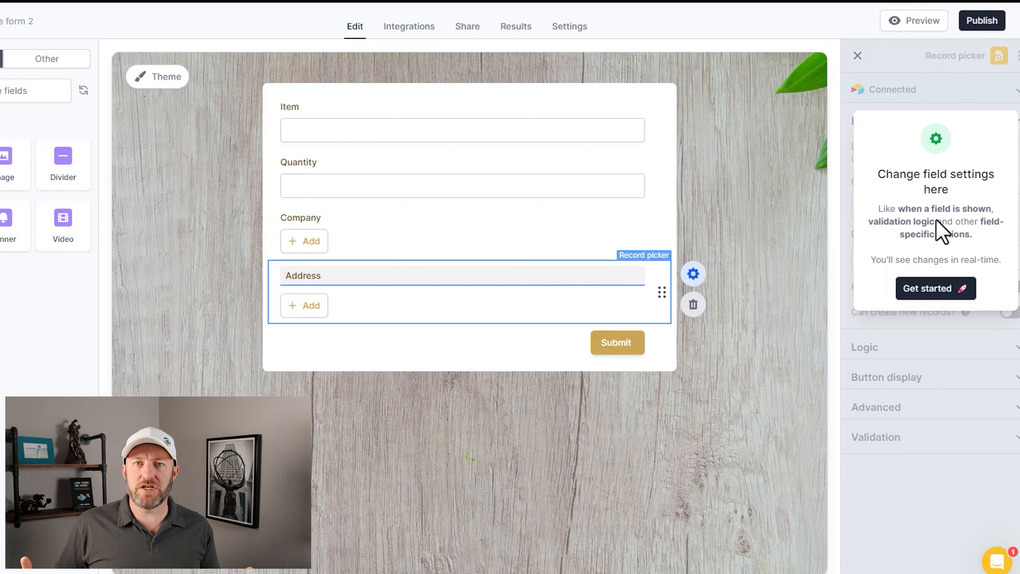
mouse_move(918, 261)
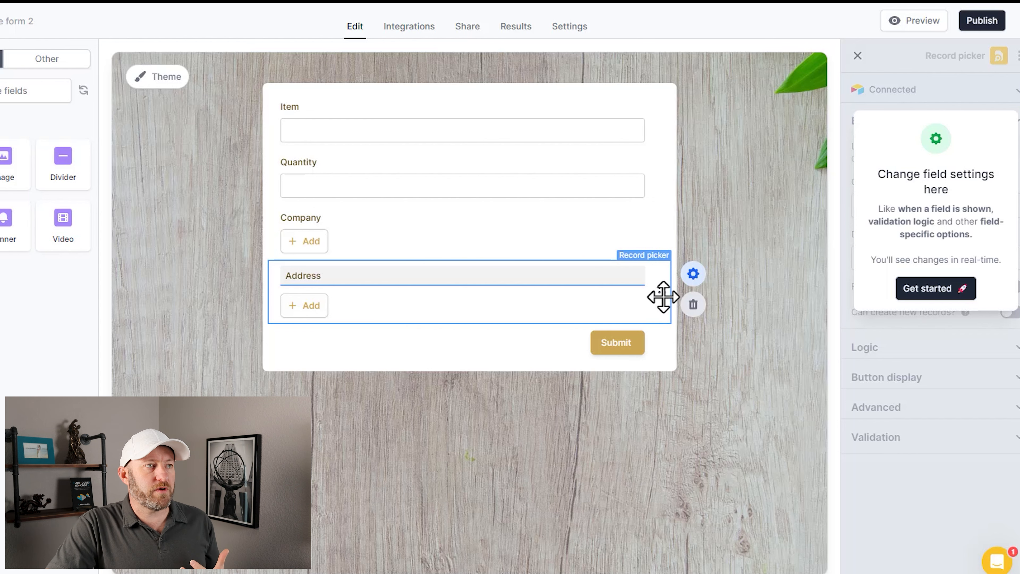
Move Company and Address above Item and Quantity and caption Company 'test caption'
drag(663, 296, 657, 127)
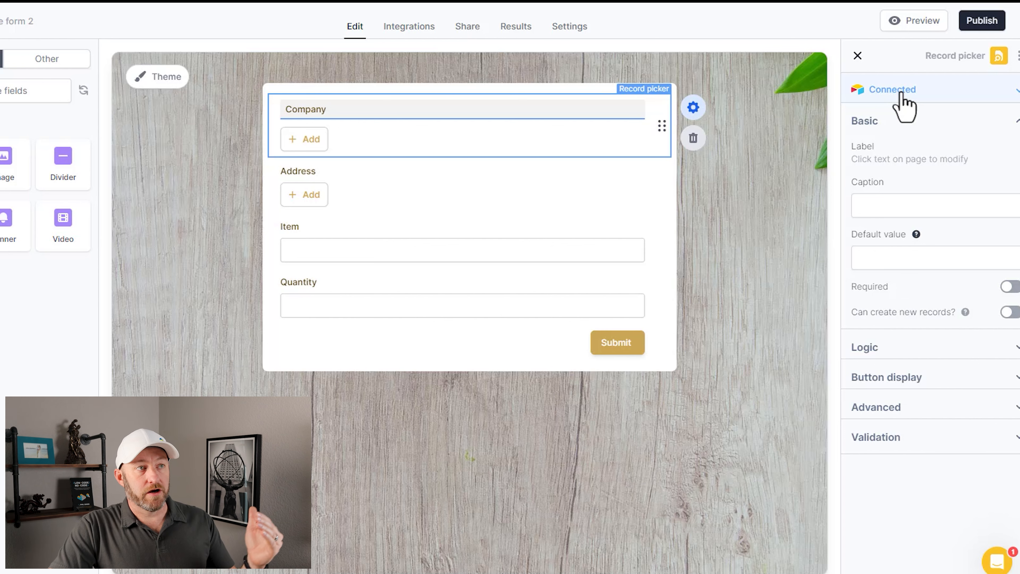
click(936, 206)
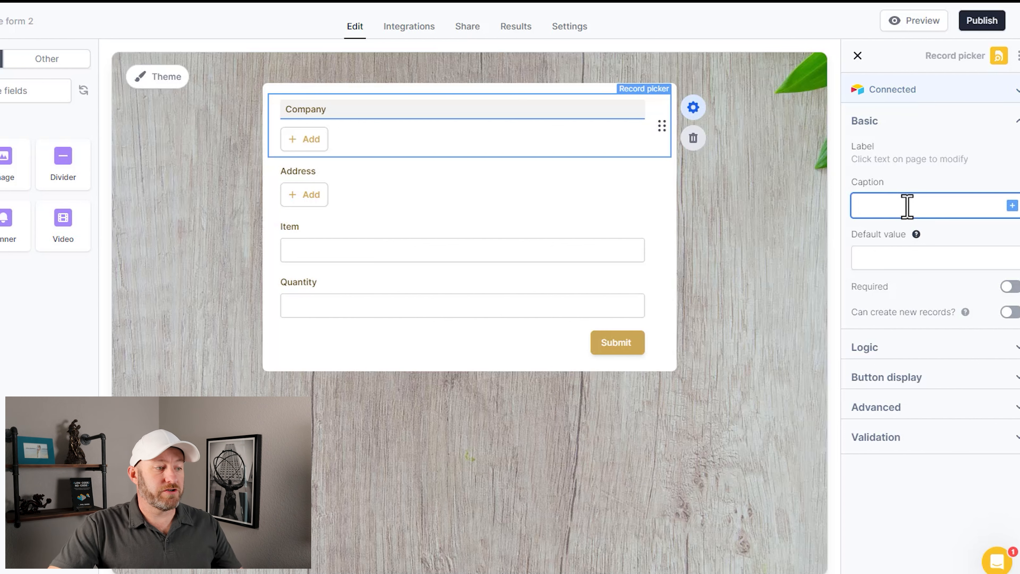
text(test caption)
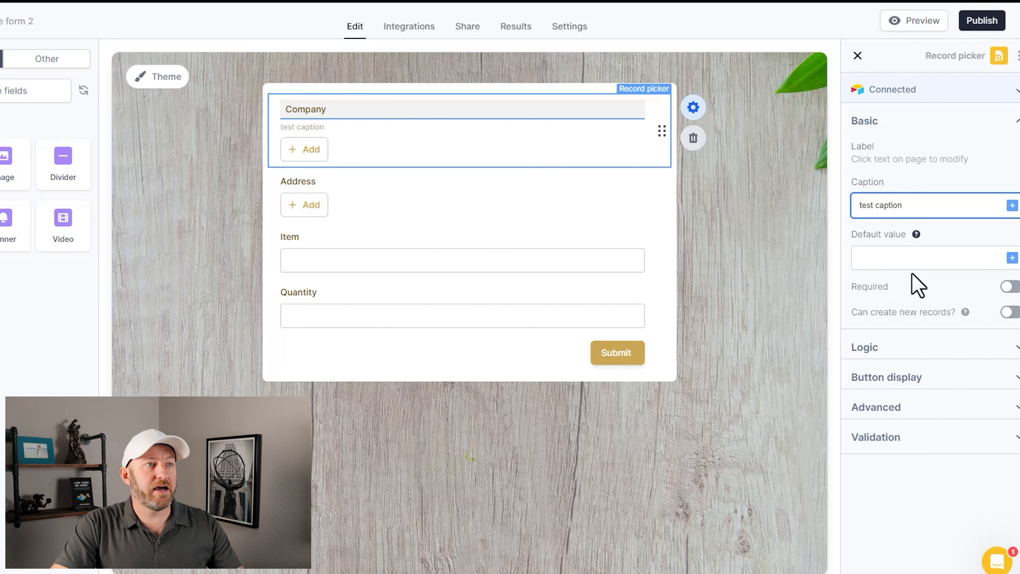
Look at the Company field's default value reference menu without choosing anything
click(930, 257)
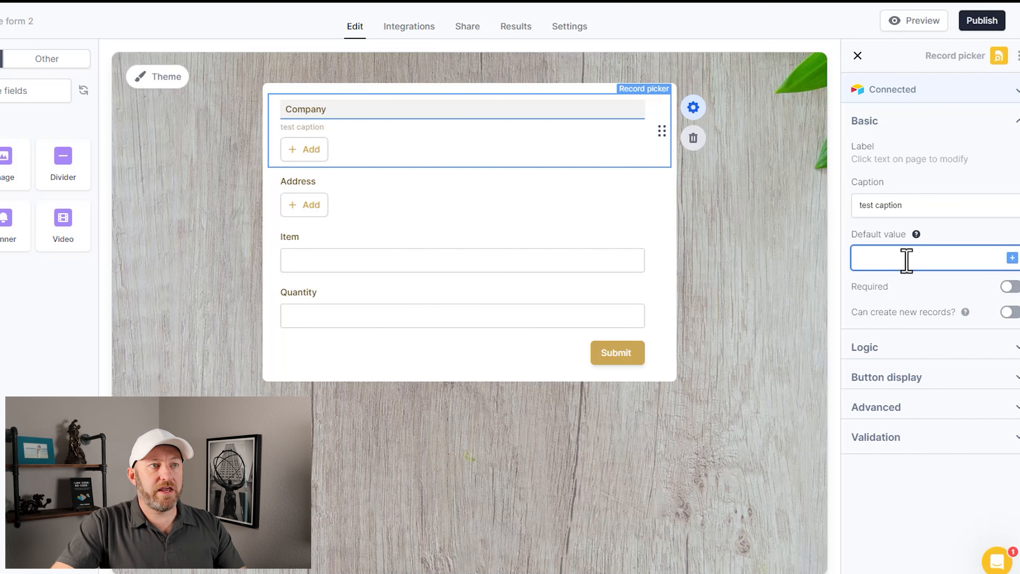
click(1011, 257)
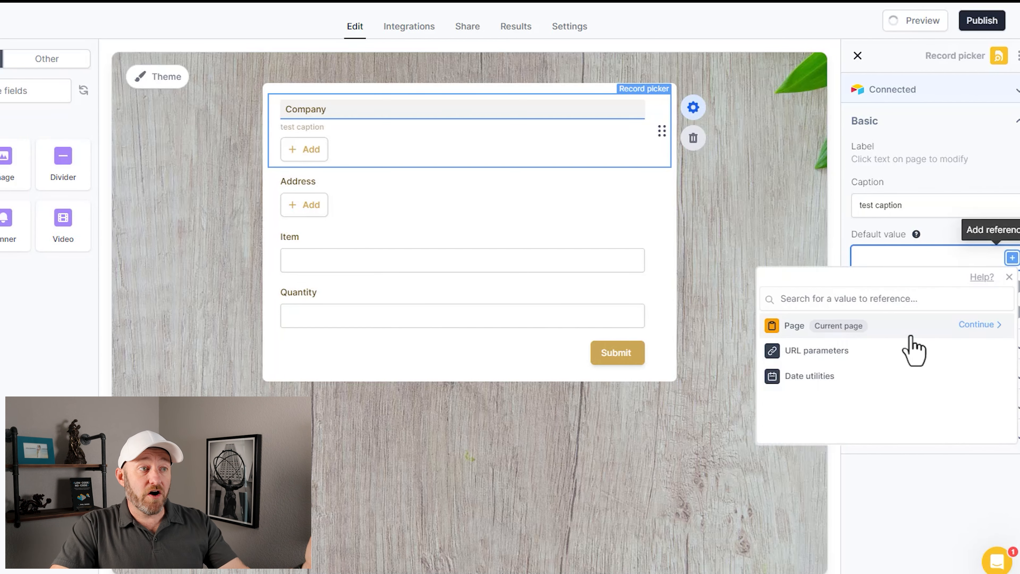
mouse_move(915, 359)
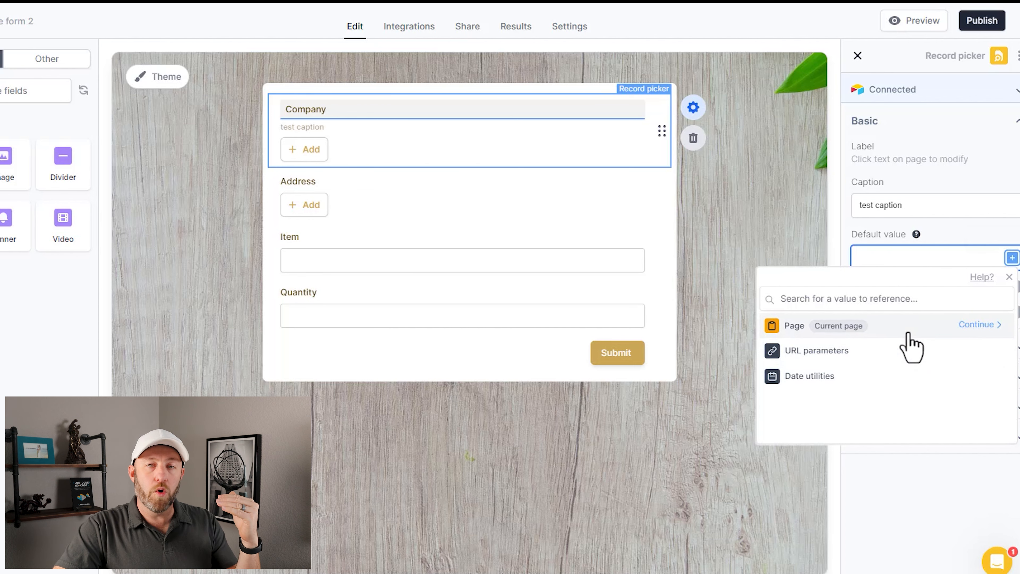
click(930, 257)
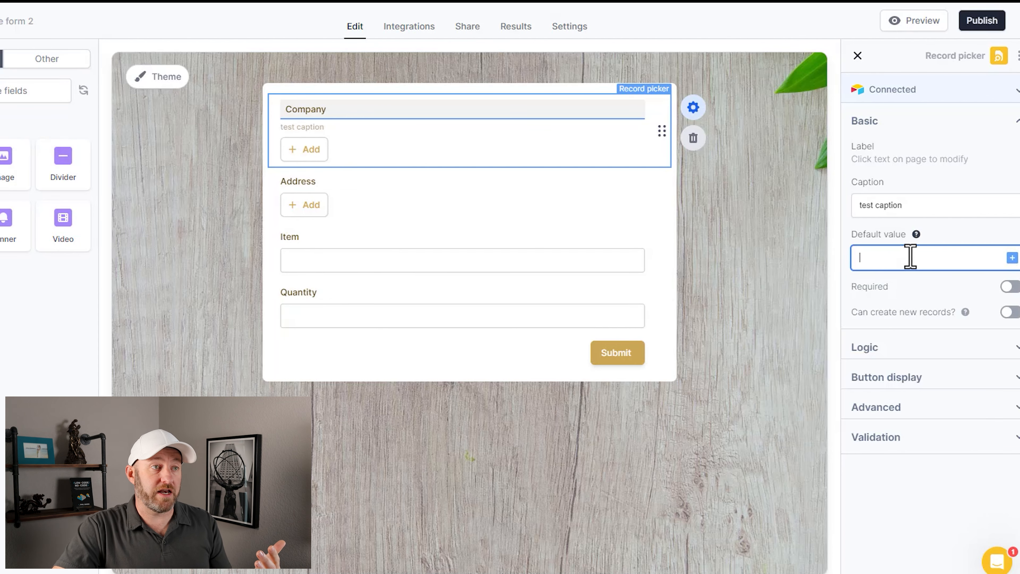
Expand the Company field's Logic, Button display and Advanced settings
click(864, 347)
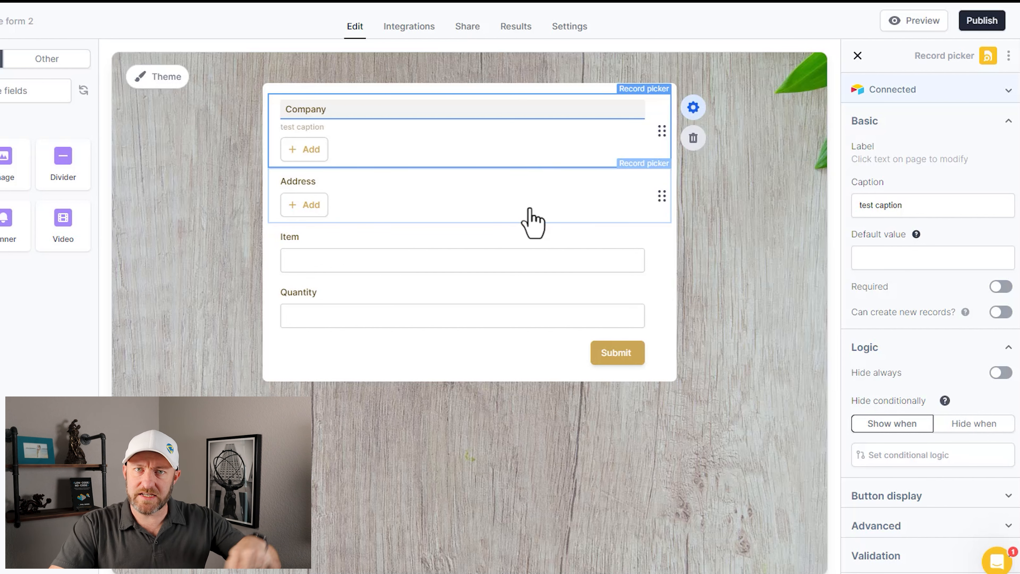
mouse_move(505, 185)
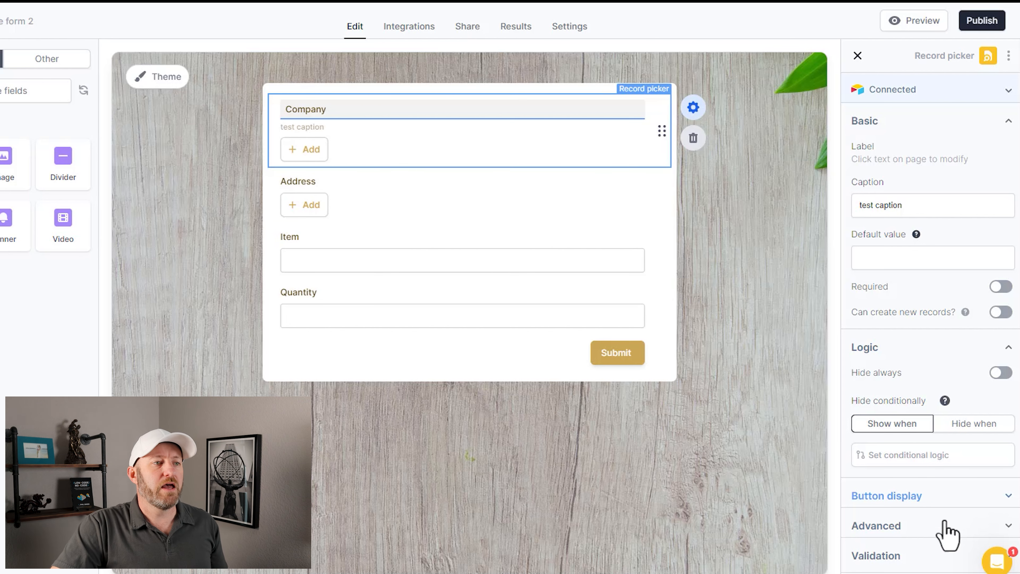
click(886, 495)
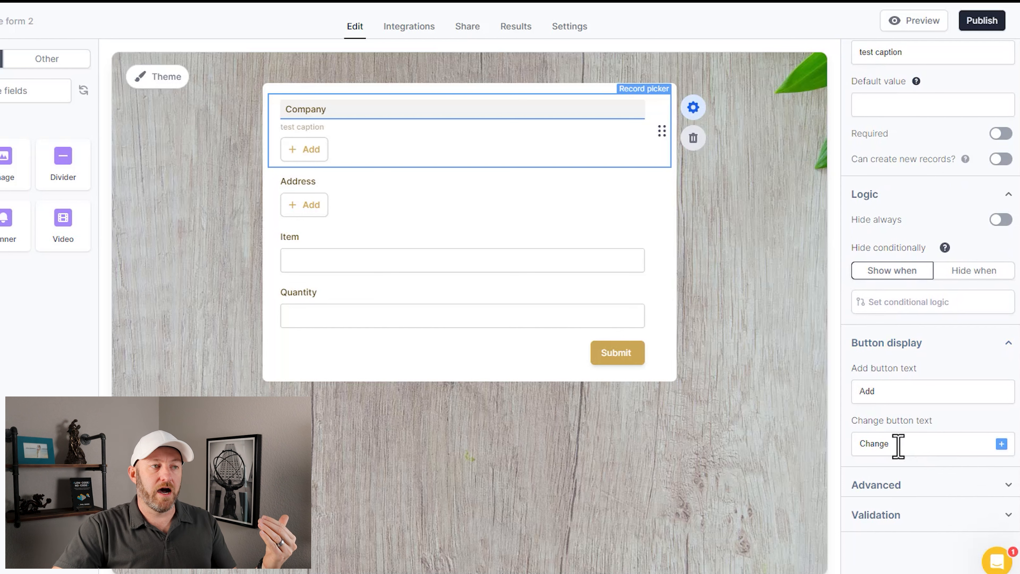
click(876, 485)
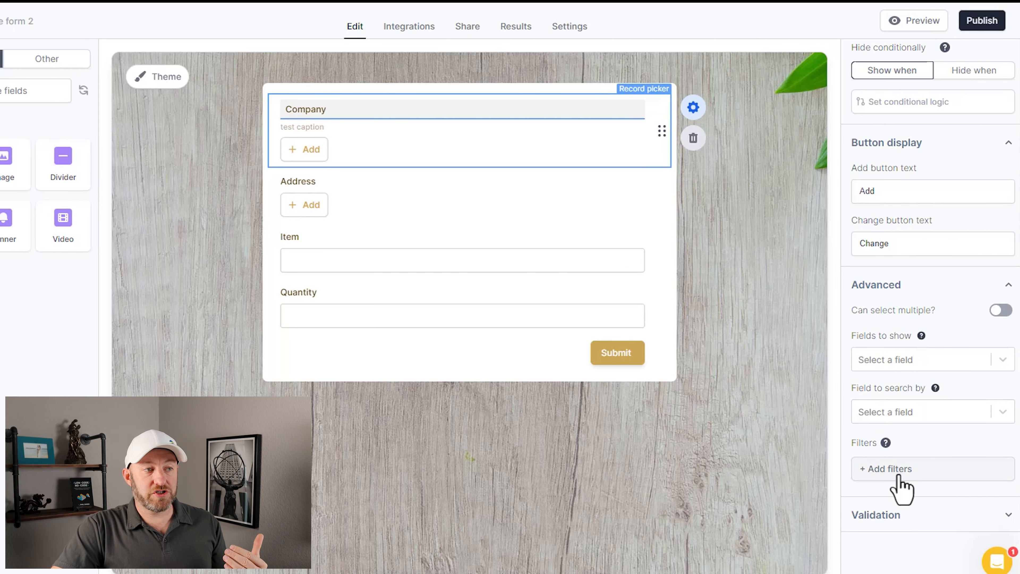
scroll(down, 3)
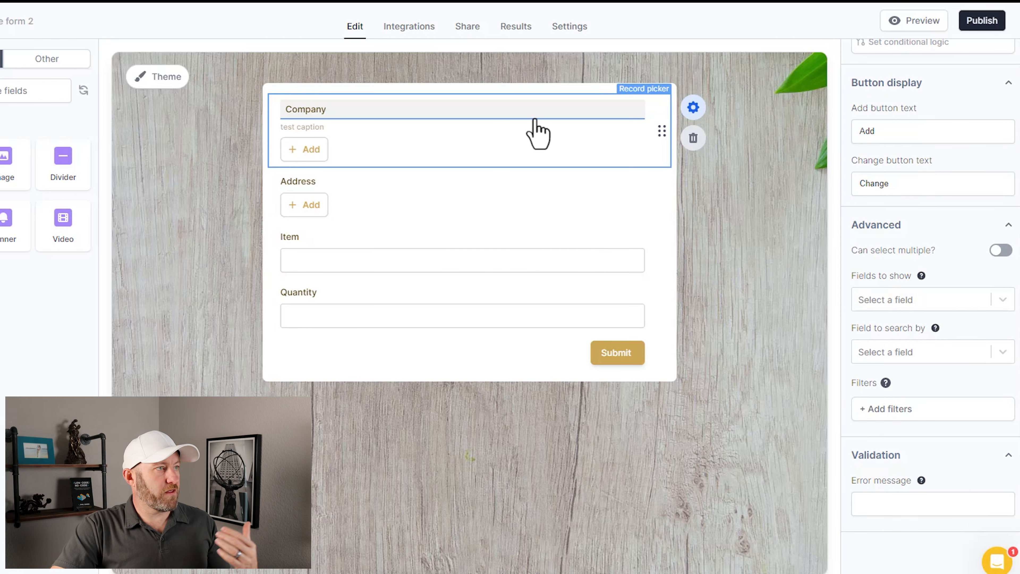
mouse_move(907, 55)
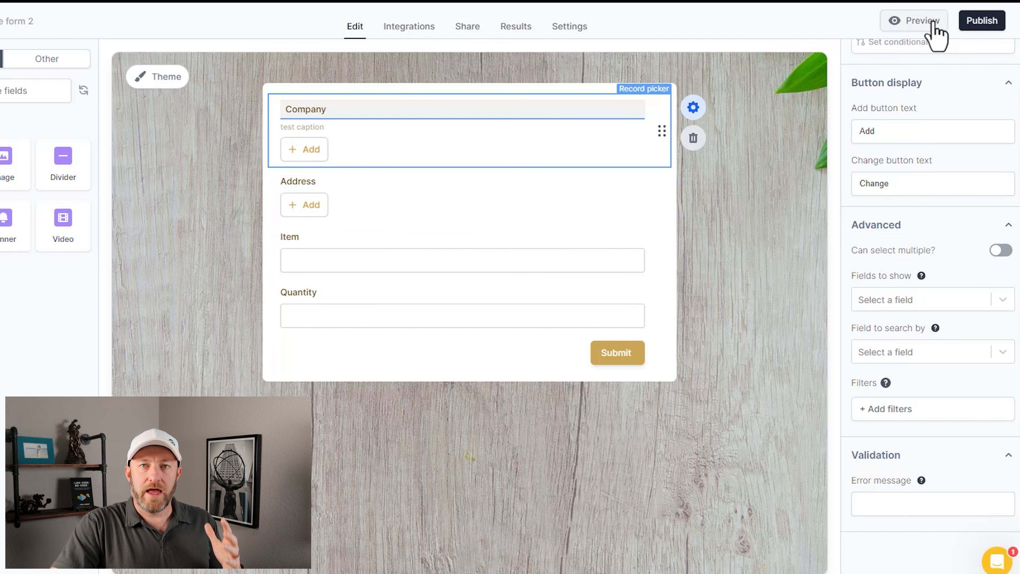
Preview the form, pick Gibralter Group and check the Address choices, then return to editing
click(912, 20)
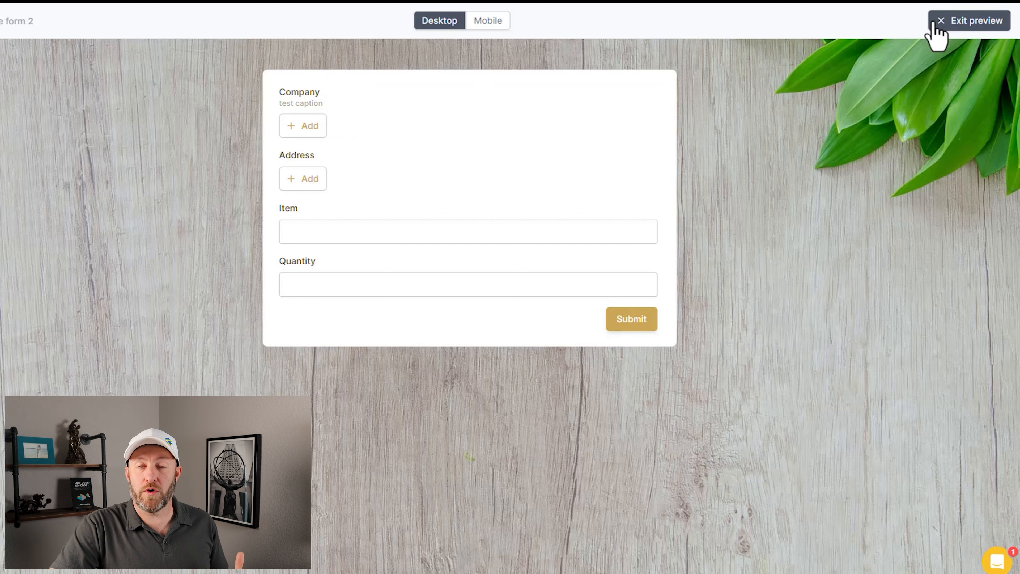
mouse_move(323, 139)
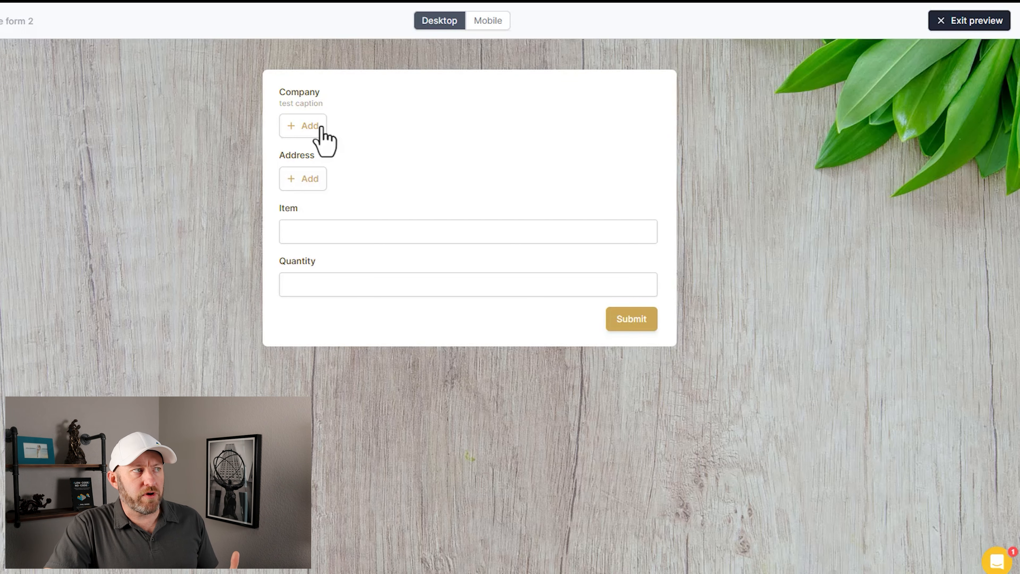
click(302, 125)
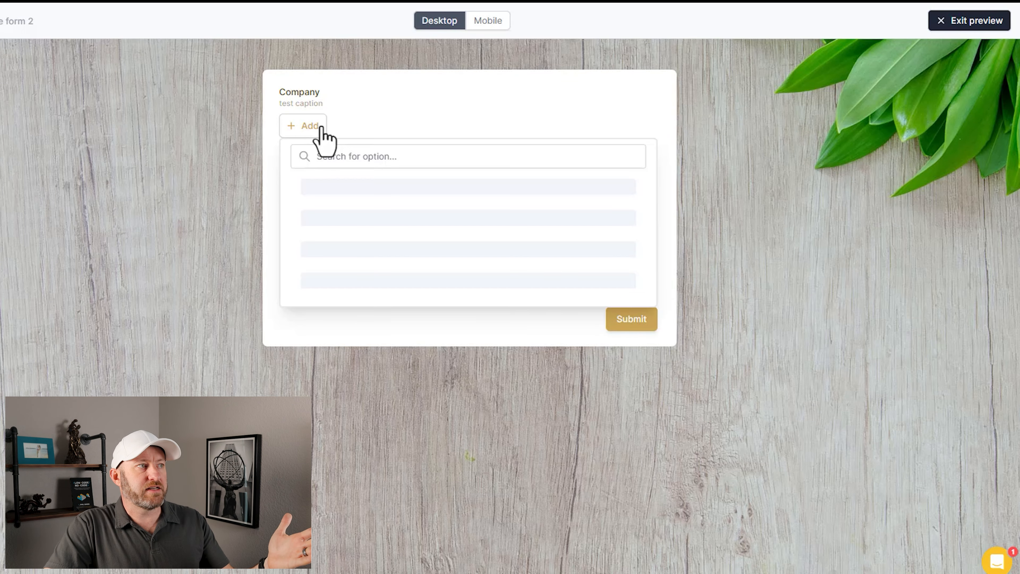
click(302, 125)
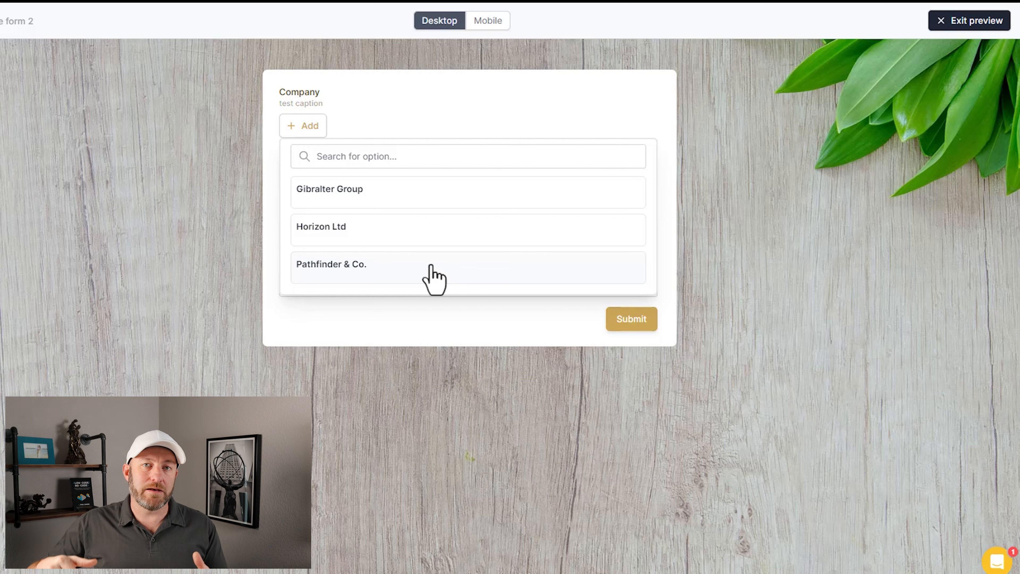
mouse_move(390, 253)
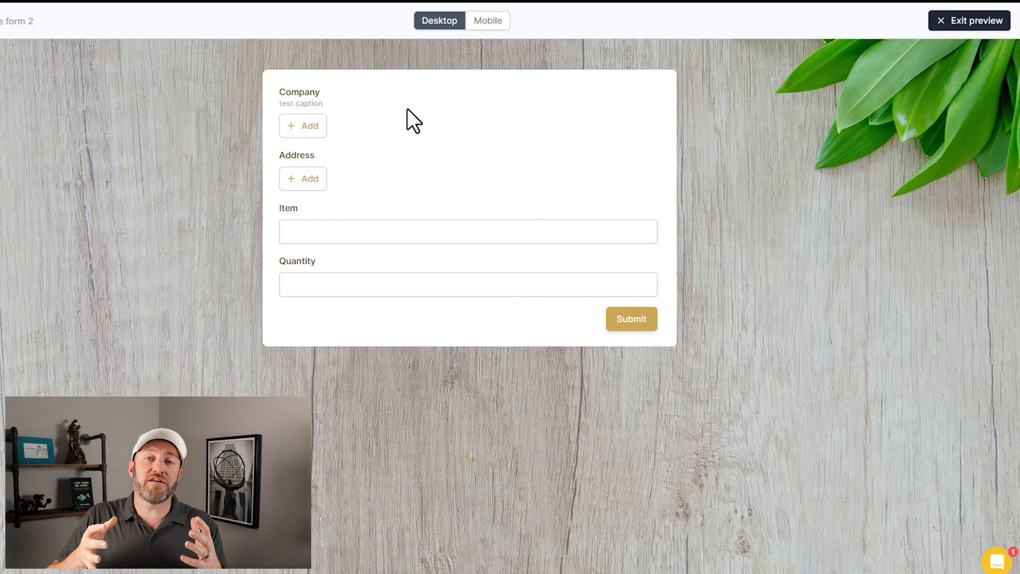
mouse_move(372, 127)
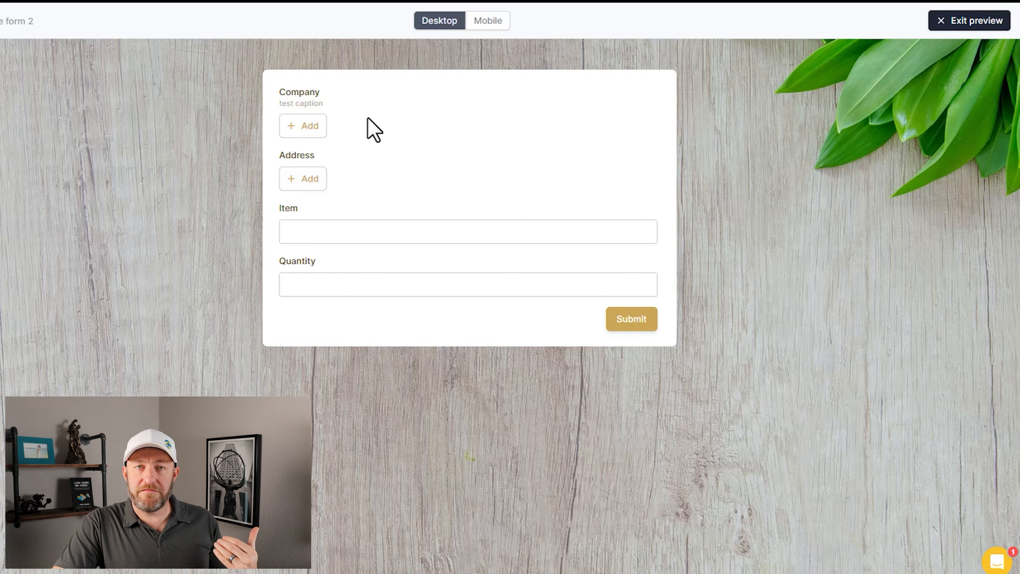
click(302, 126)
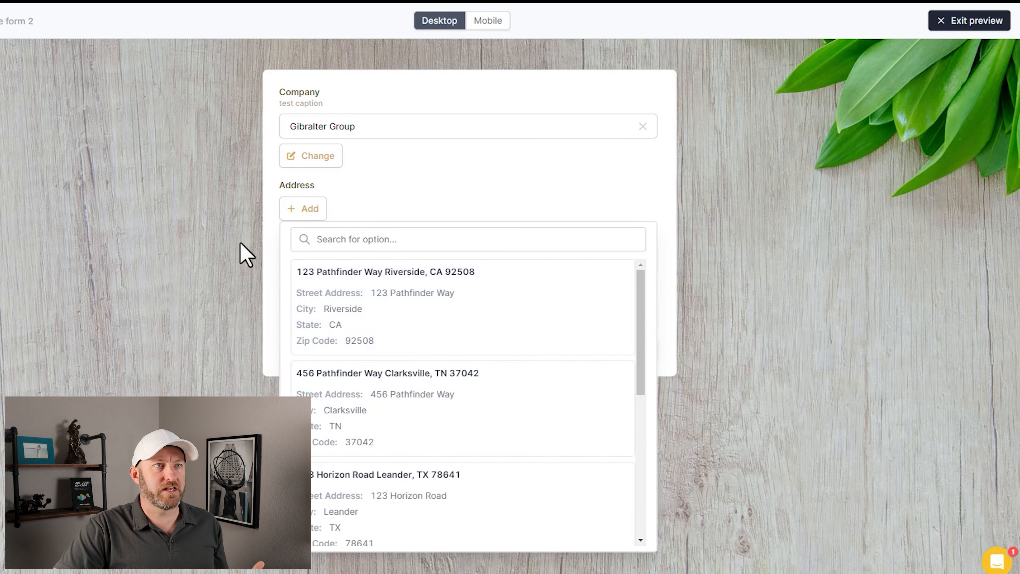
click(970, 20)
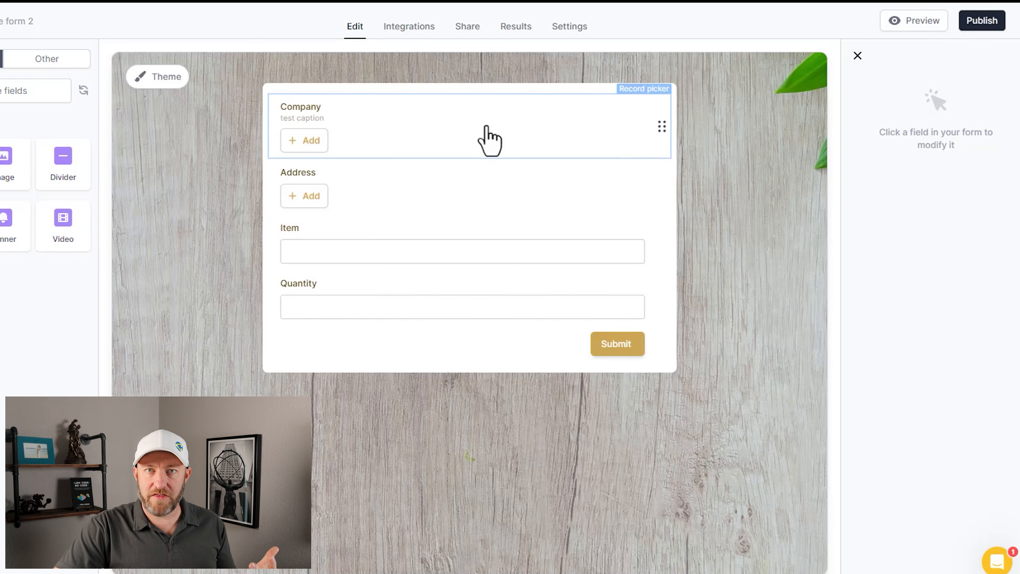
Select the Address record picker and start adding filters from its Advanced settings
click(461, 174)
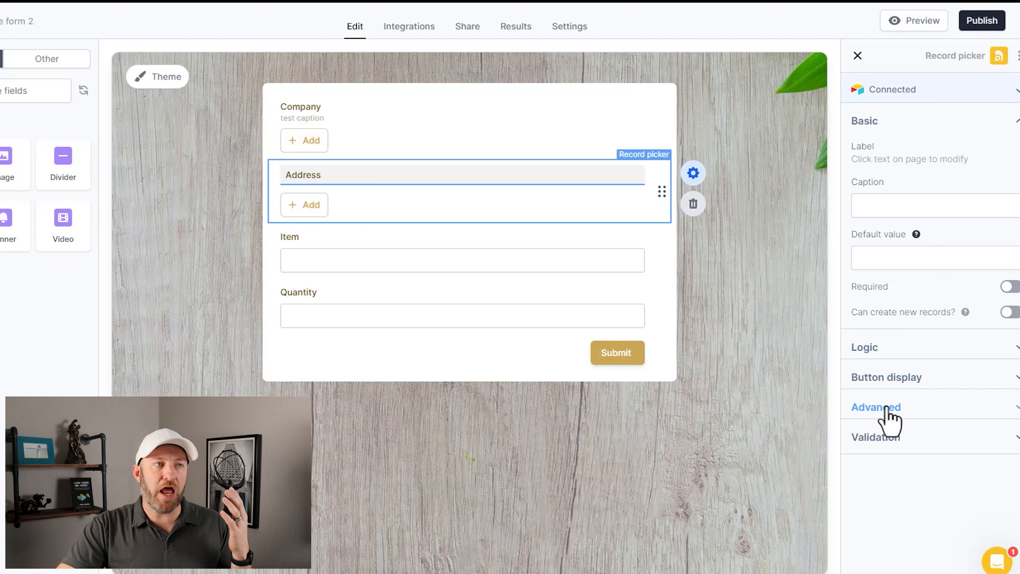
click(875, 406)
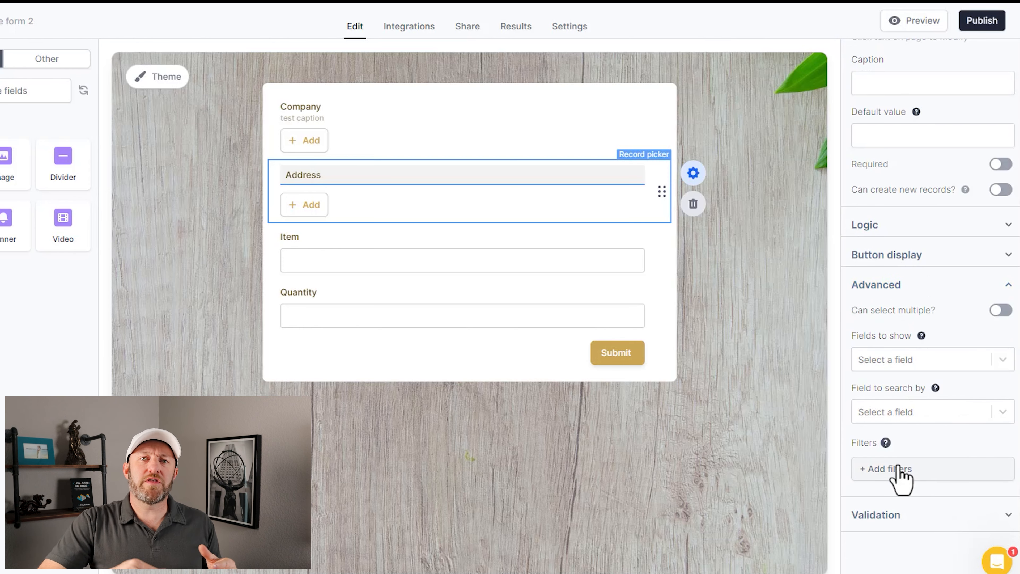
click(885, 468)
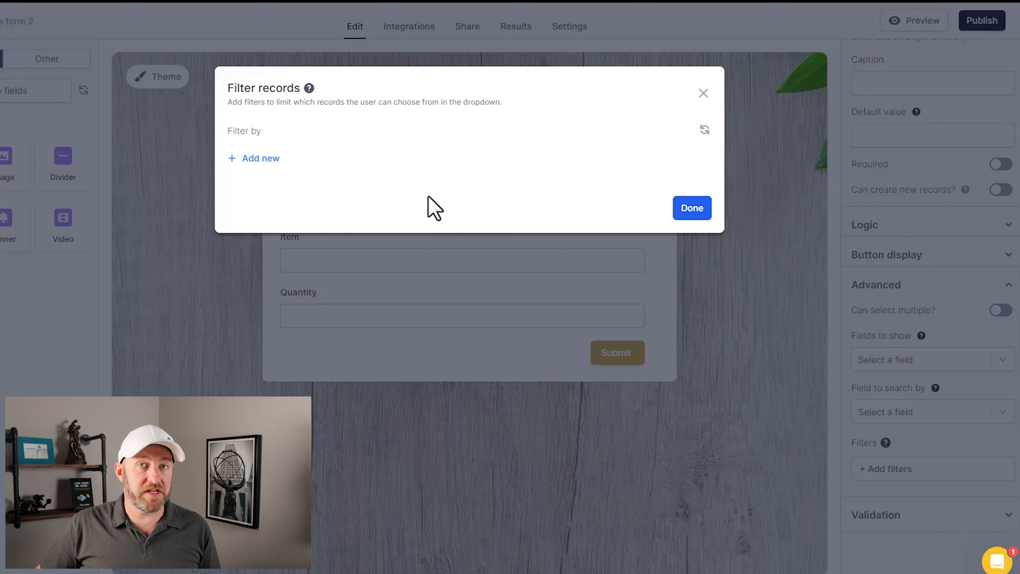
mouse_move(319, 168)
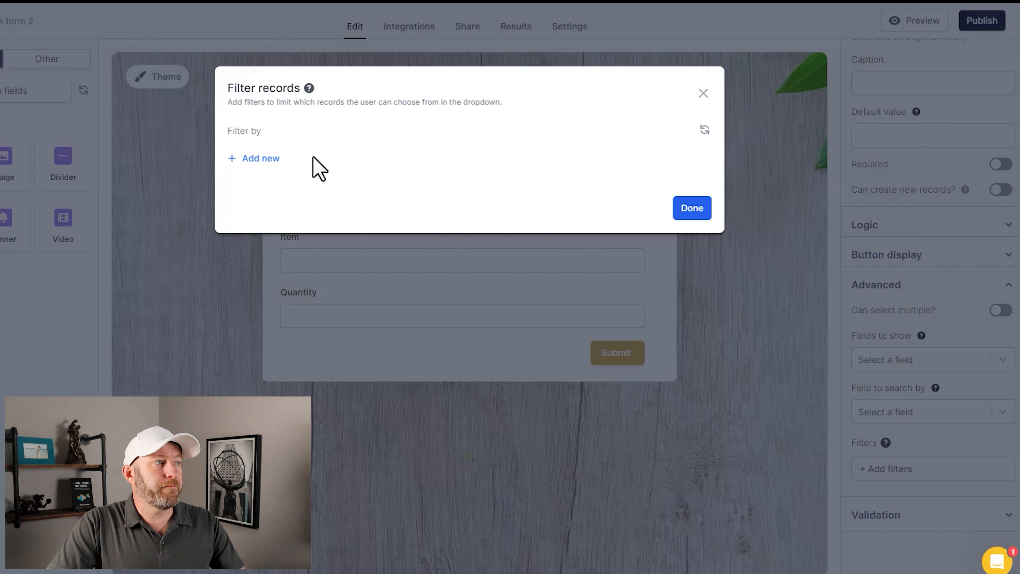
Add a filter where the address's Company equals the chosen company's Name and apply it
click(254, 159)
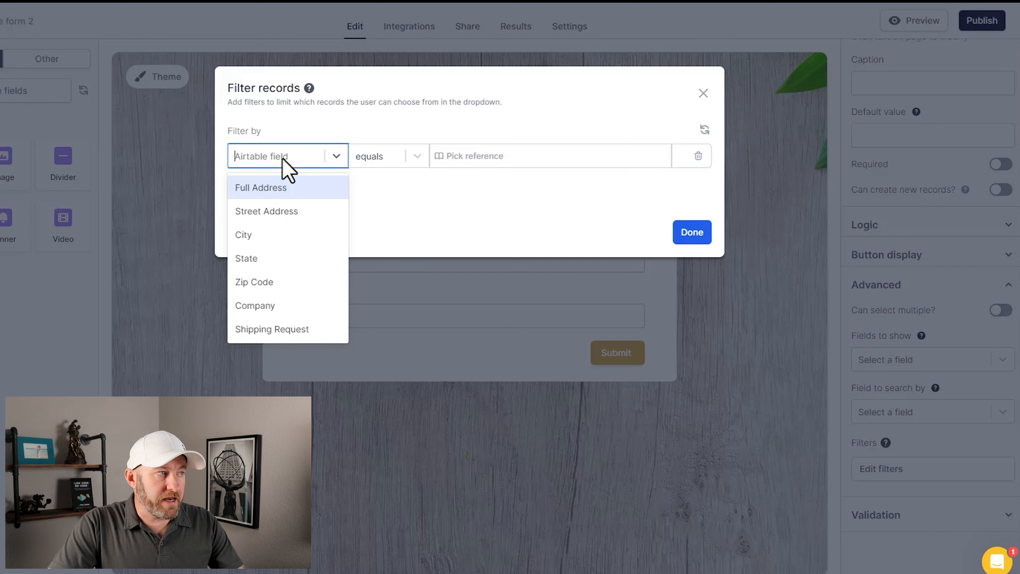
click(255, 305)
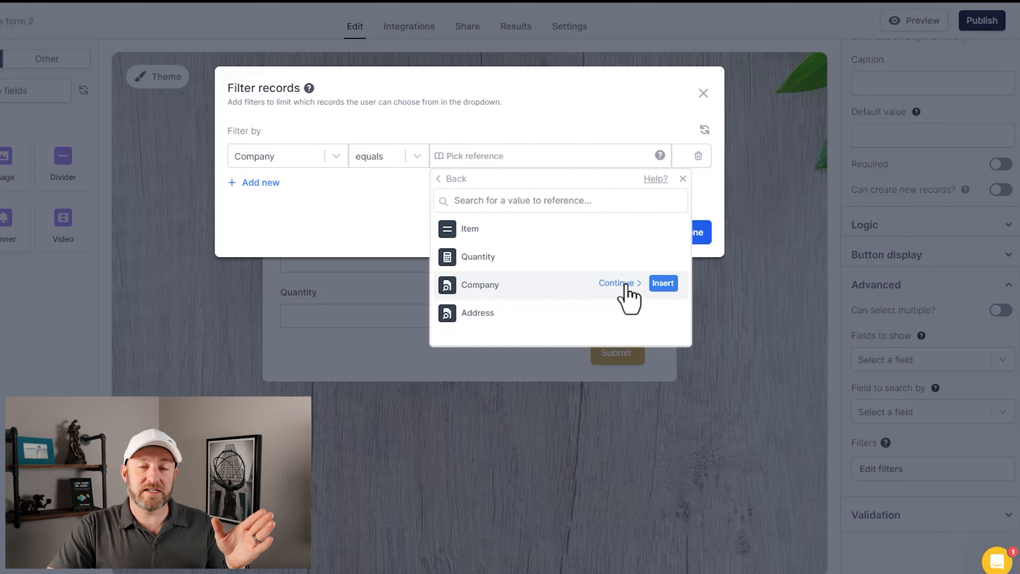
click(615, 282)
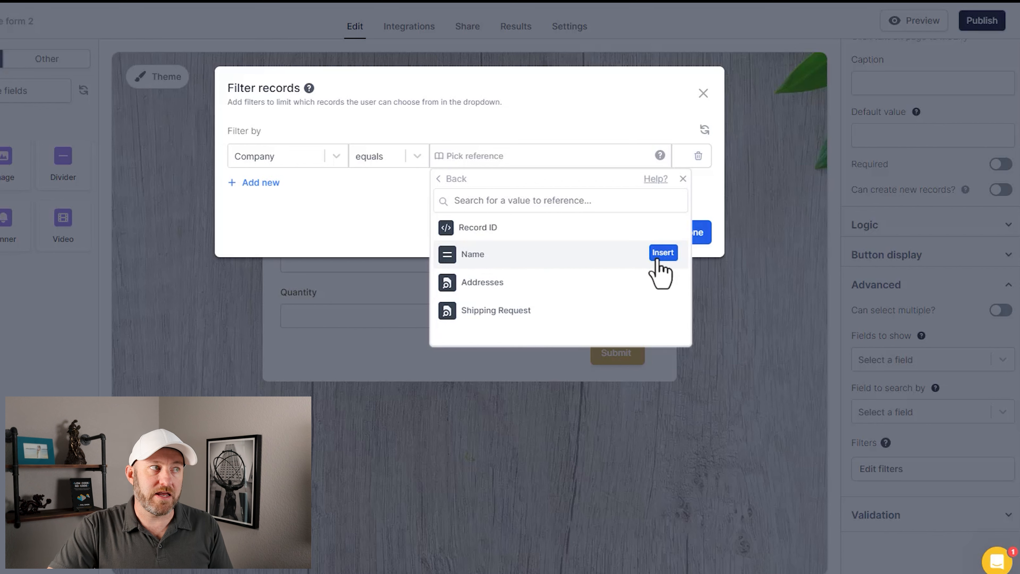
click(663, 253)
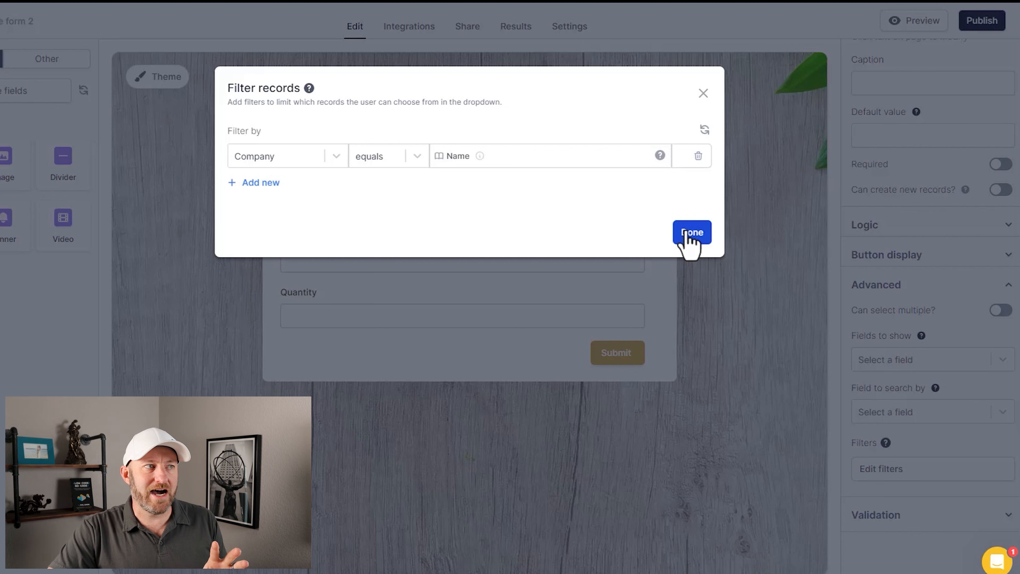
click(690, 233)
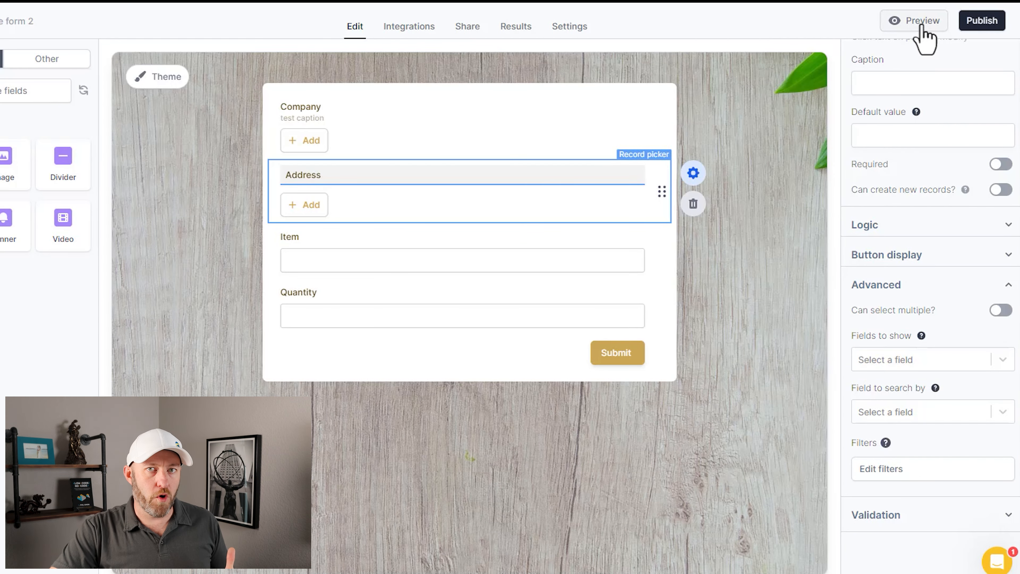
Preview the form, pick Pathfinder & Co. and check Address offers only its two Pathfinder Way addresses
click(912, 20)
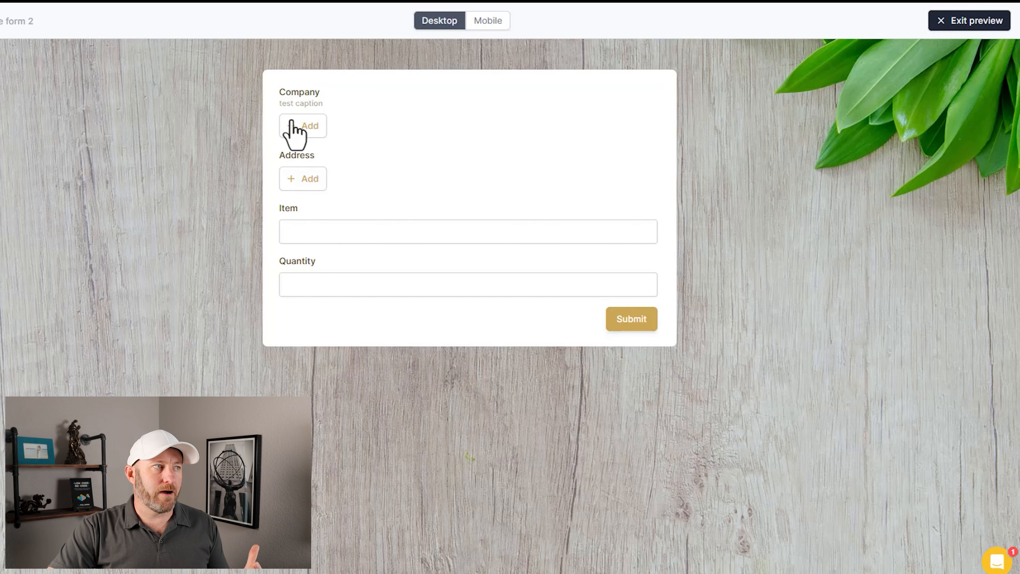
click(302, 126)
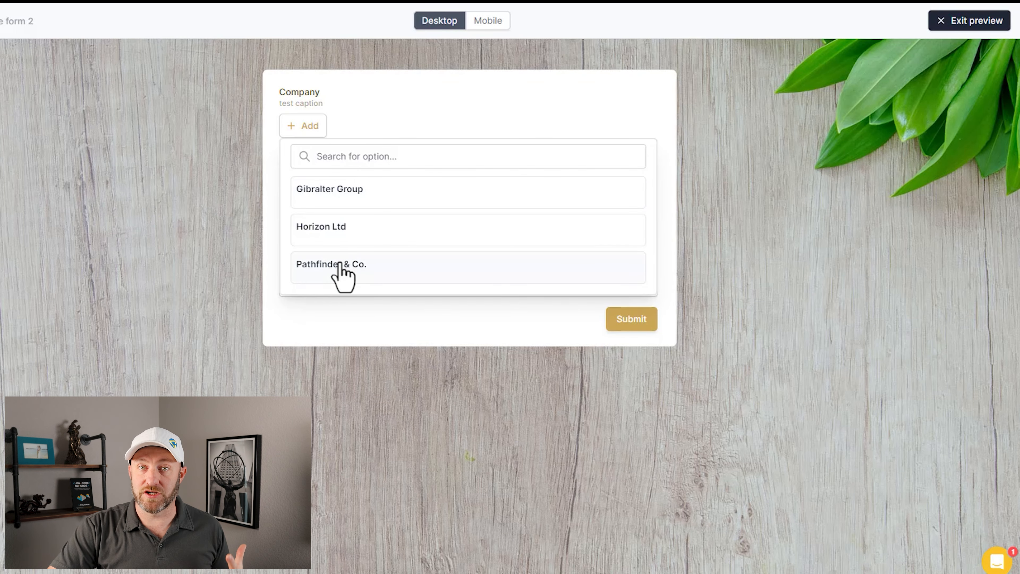
click(331, 263)
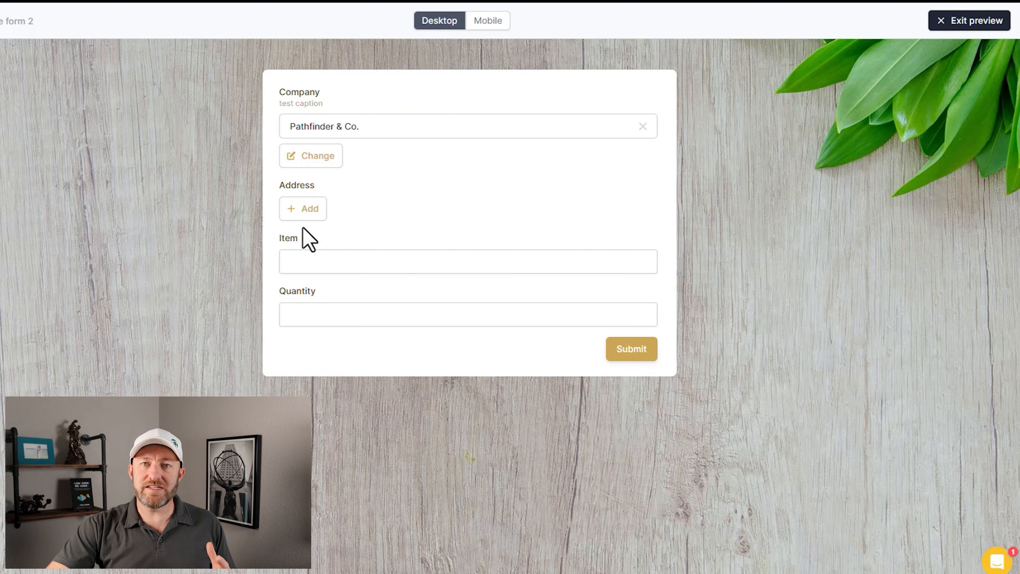
click(303, 208)
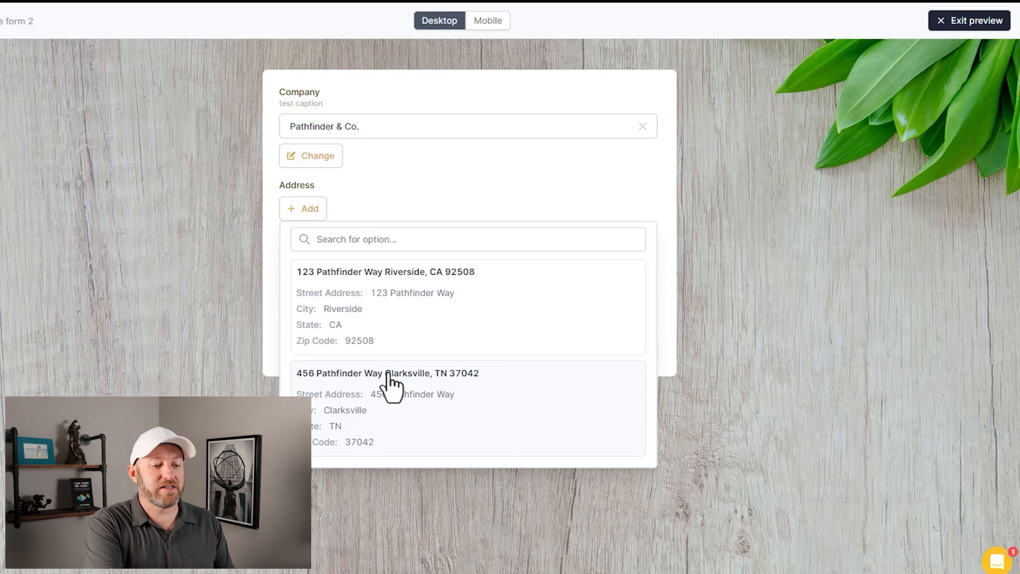
click(974, 20)
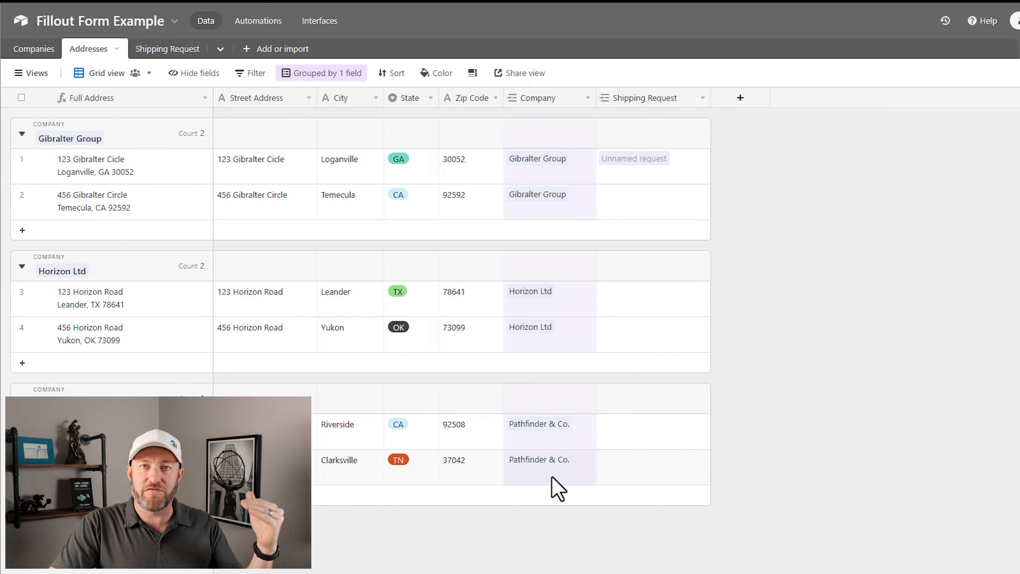
mouse_move(568, 453)
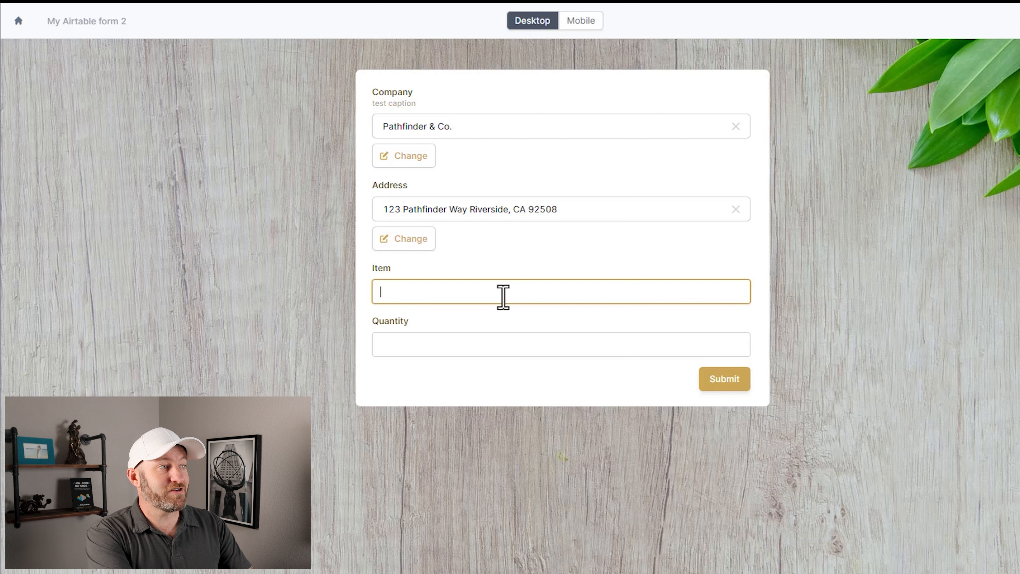
Enter Erasers as the item and 500 as the quantity, then submit the request
text(Erasers)
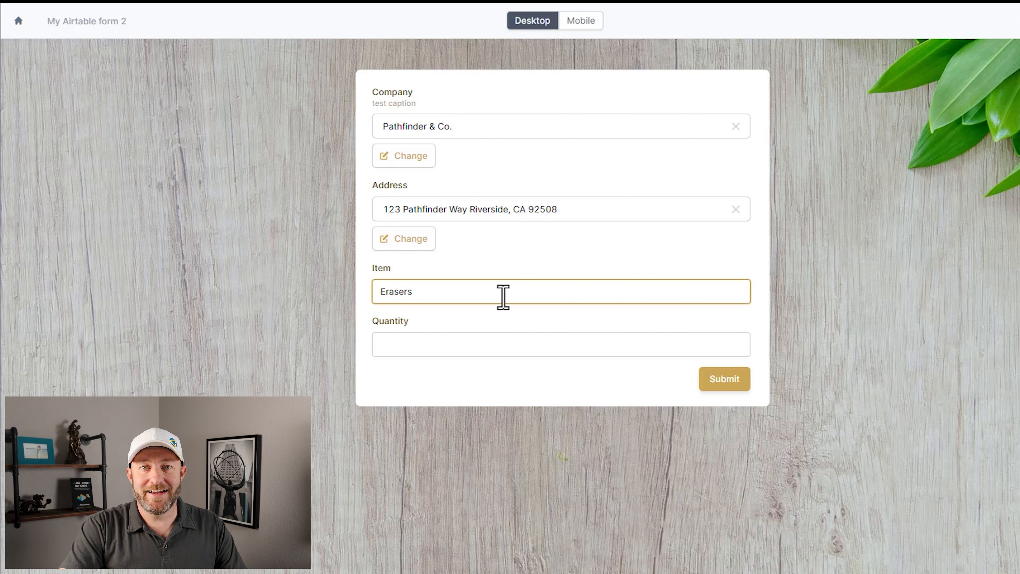
click(560, 344)
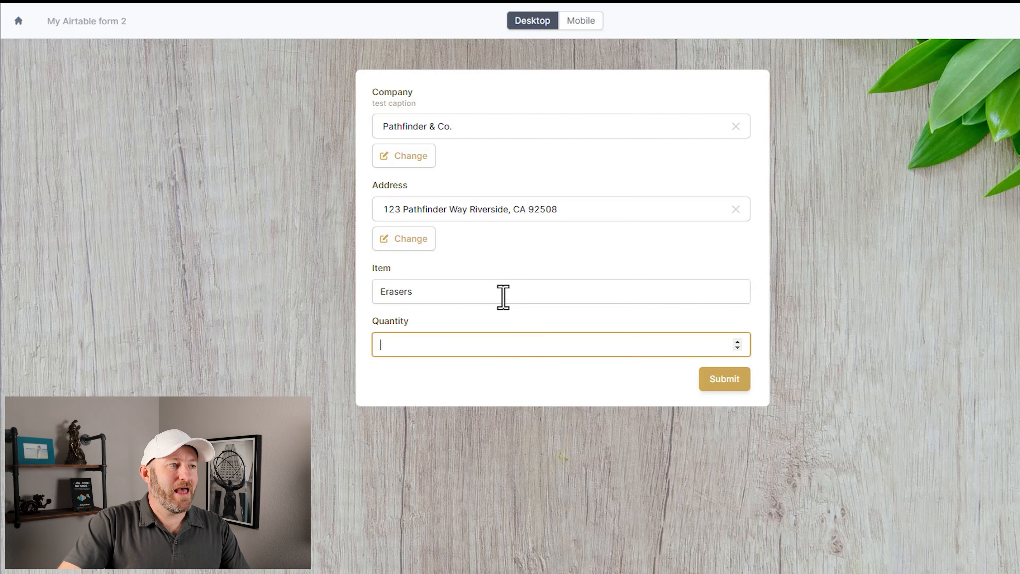
text(500)
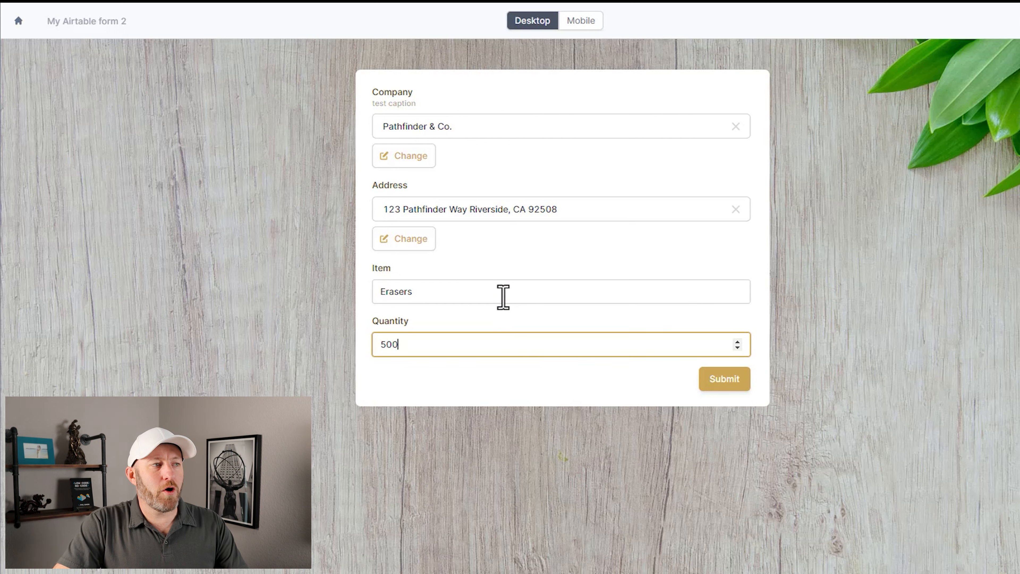
click(723, 378)
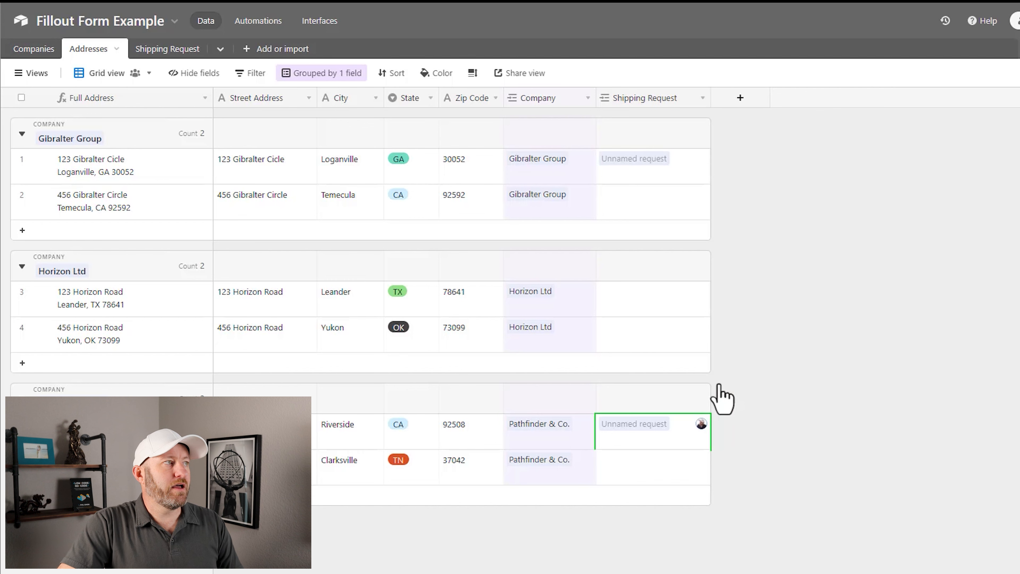
In Shipping Request, inspect the new record's Company, Address, Item and Quantity cells
click(154, 48)
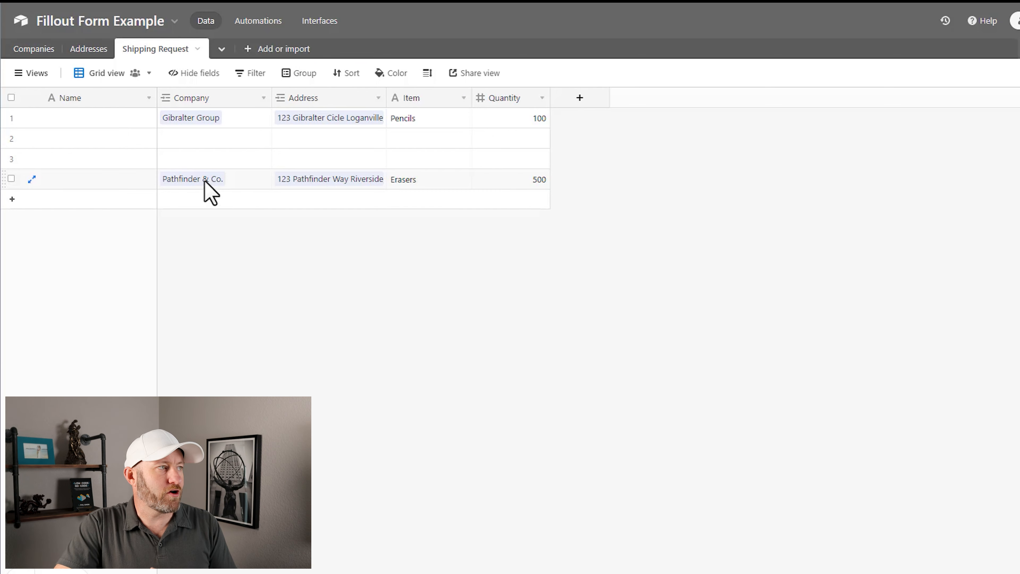
click(192, 179)
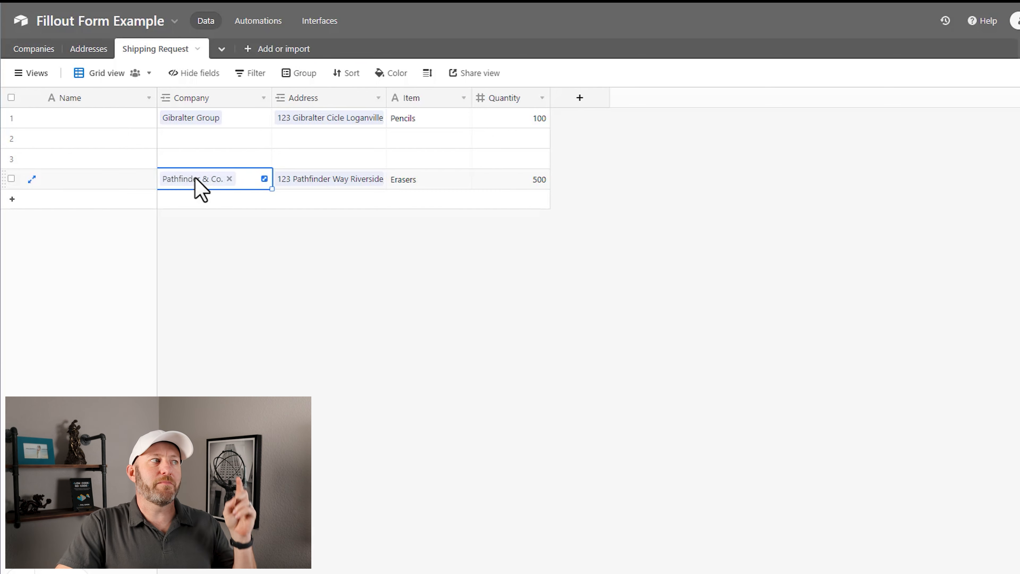
mouse_move(354, 192)
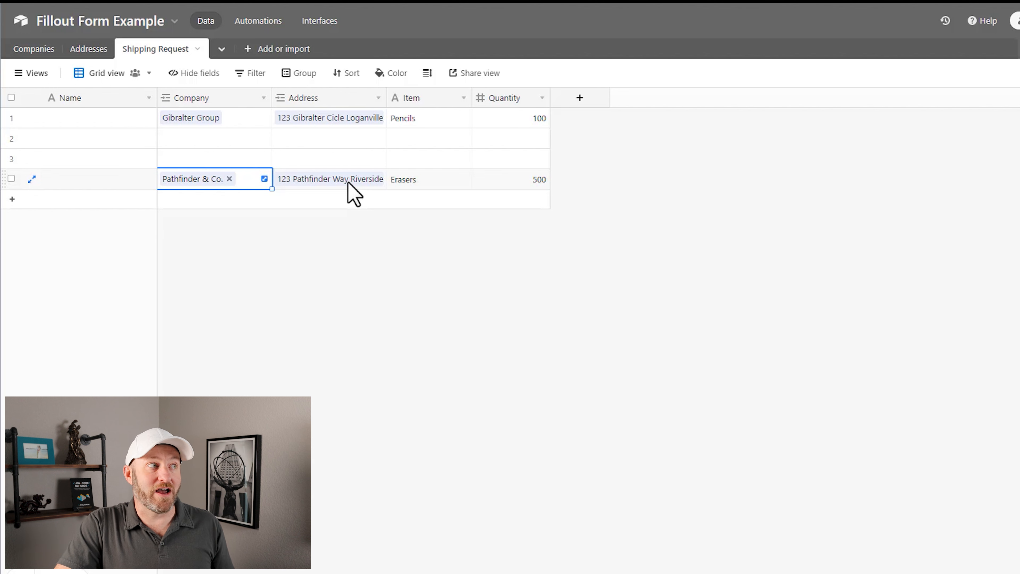
click(330, 179)
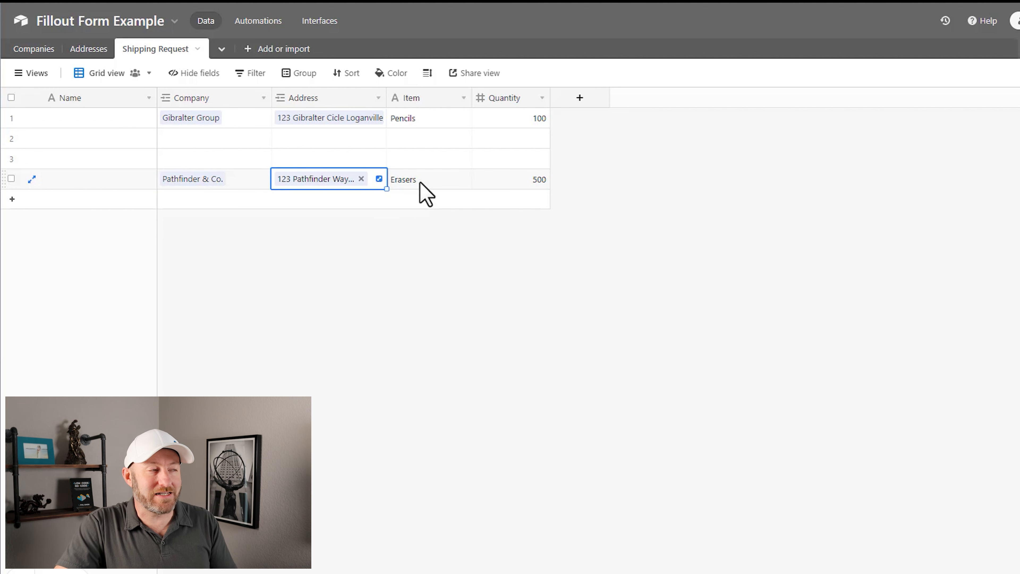
click(429, 179)
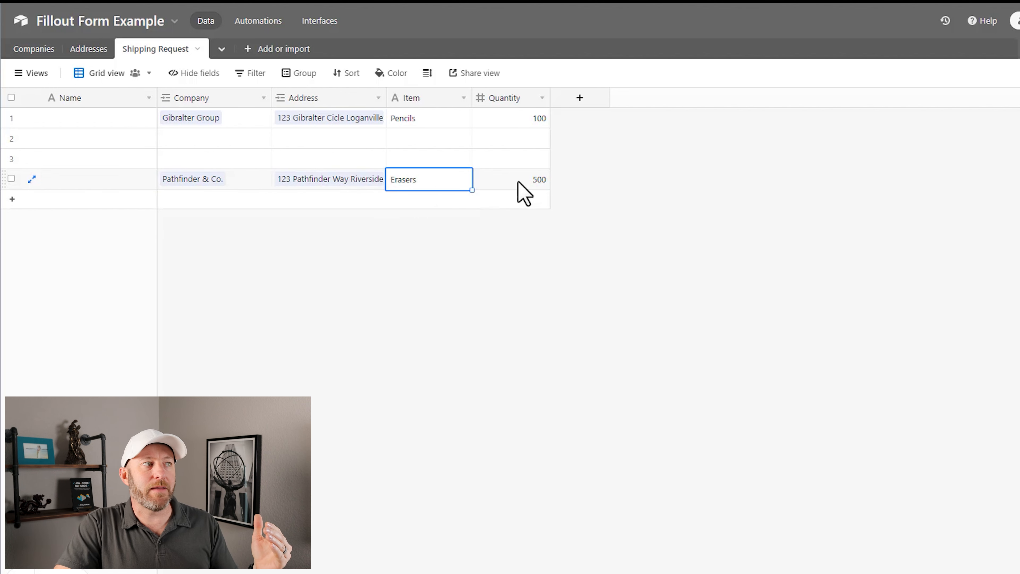
click(511, 179)
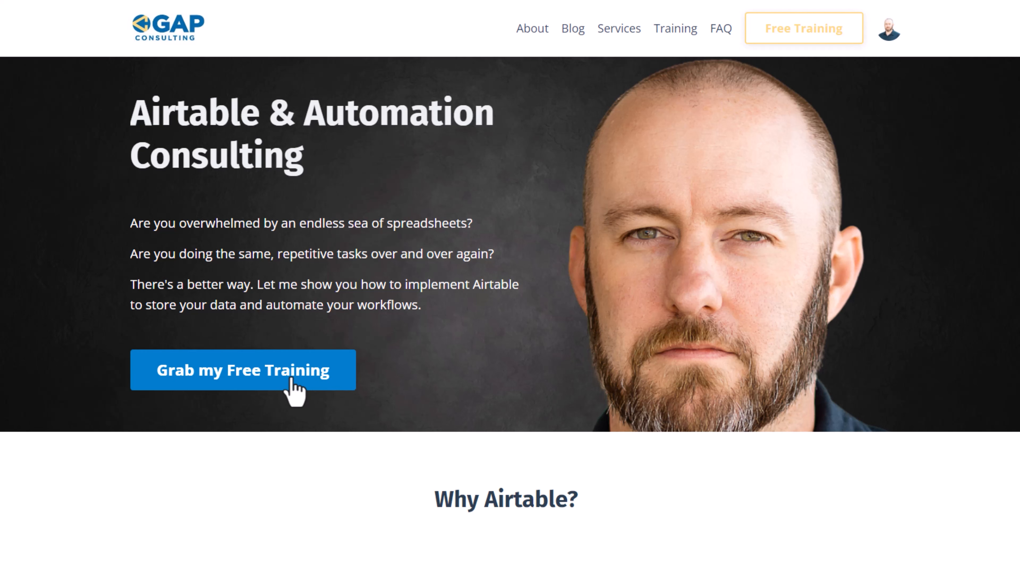
Glance at the free training signup popup, dismiss it and scroll to the consulting options
click(243, 370)
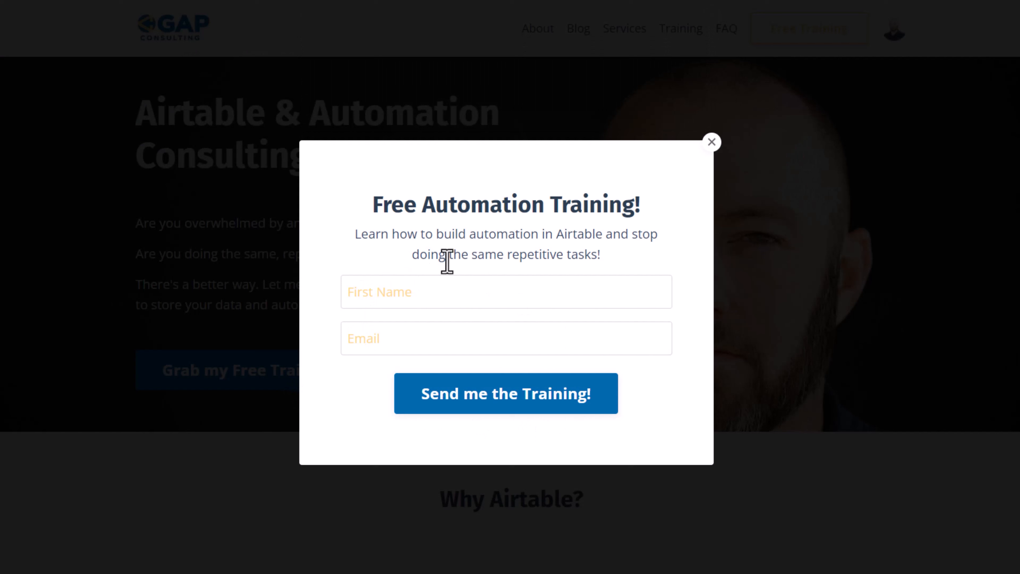
mouse_move(716, 156)
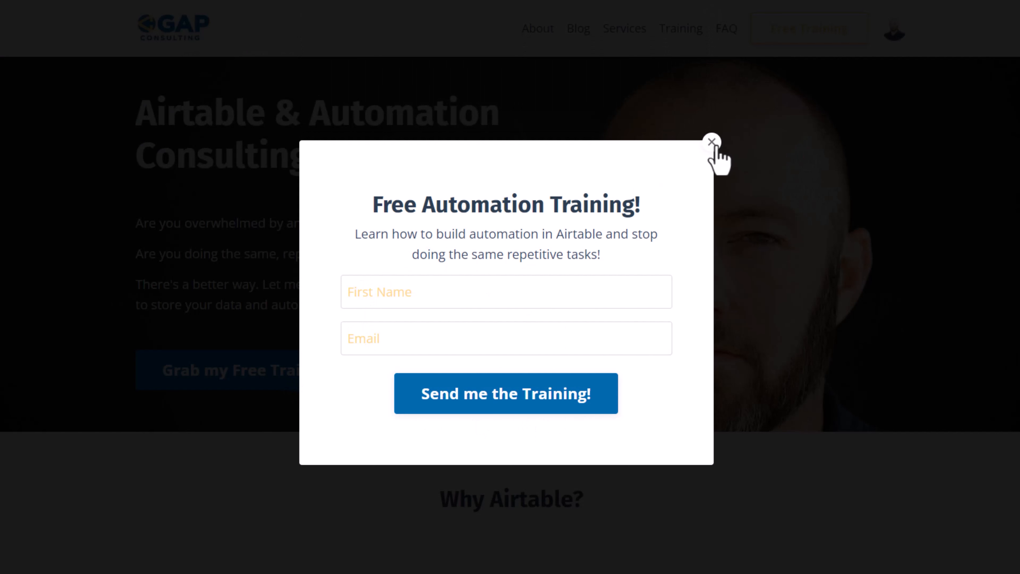
click(711, 142)
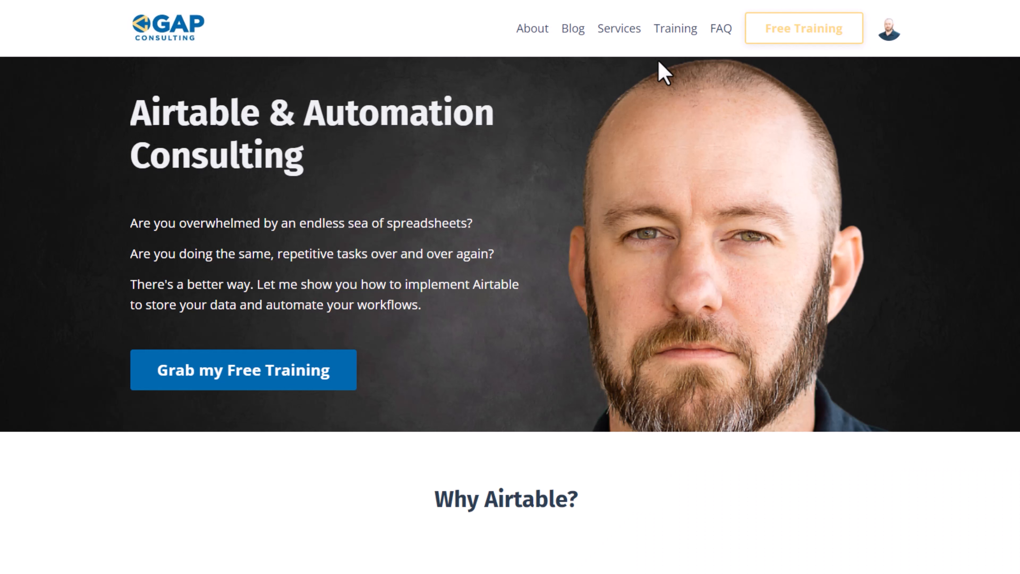
mouse_move(554, 278)
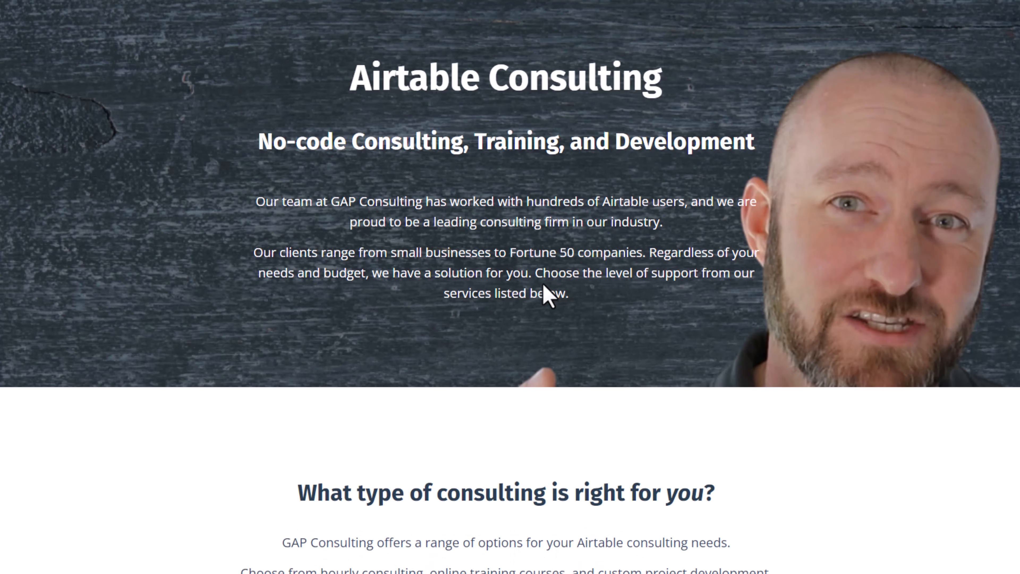
scroll(down, 3)
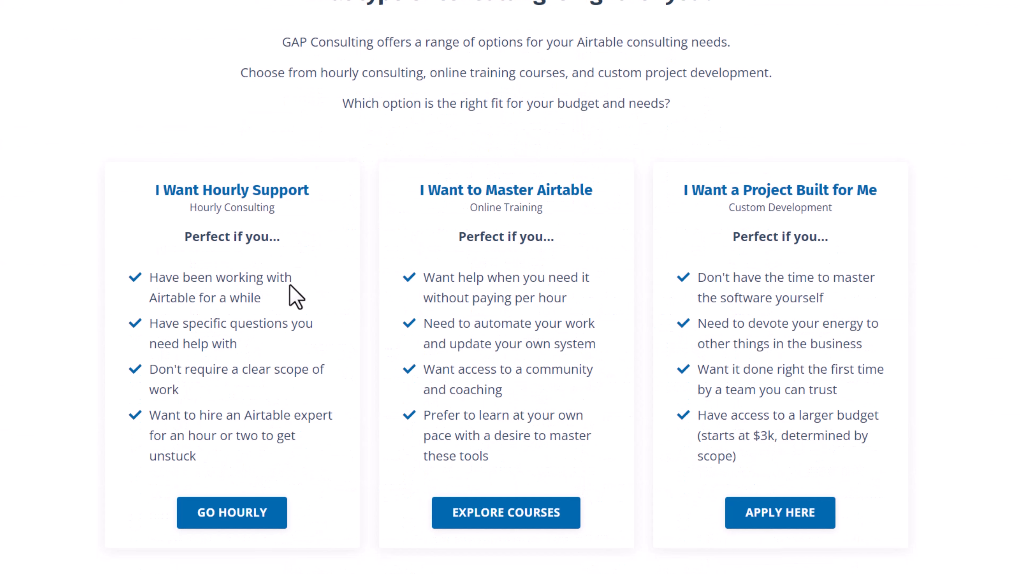
mouse_move(345, 569)
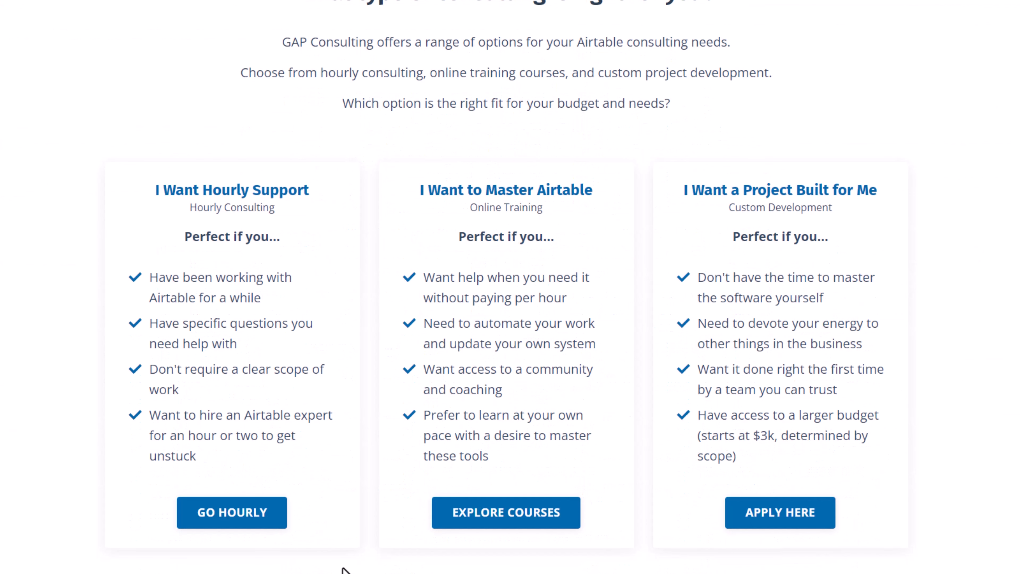